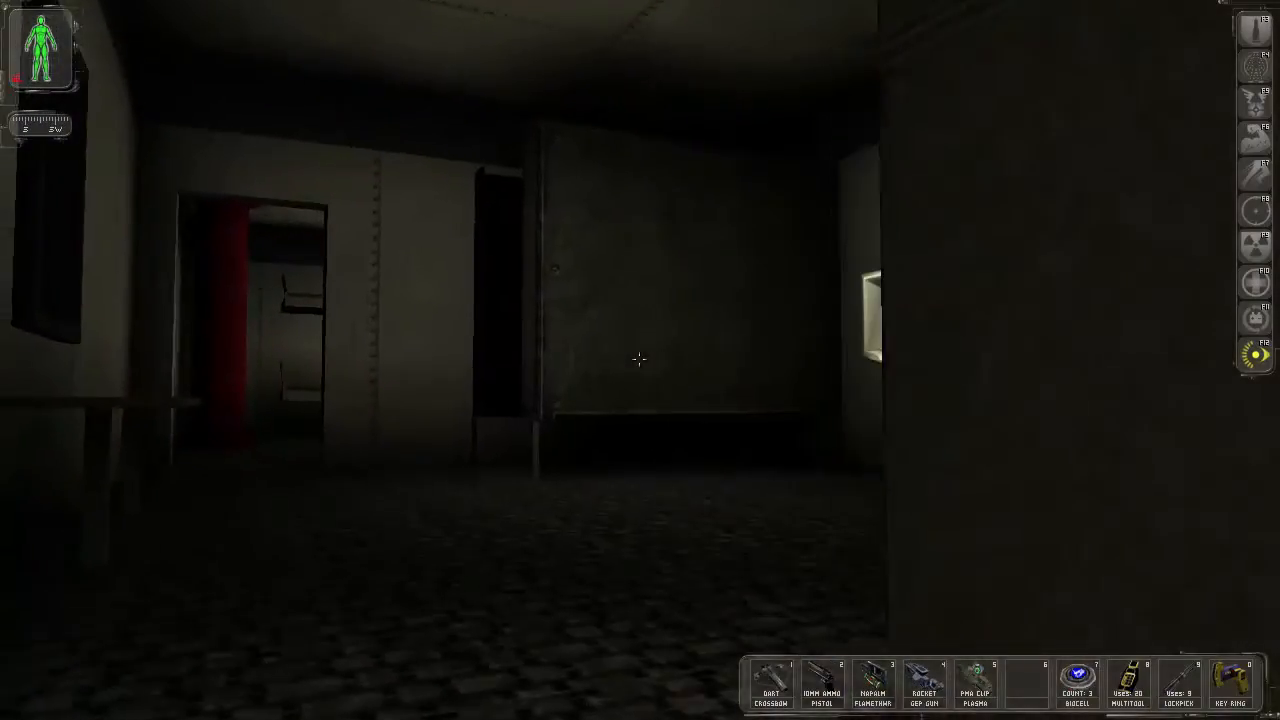
mouse_move(640, 360)
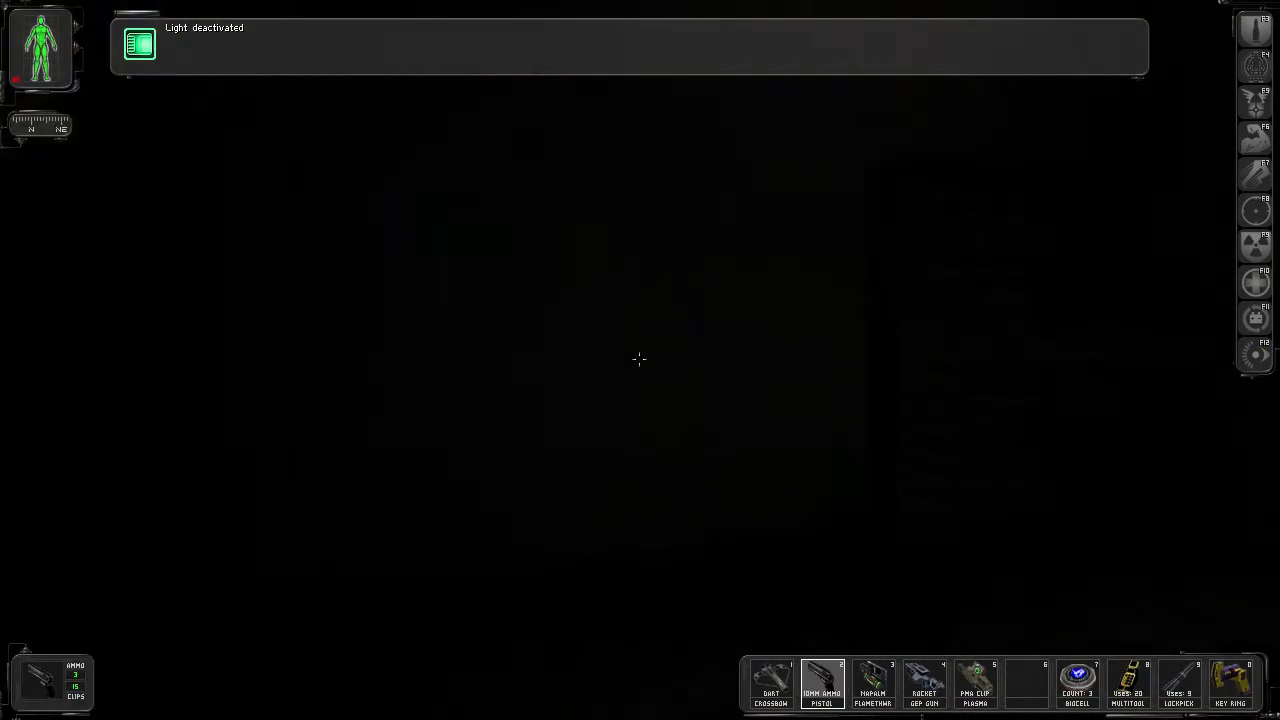
- Toggle the augmentation light off while walking through the dark freighter rooms
key("f")
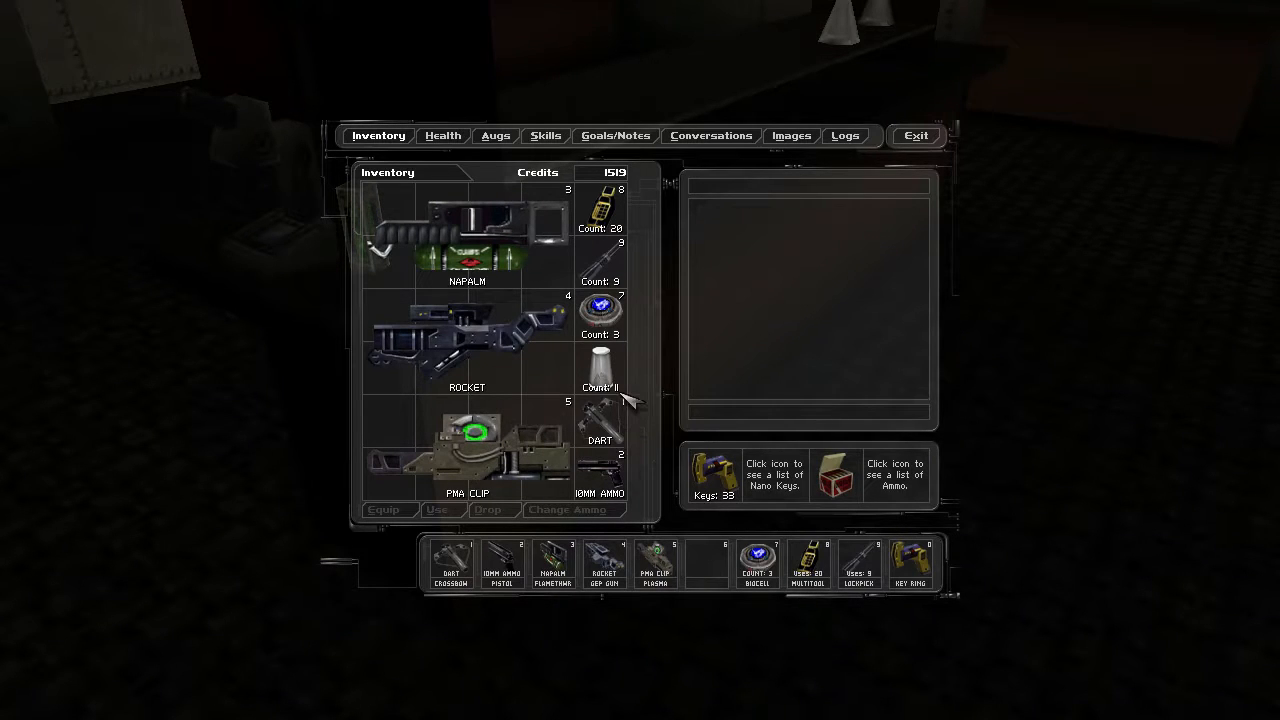
- View the Zyme Vial description and the Mini-Crossbow weapon stats in the inventory
left_click(600, 365)
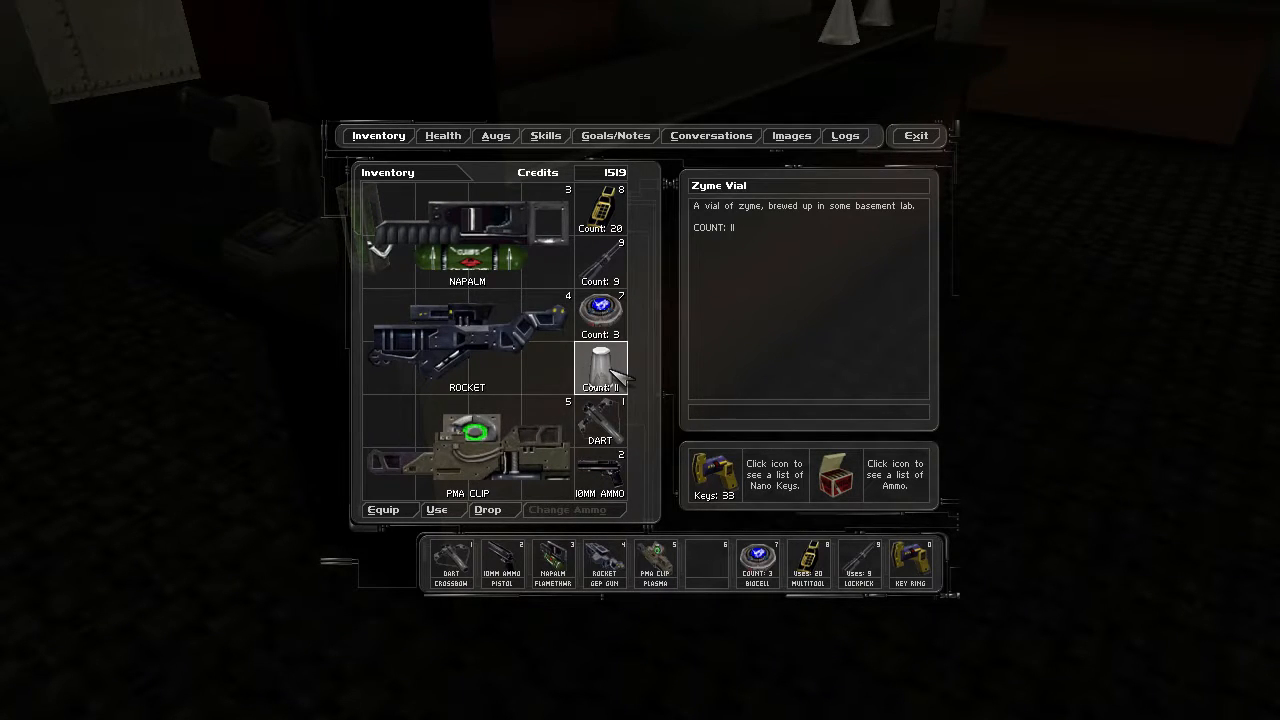
mouse_move(615, 412)
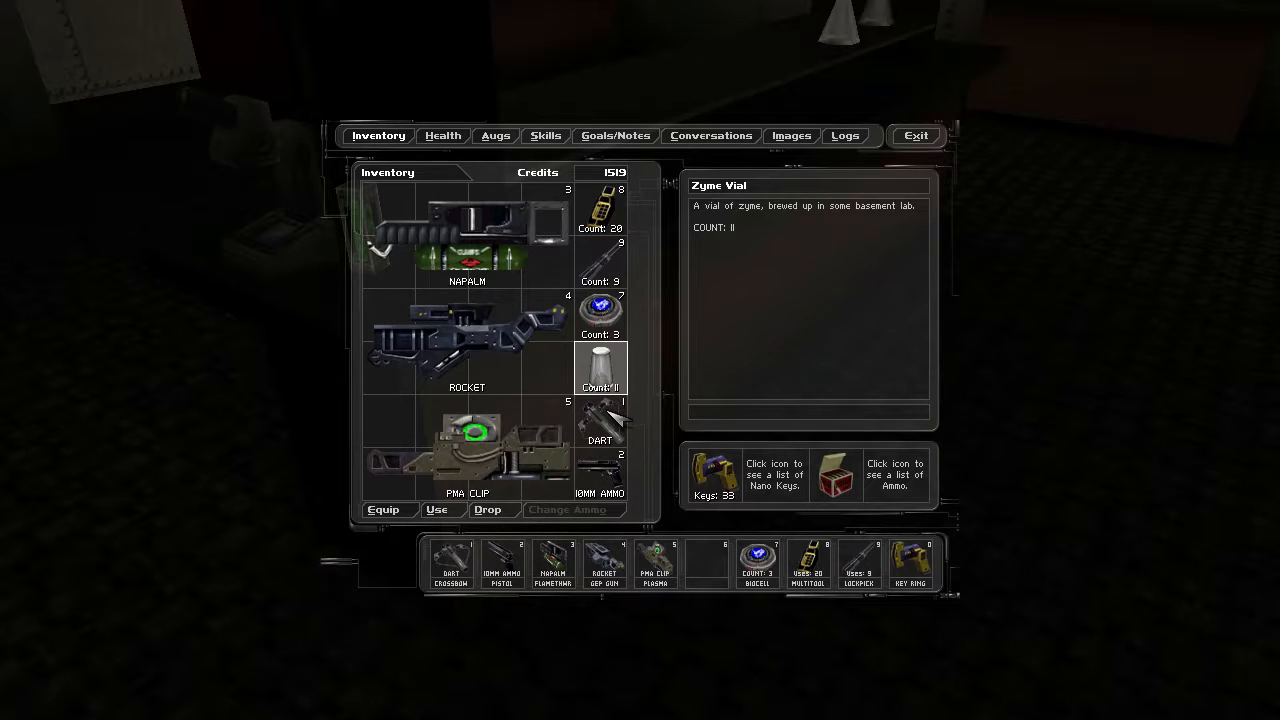
left_click(600, 420)
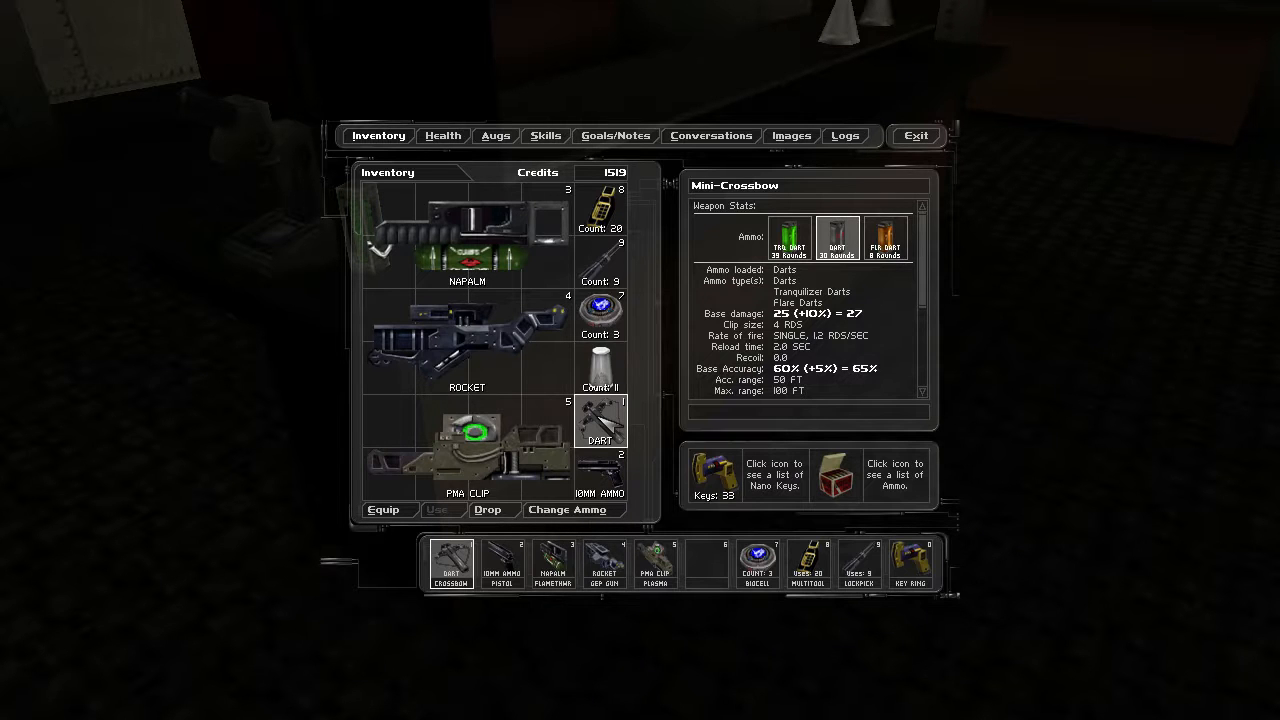
left_click(914, 135)
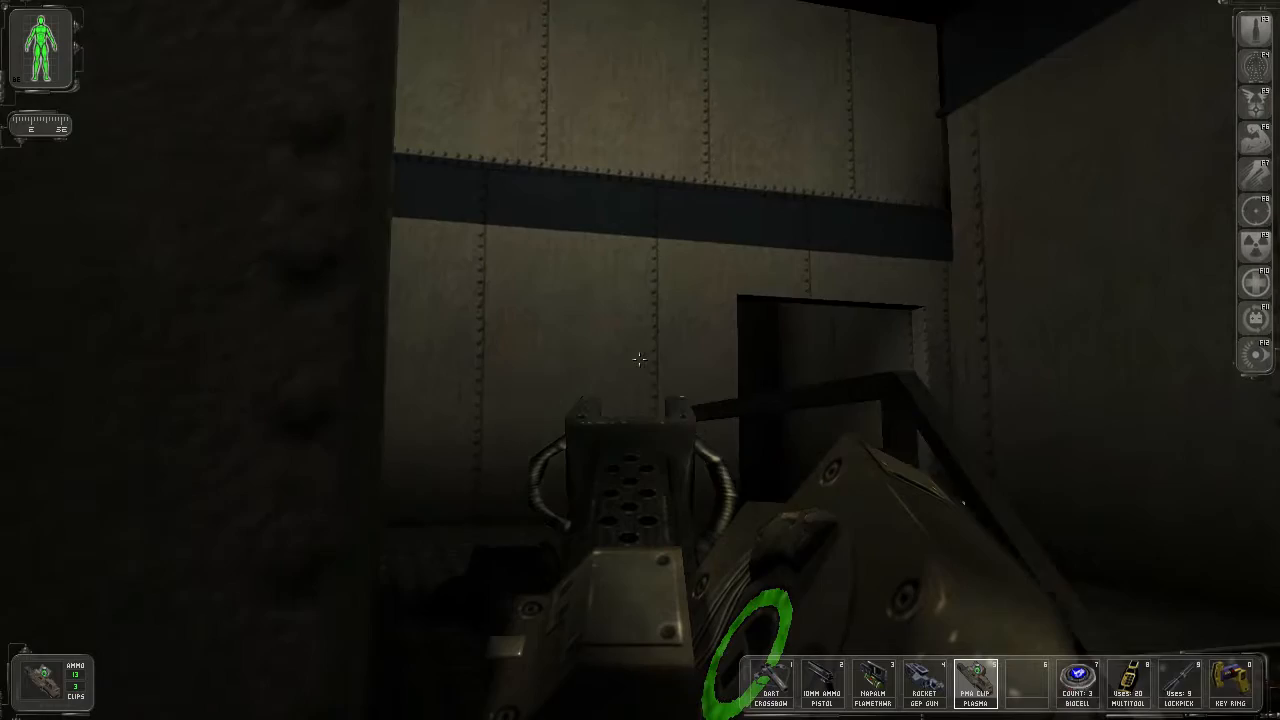
mouse_move(640, 360)
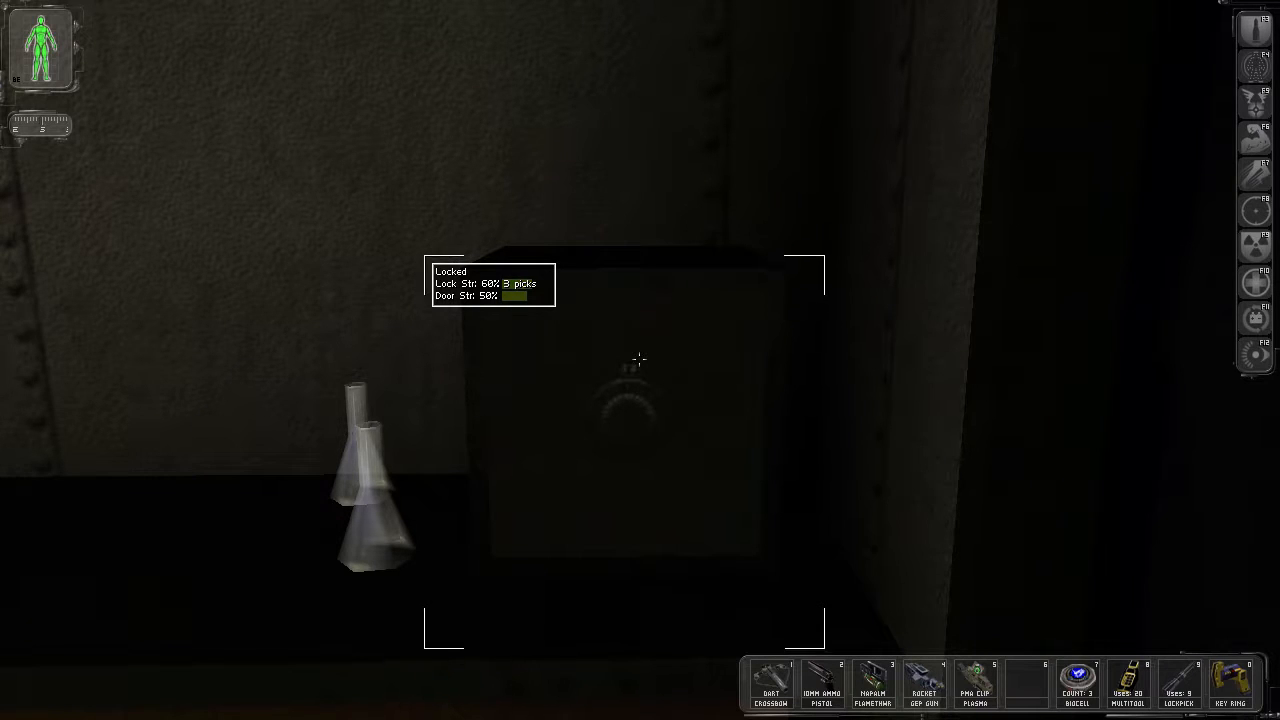
- Drop the Mini-Crossbow, pick up the augmentation upgrade canister, and show the Augs overview
left_click(923, 685)
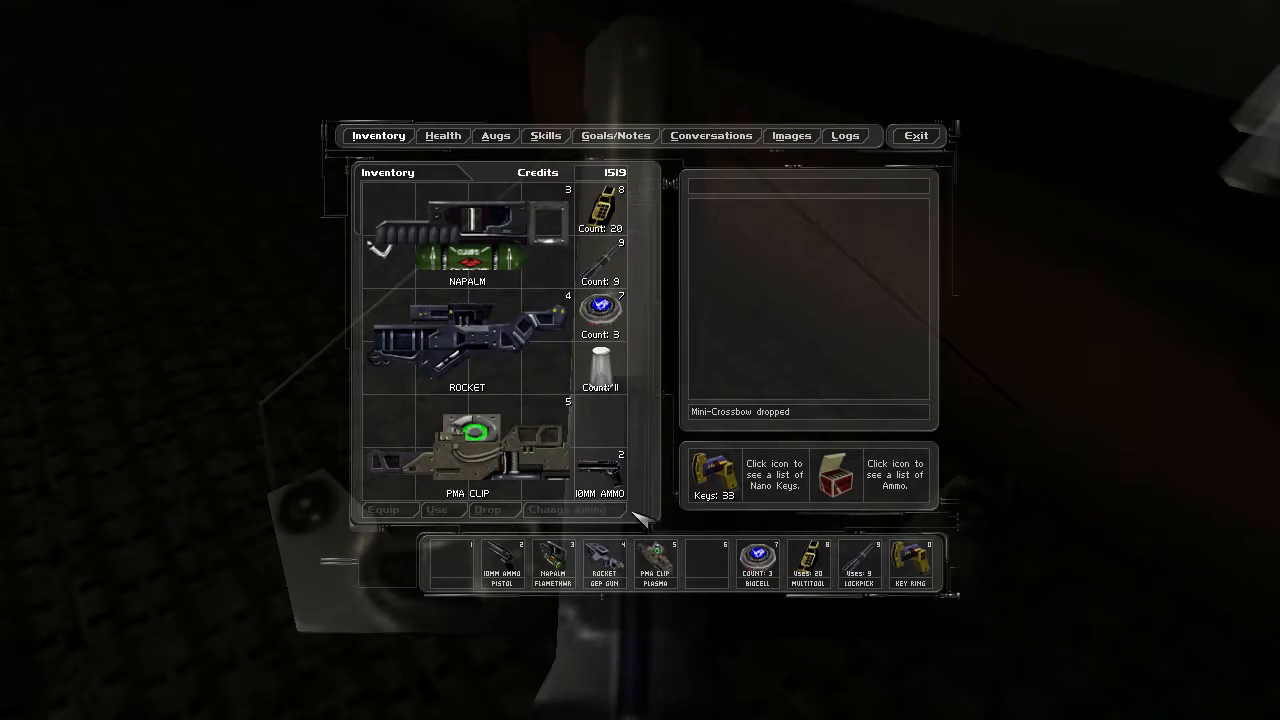
left_click(914, 135)
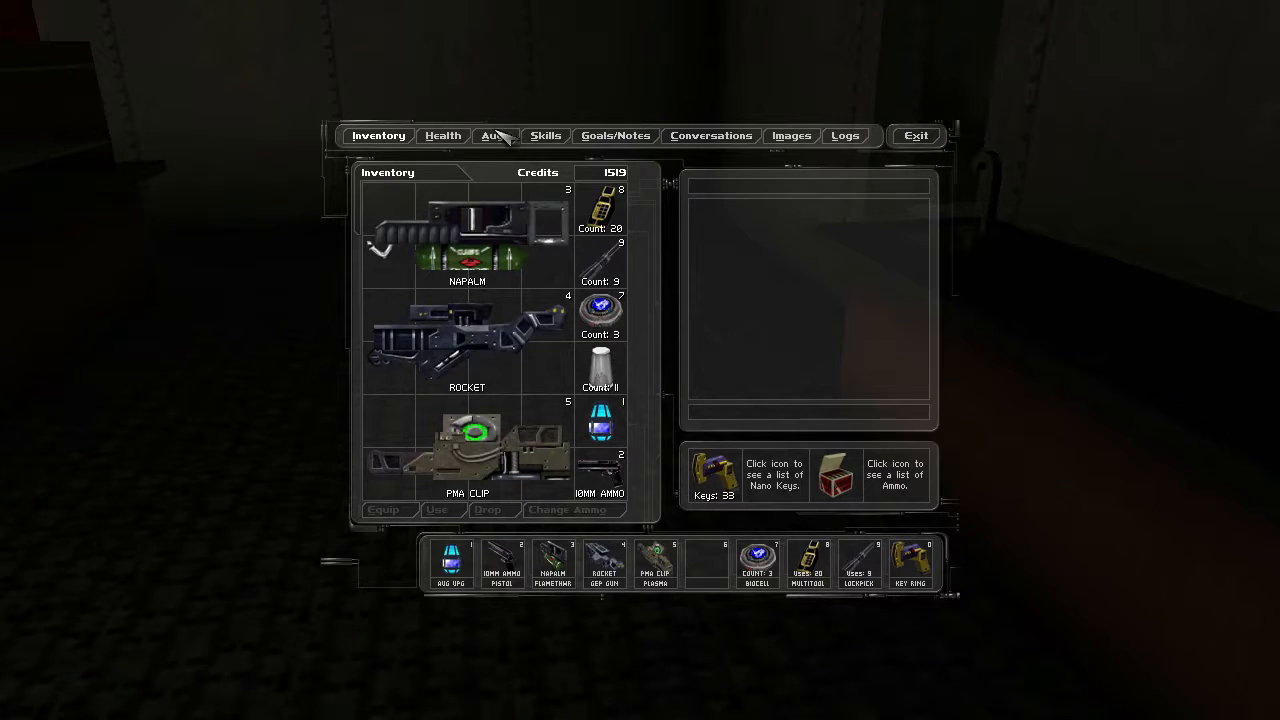
left_click(495, 135)
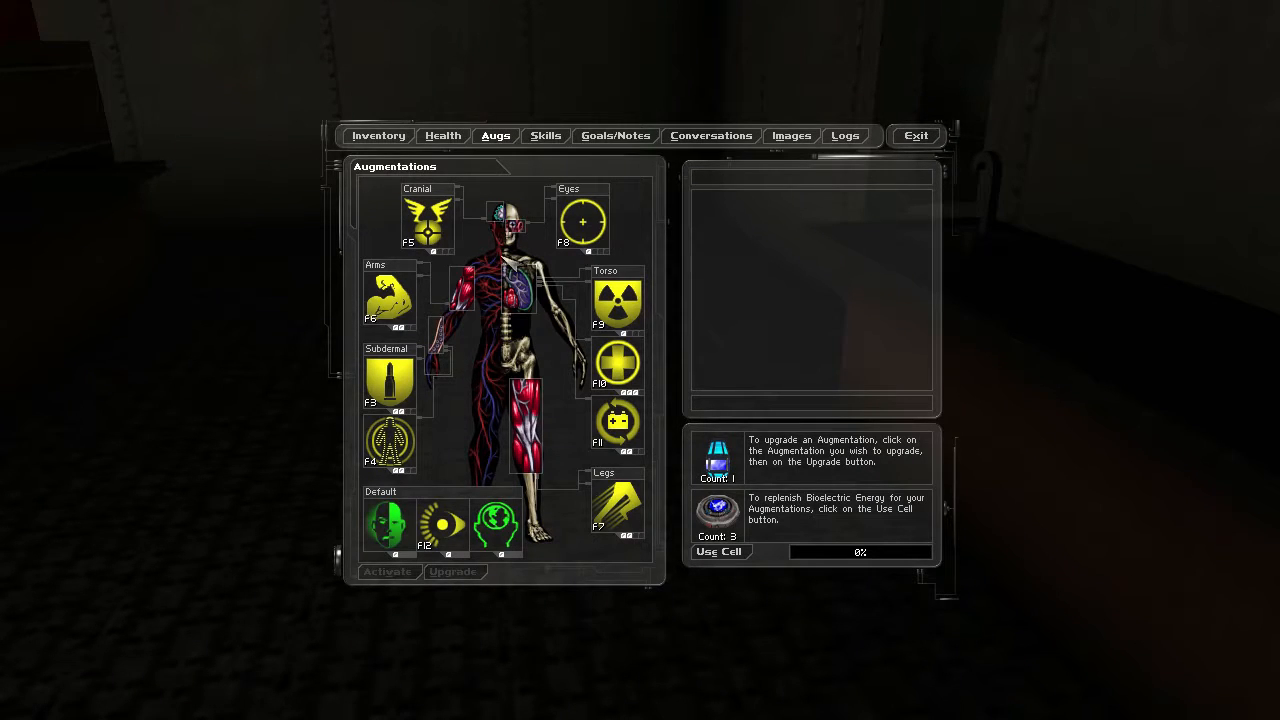
mouse_move(425, 450)
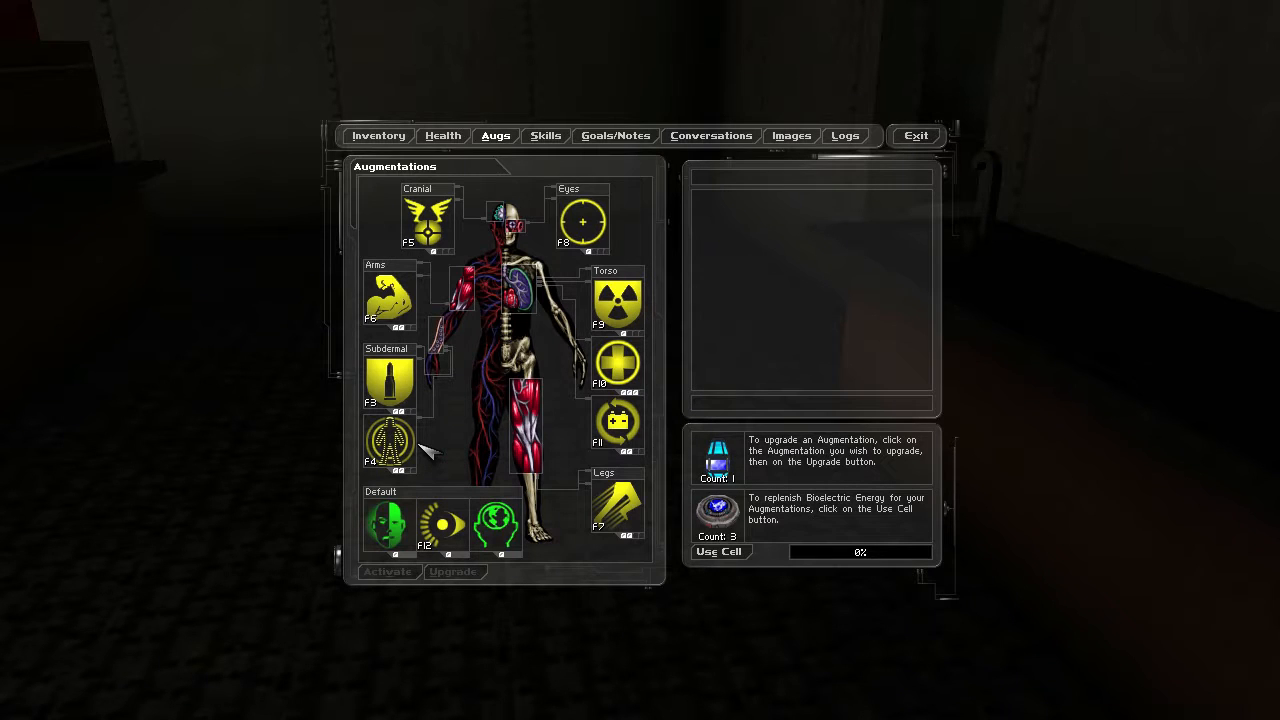
- Read the Radar Transparency and Targeting augmentation descriptions
left_click(390, 440)
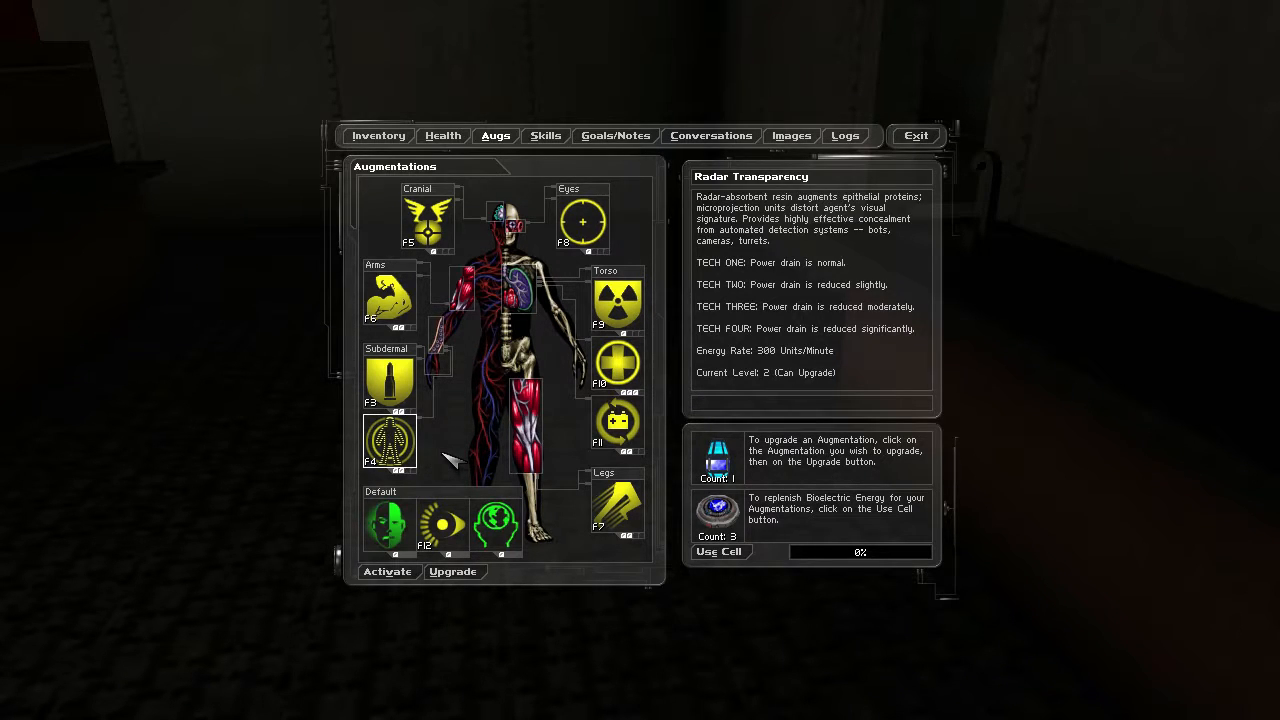
mouse_move(880, 302)
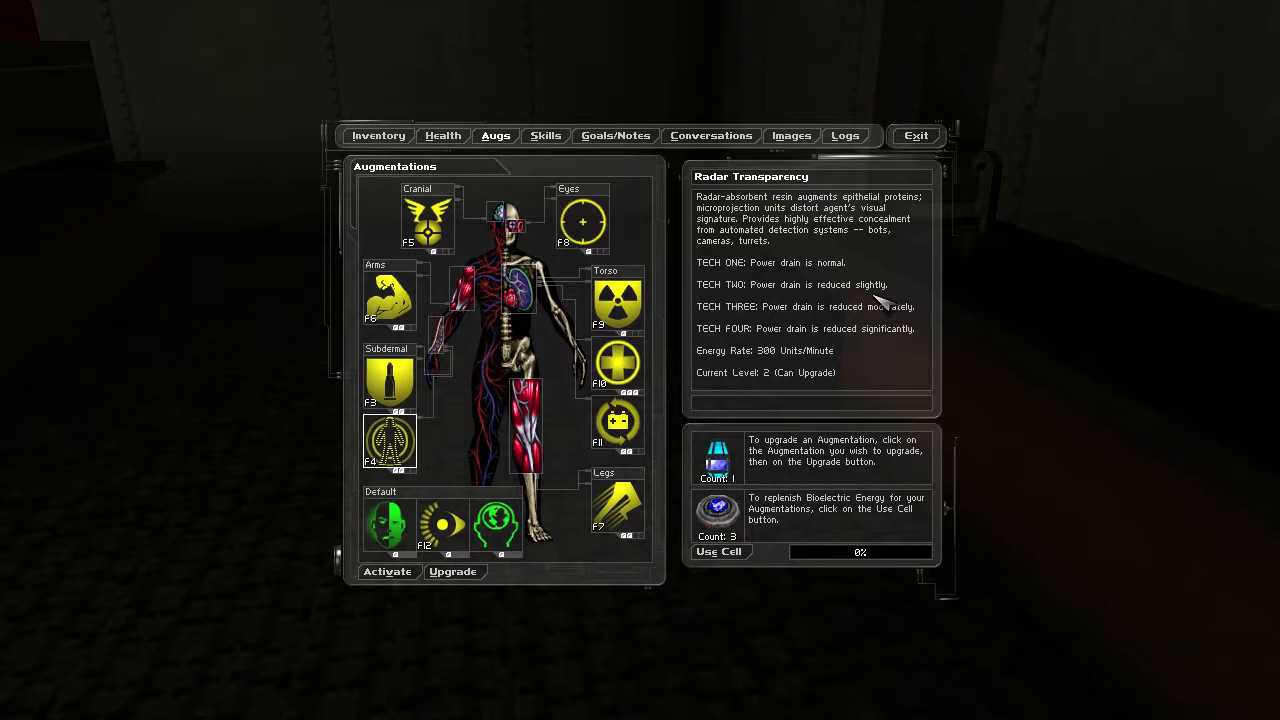
mouse_move(780, 370)
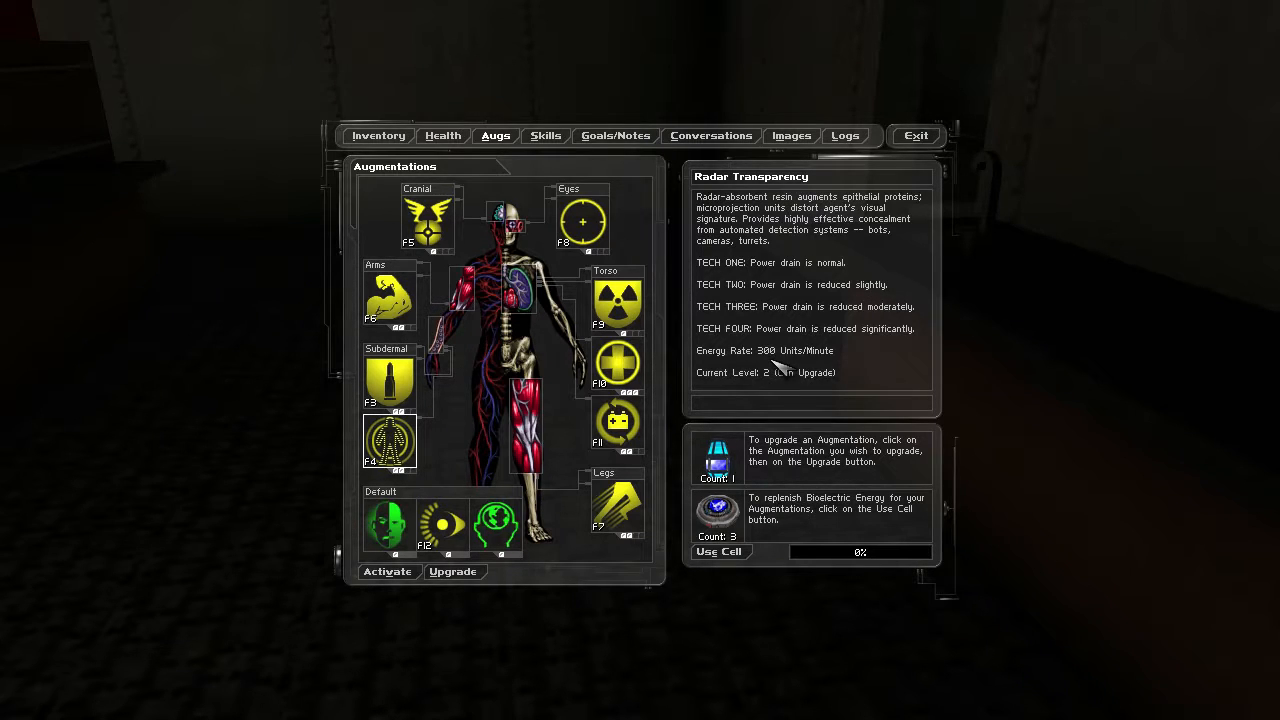
mouse_move(810, 305)
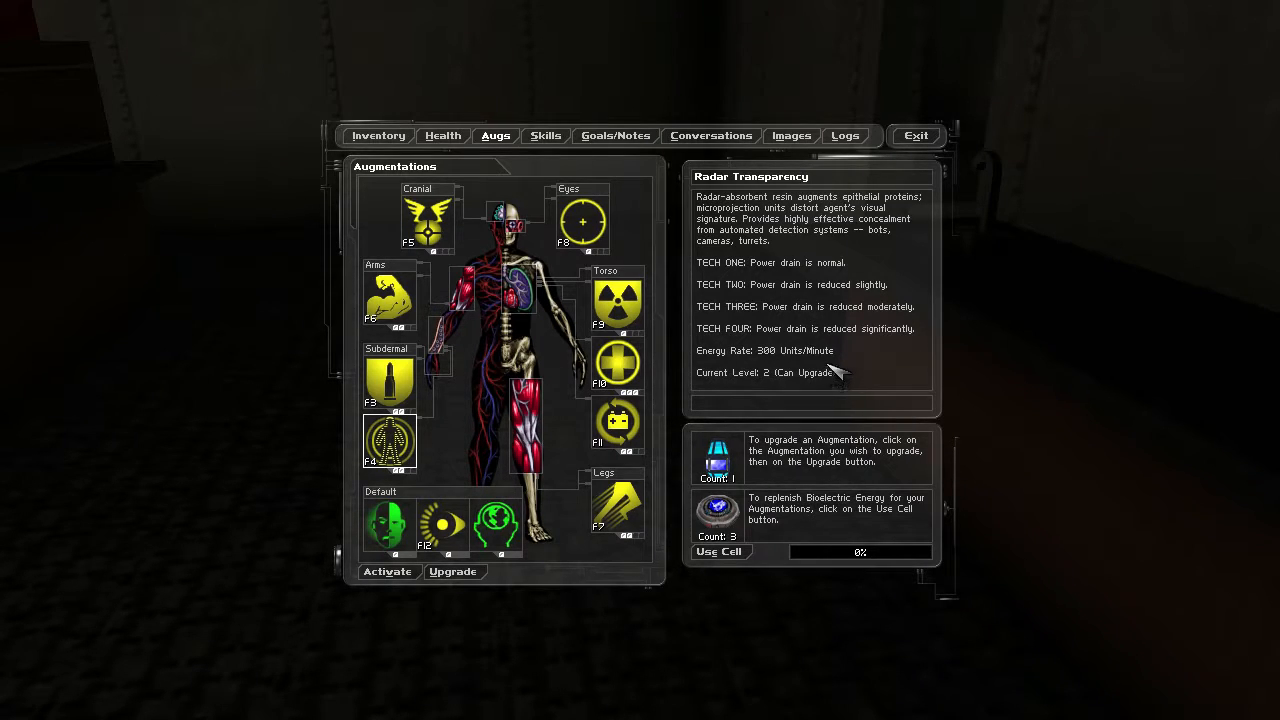
mouse_move(848, 378)
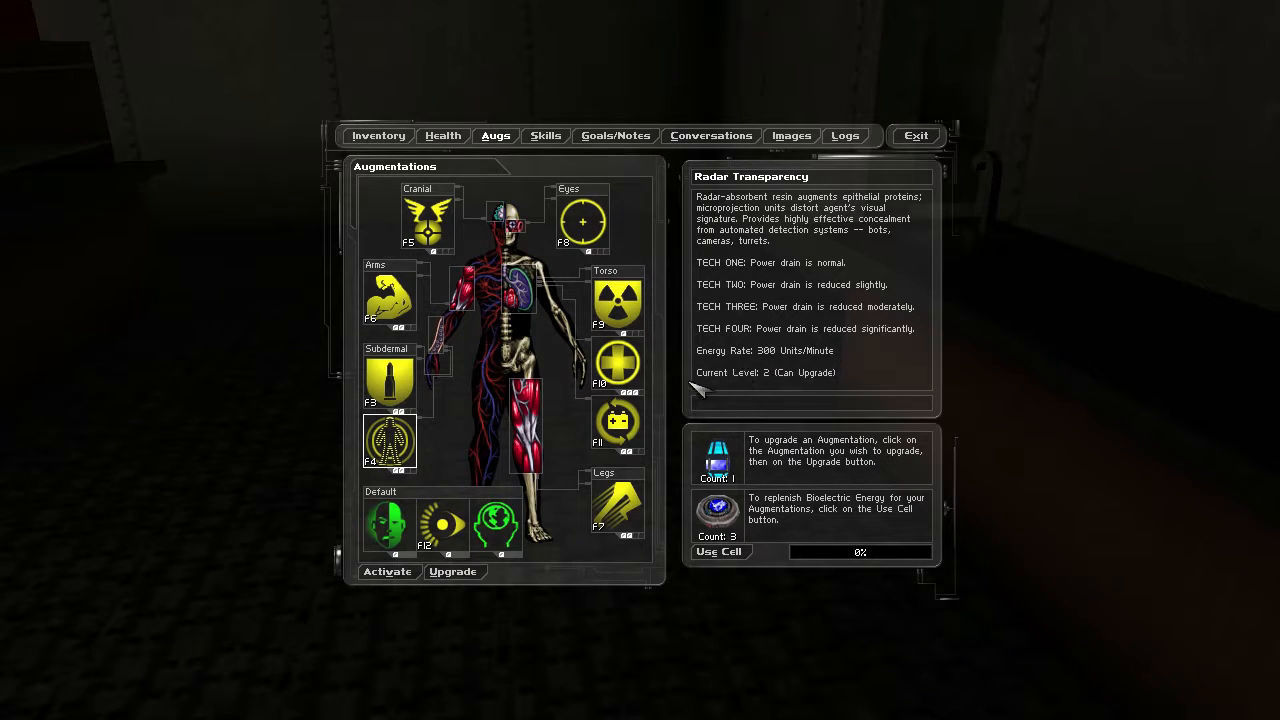
mouse_move(590, 235)
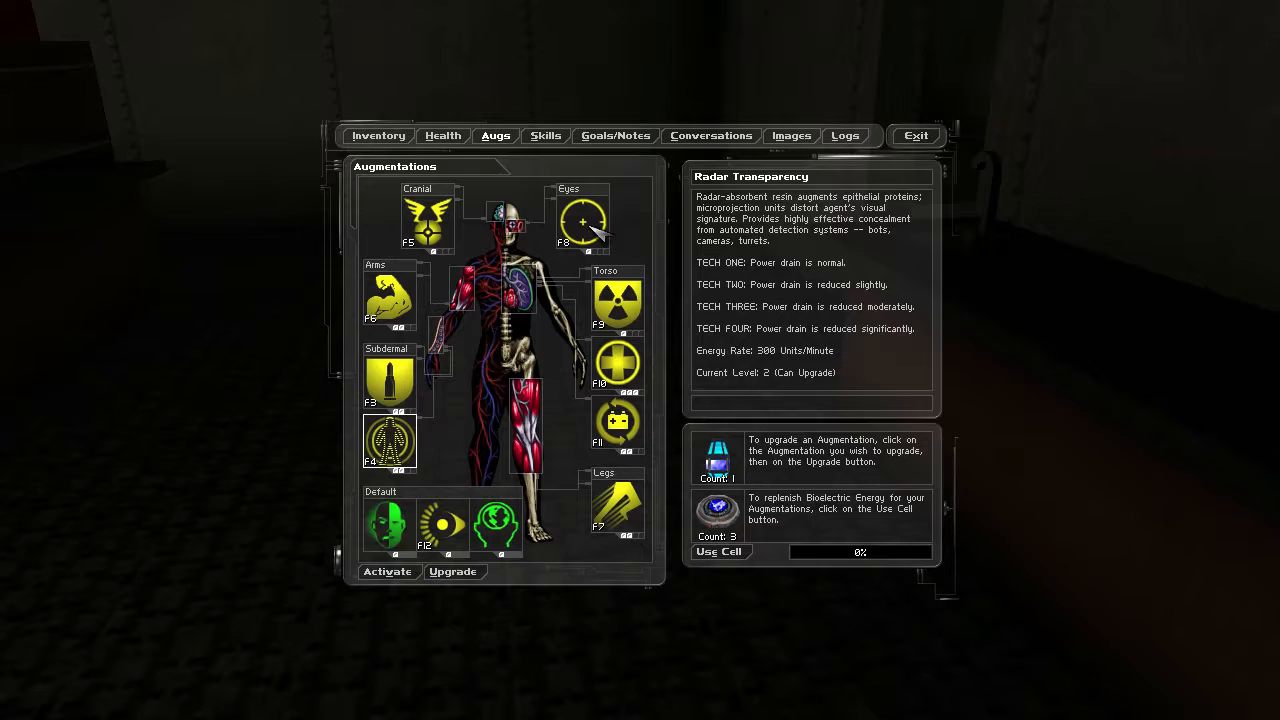
left_click(582, 222)
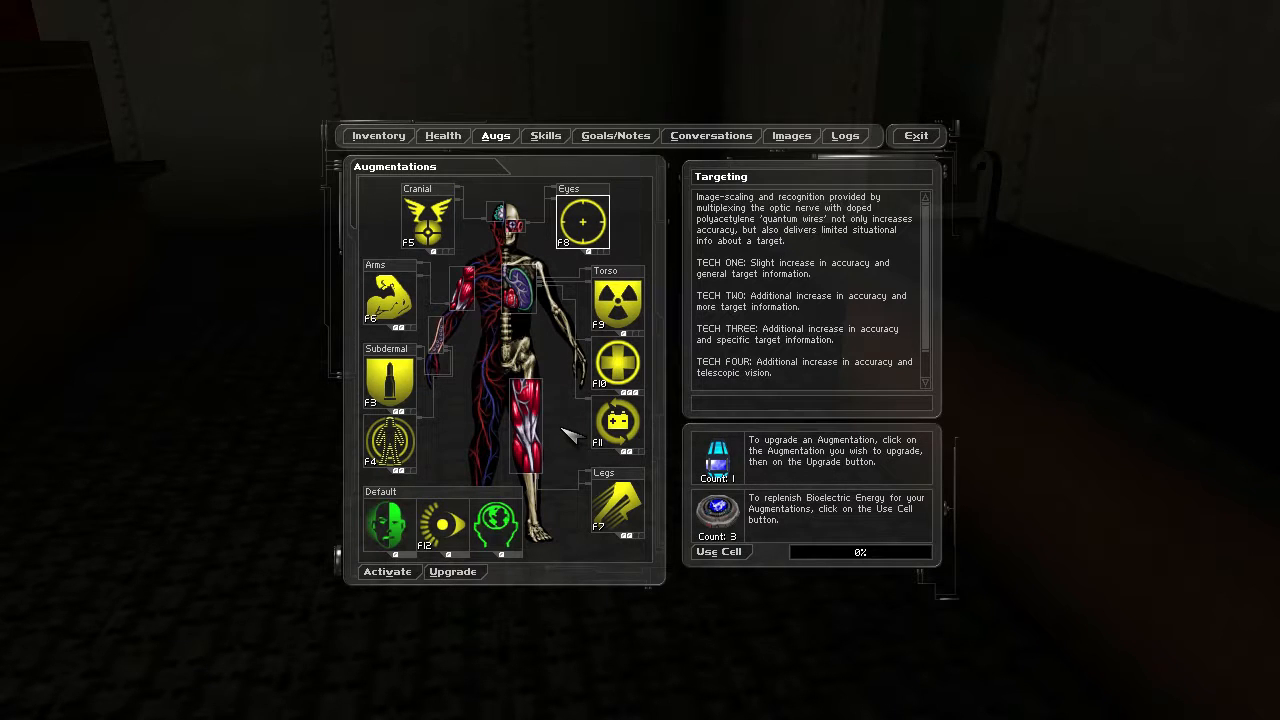
left_click(914, 135)
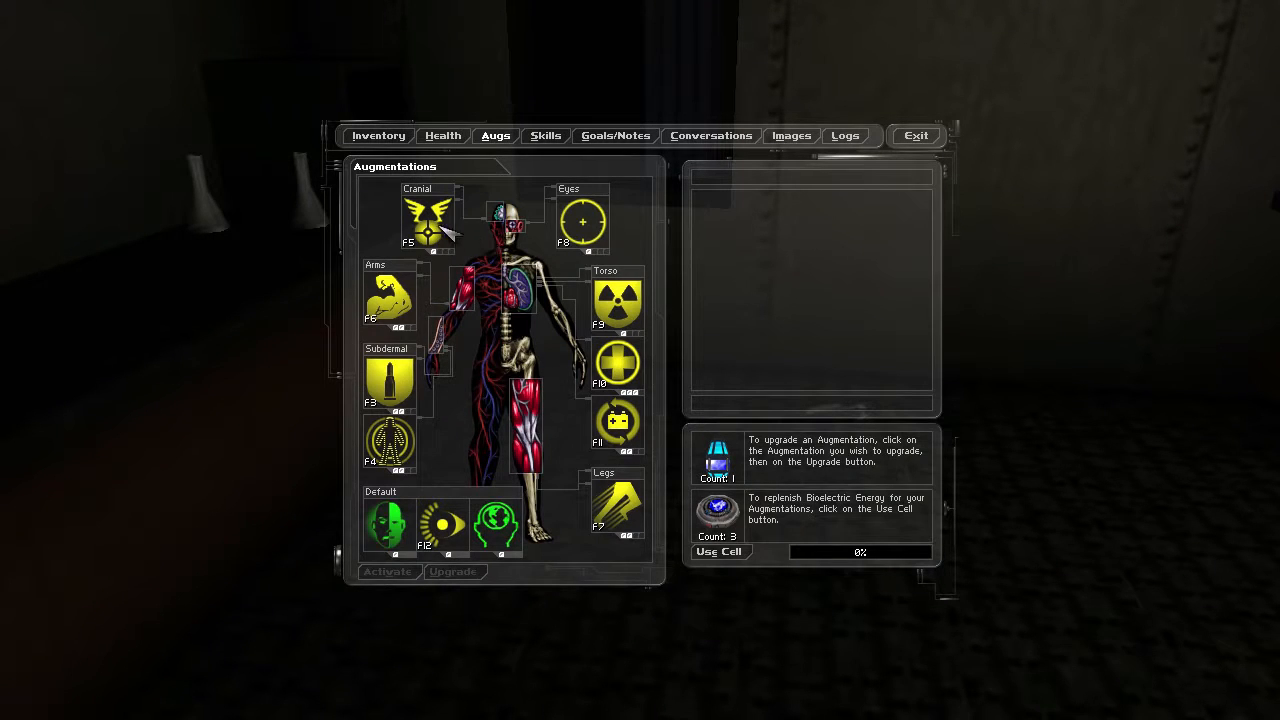
- Read the Spy Drone and Power Recirculator augmentation descriptions
left_click(428, 220)
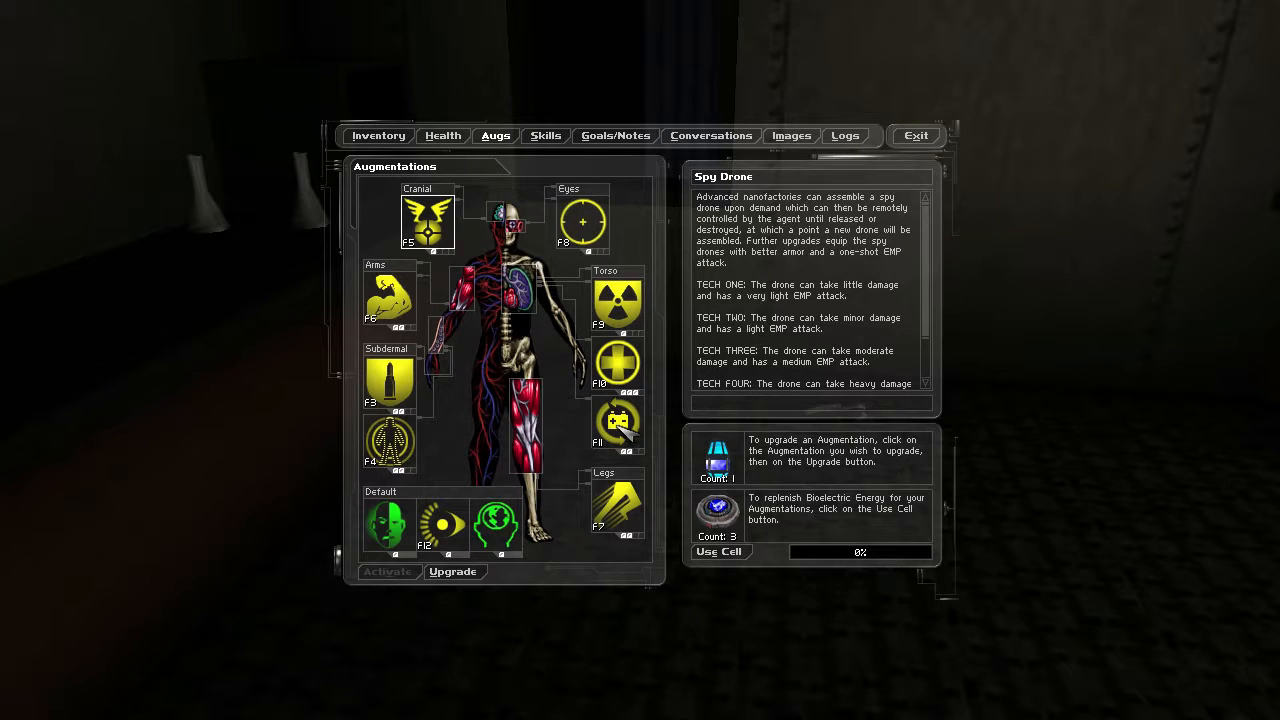
left_click(617, 423)
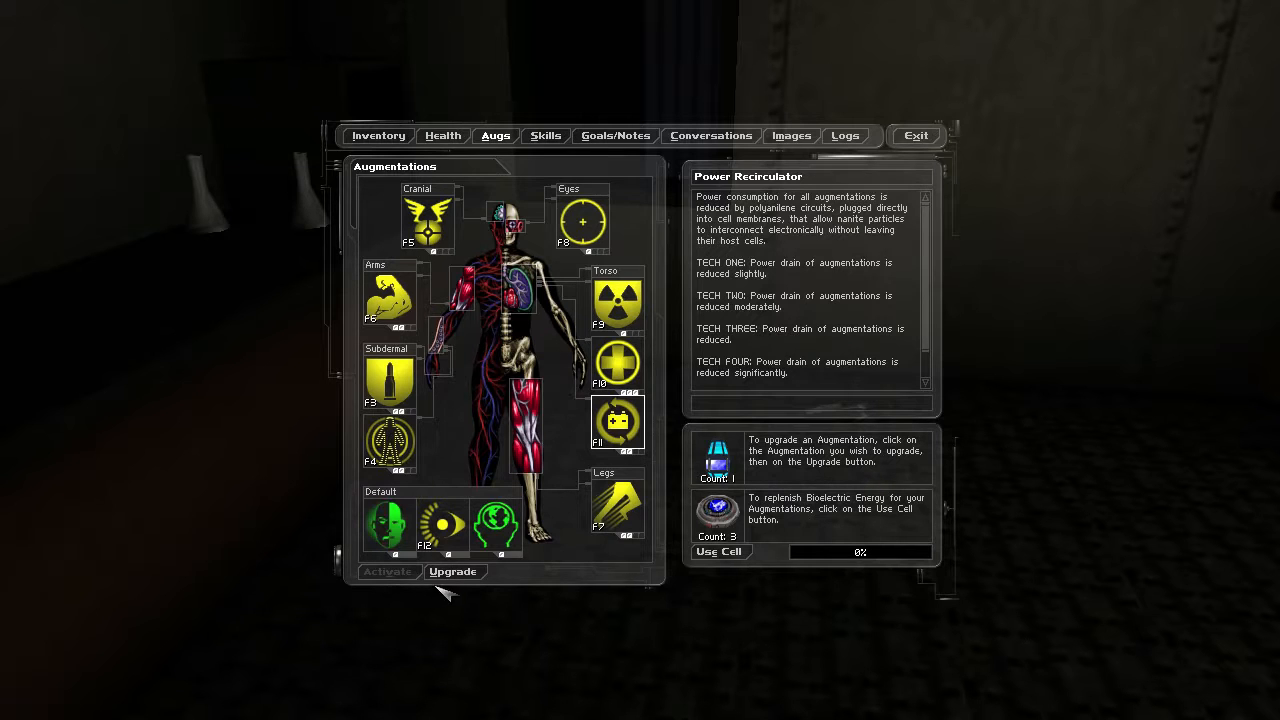
left_click(454, 571)
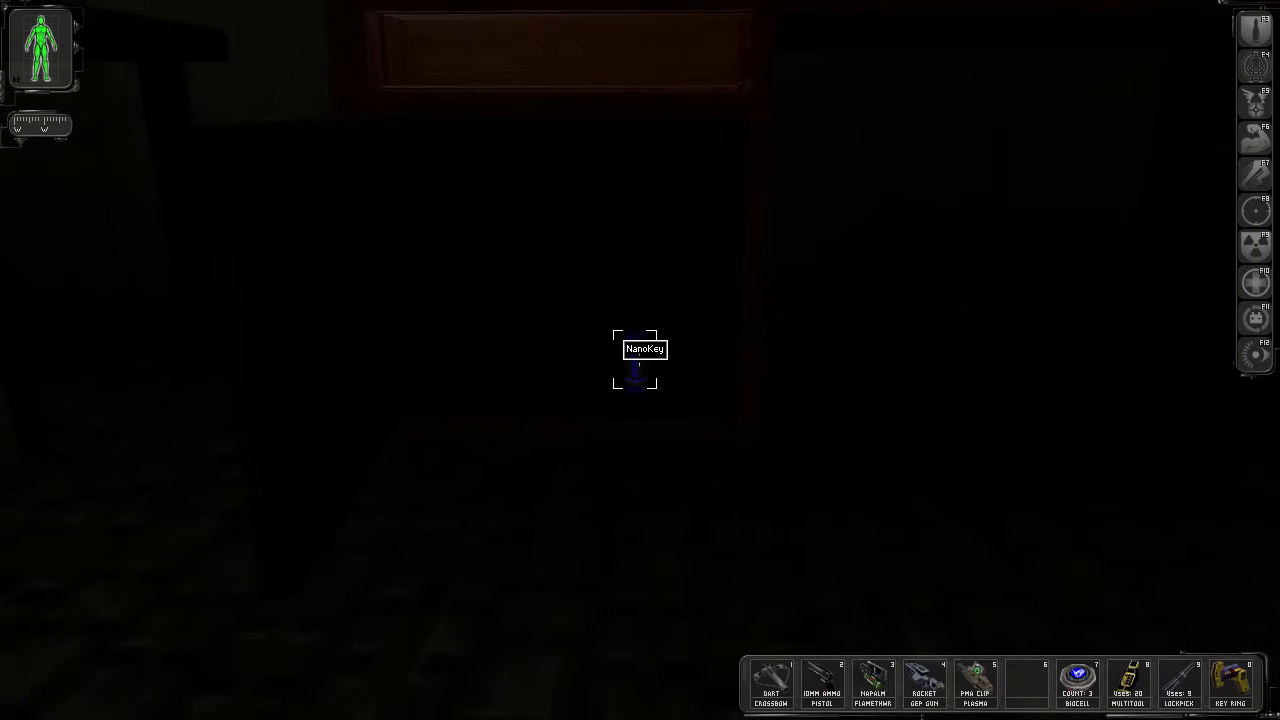
- Pick up the Below Decks NanoKey from the desk and access the RepairBot
left_click(636, 370)
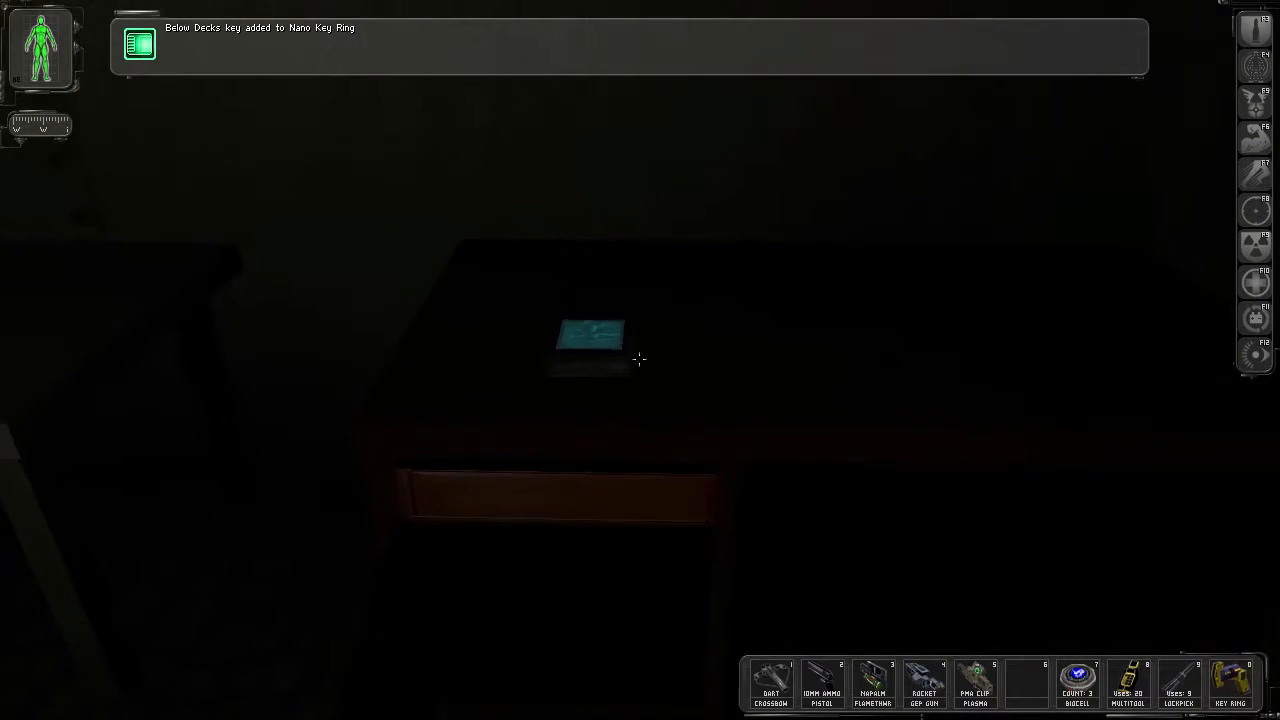
left_click(590, 340)
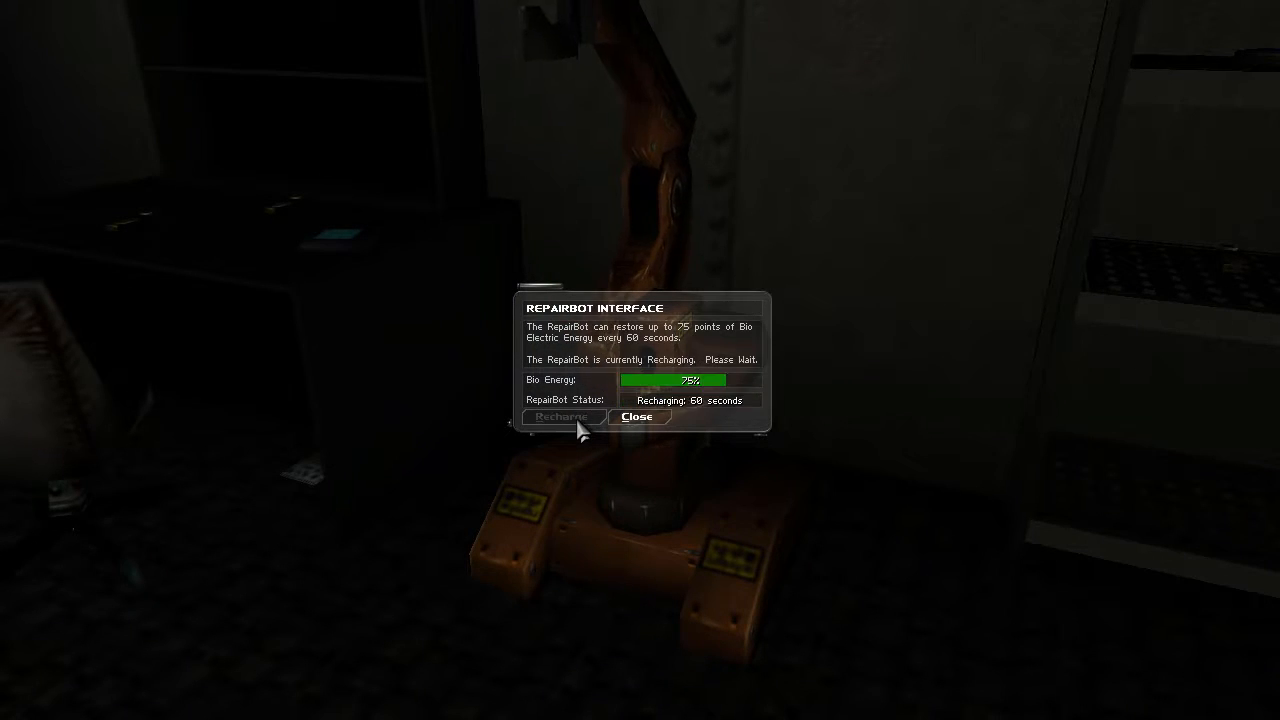
- Leave the recharging RepairBot and collect the bioelectric cells from the shelves
left_click(637, 417)
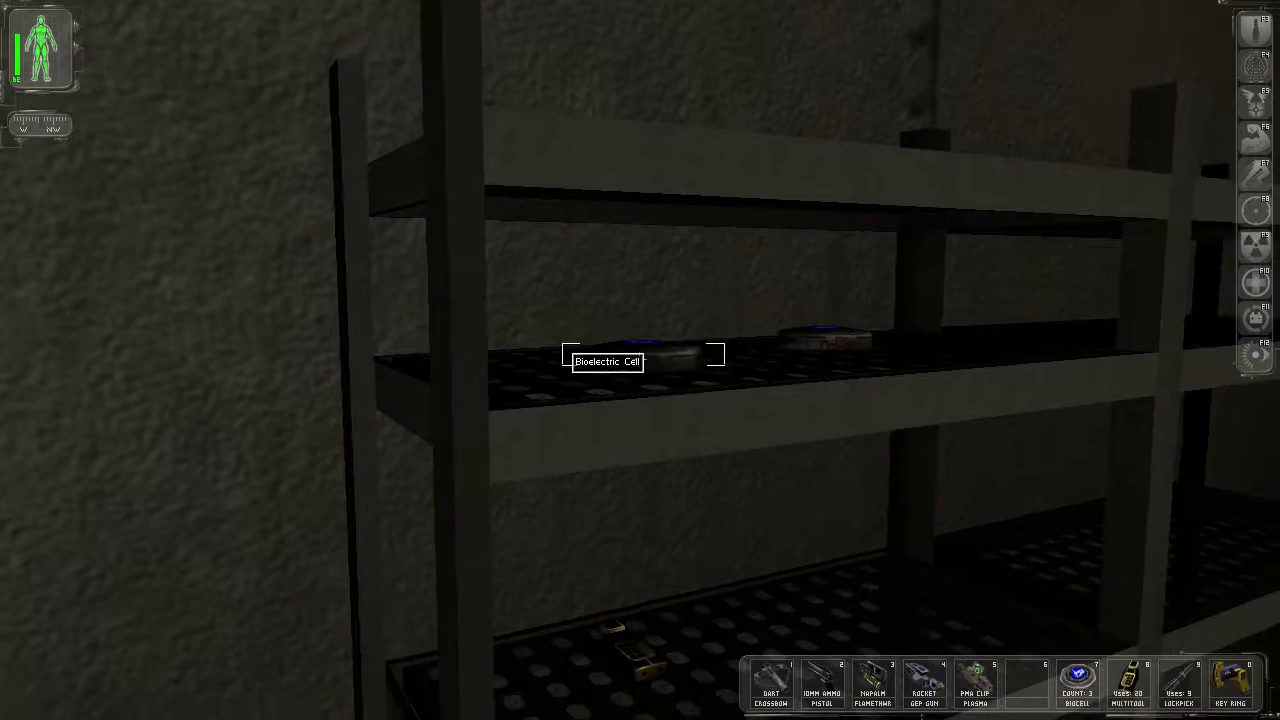
left_click(607, 355)
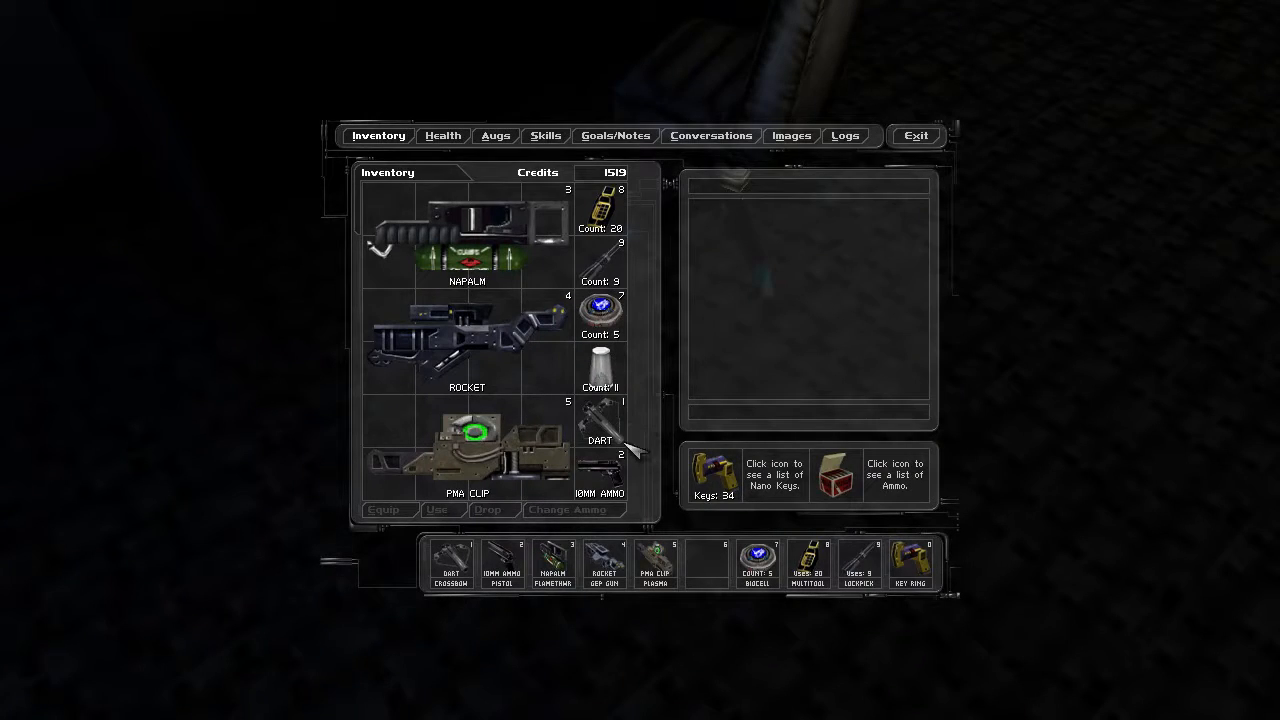
- Drop the Mini-Crossbow from the inventory
left_click(488, 509)
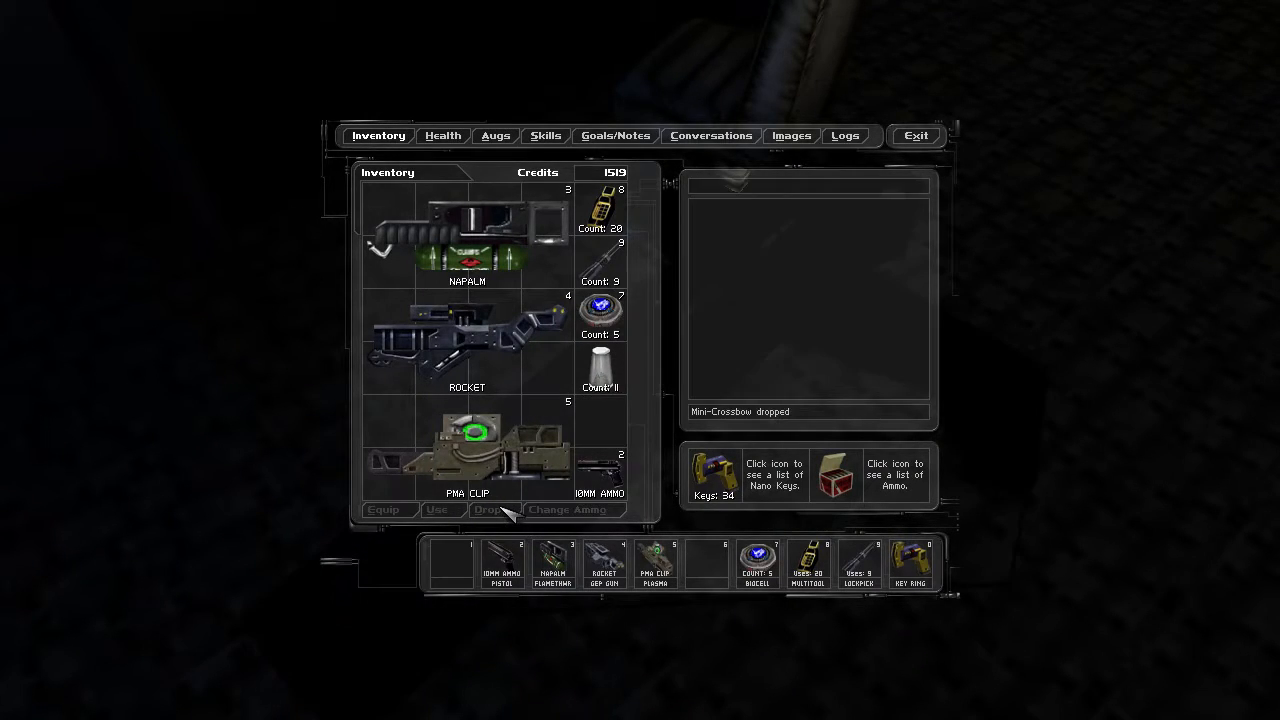
left_click(914, 135)
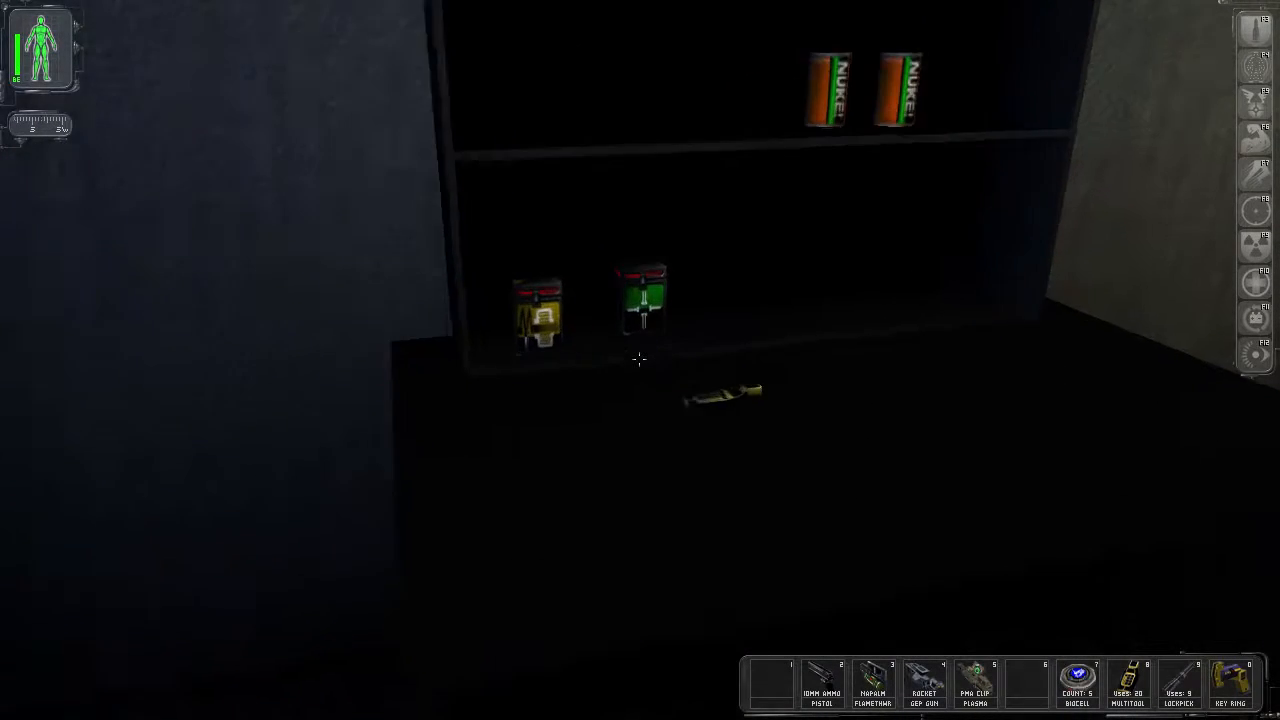
key("i")
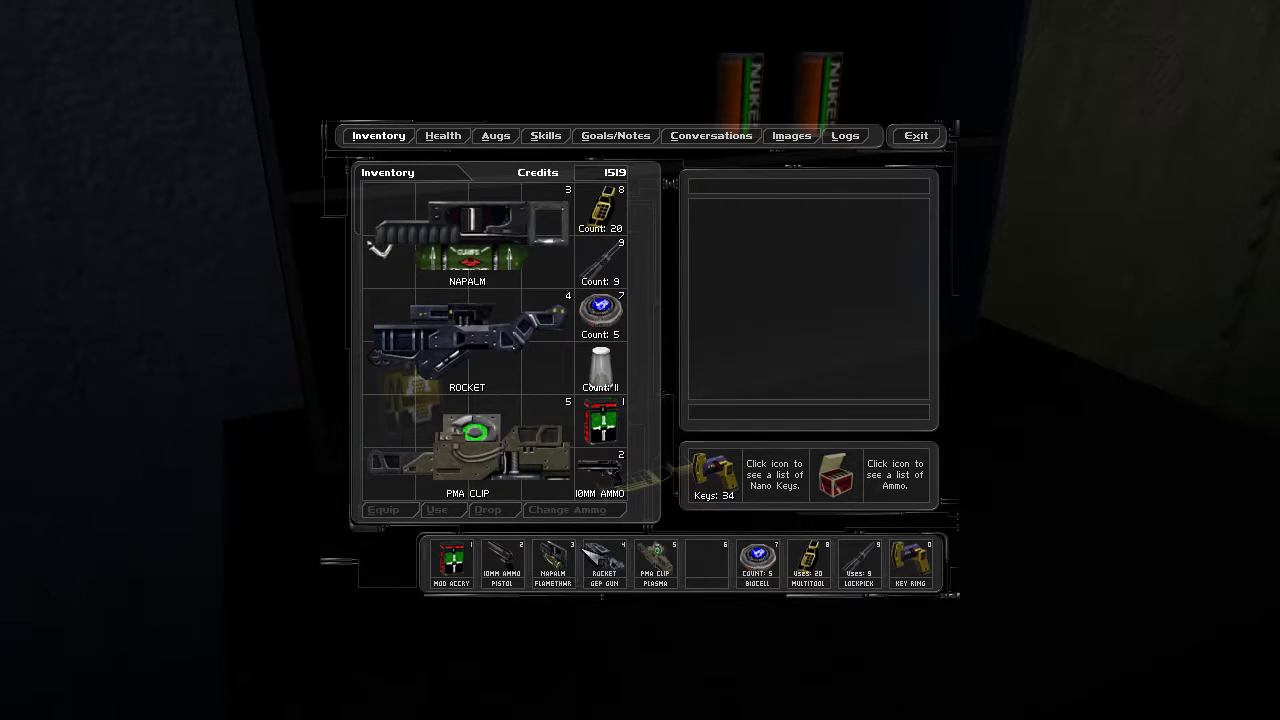
- Manage the accuracy and silencer weapon mods in the inventory
left_click(450, 563)
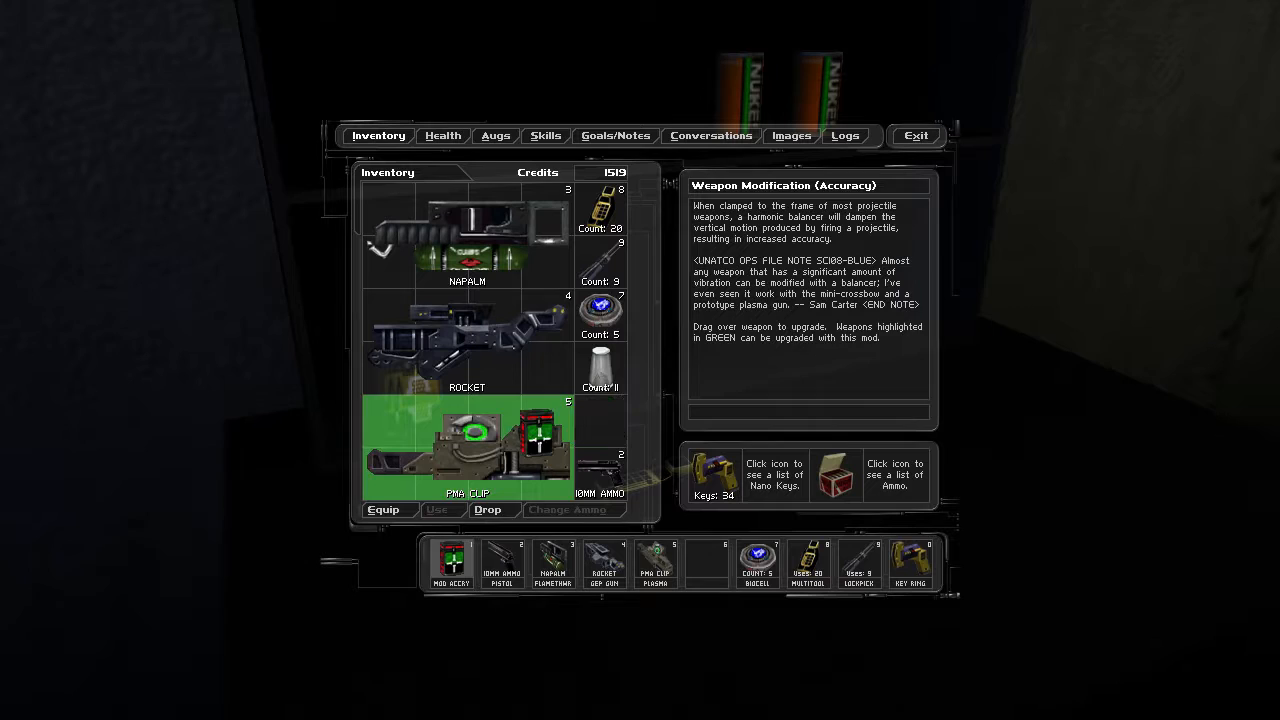
left_click(914, 135)
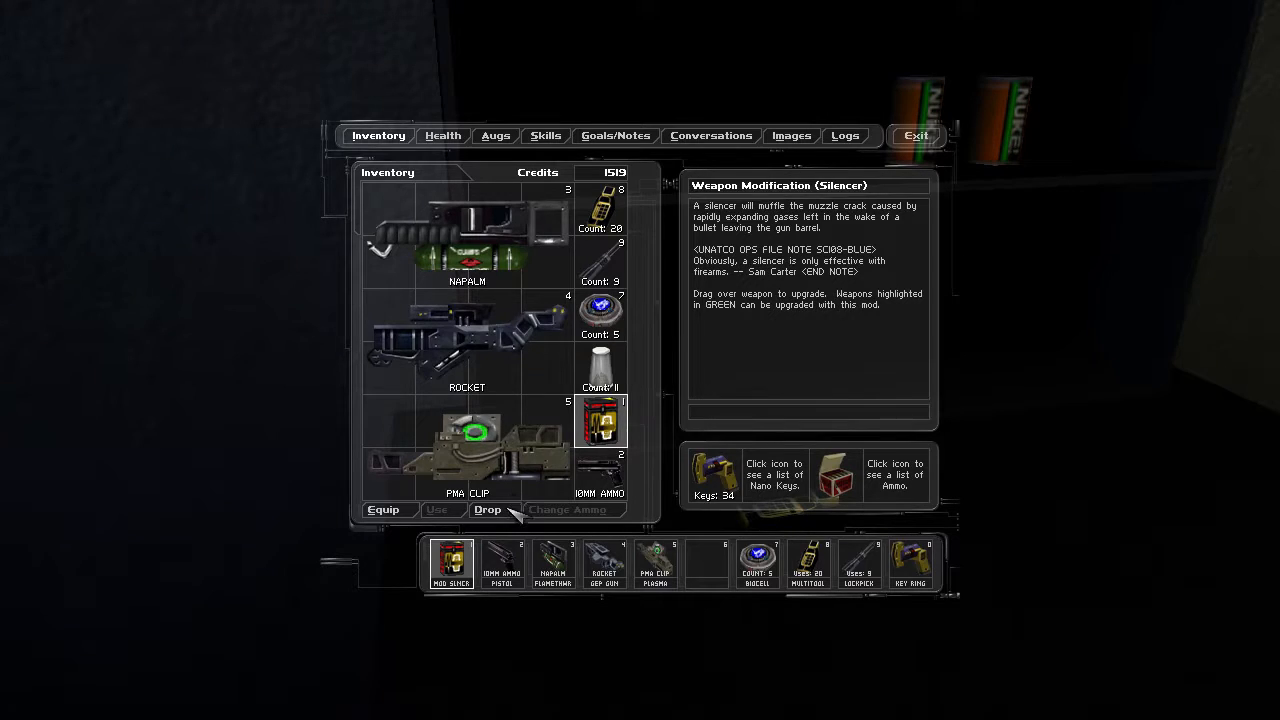
left_click(915, 135)
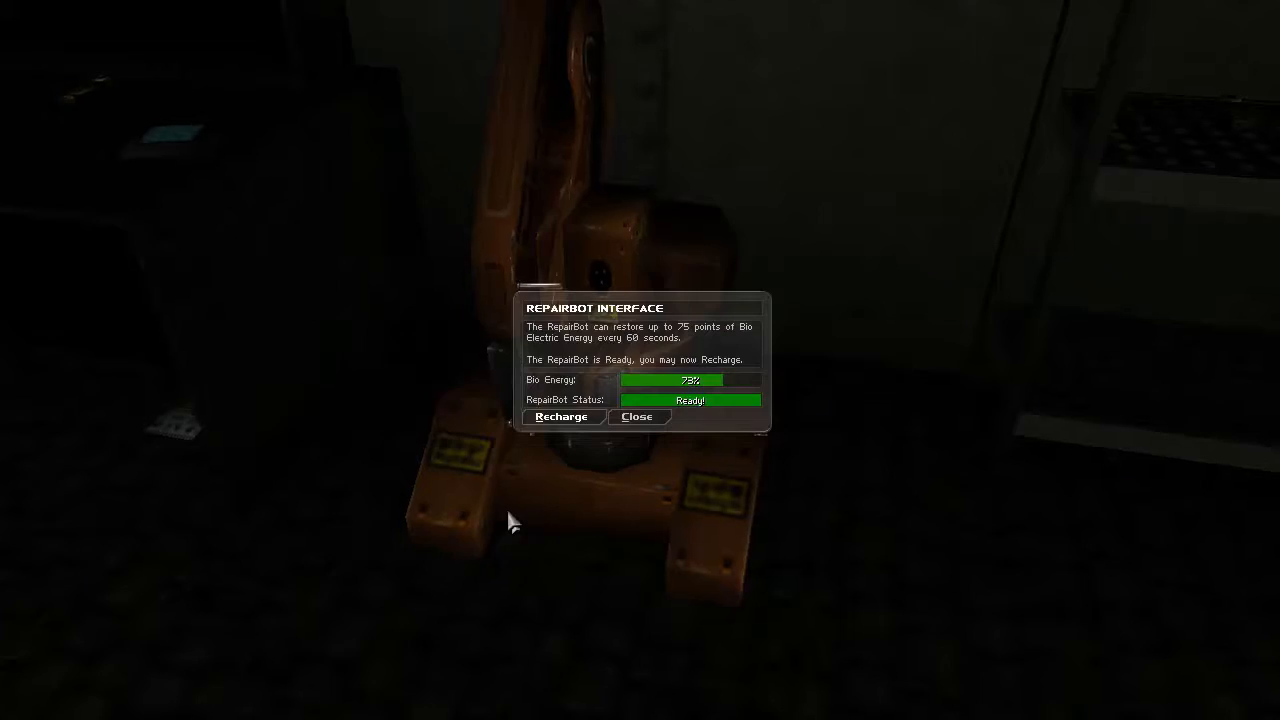
- Recharge bioelectric energy to full at the RepairBot and close its interface
left_click(561, 416)
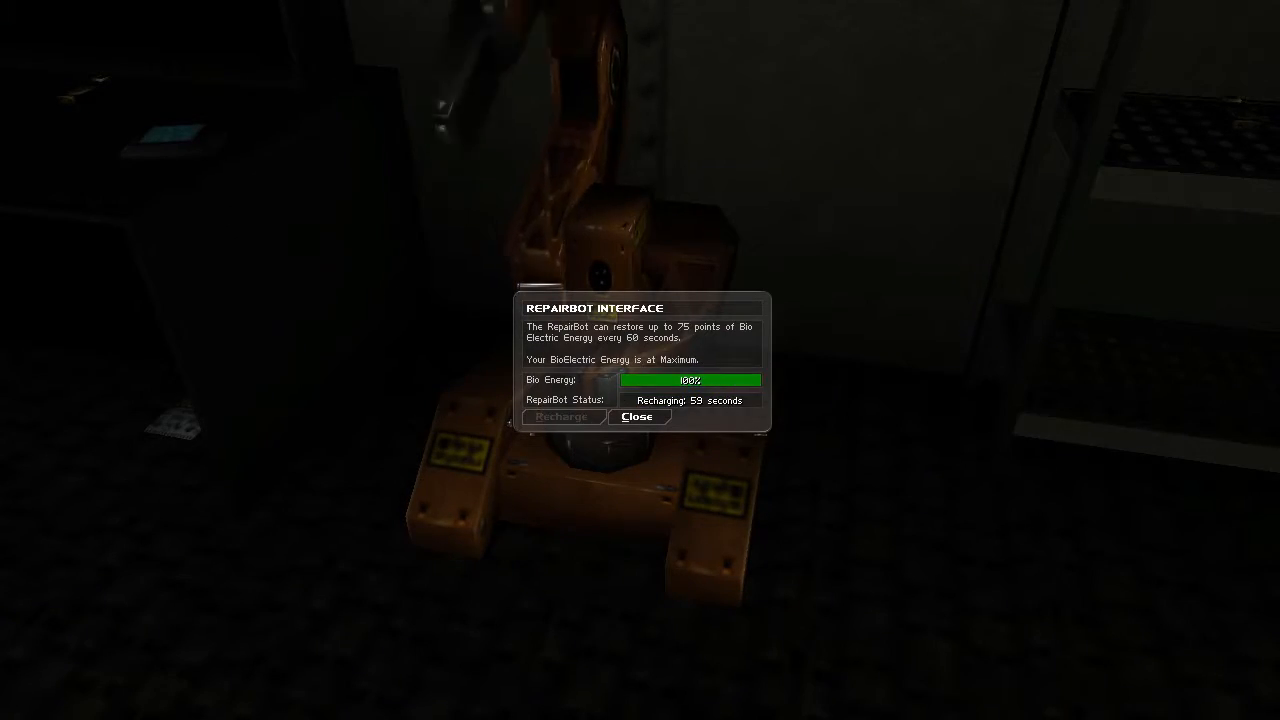
left_click(637, 417)
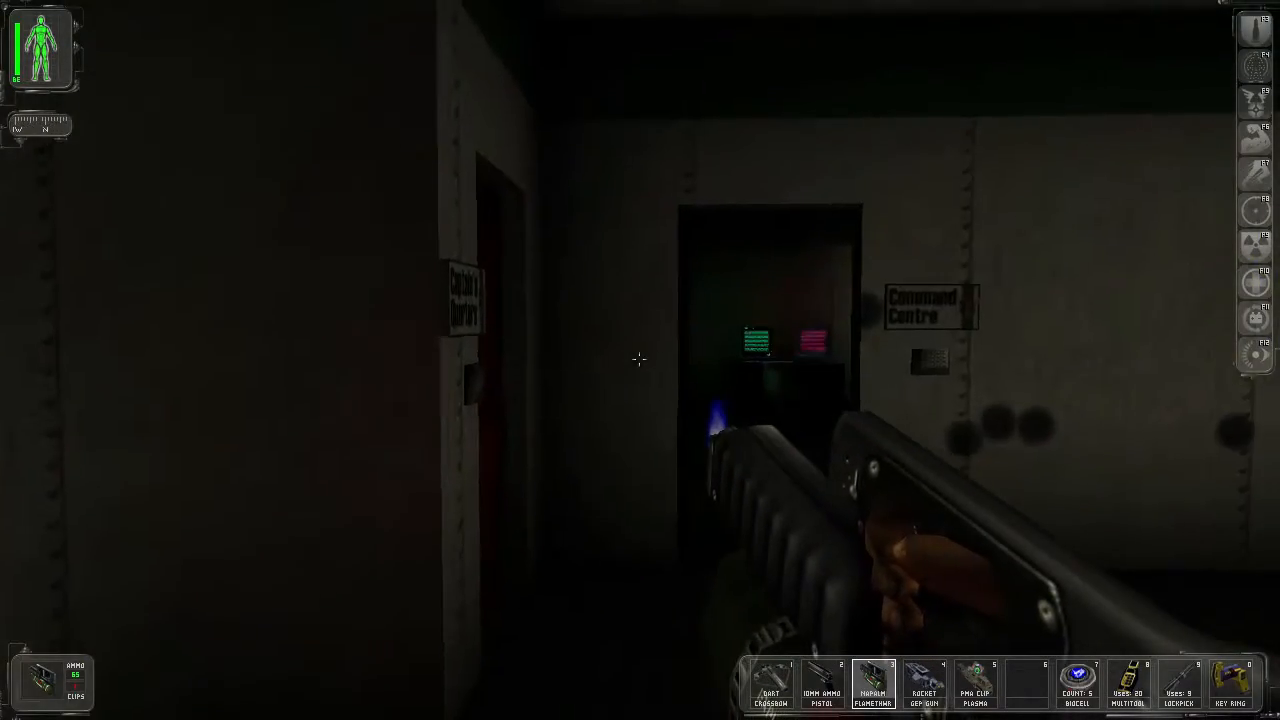
mouse_move(640, 360)
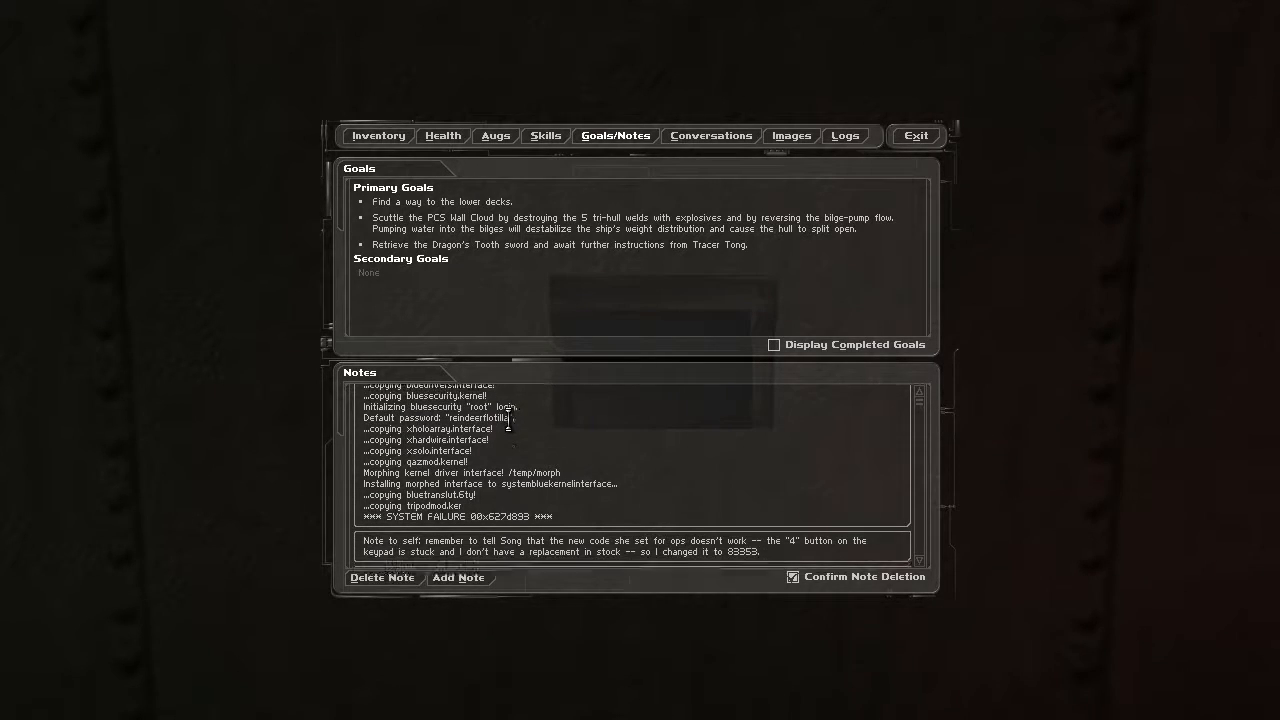
- Scroll through the Goals/Notes list and read the keypad, bridge and ramp codes
scroll("down", 3)
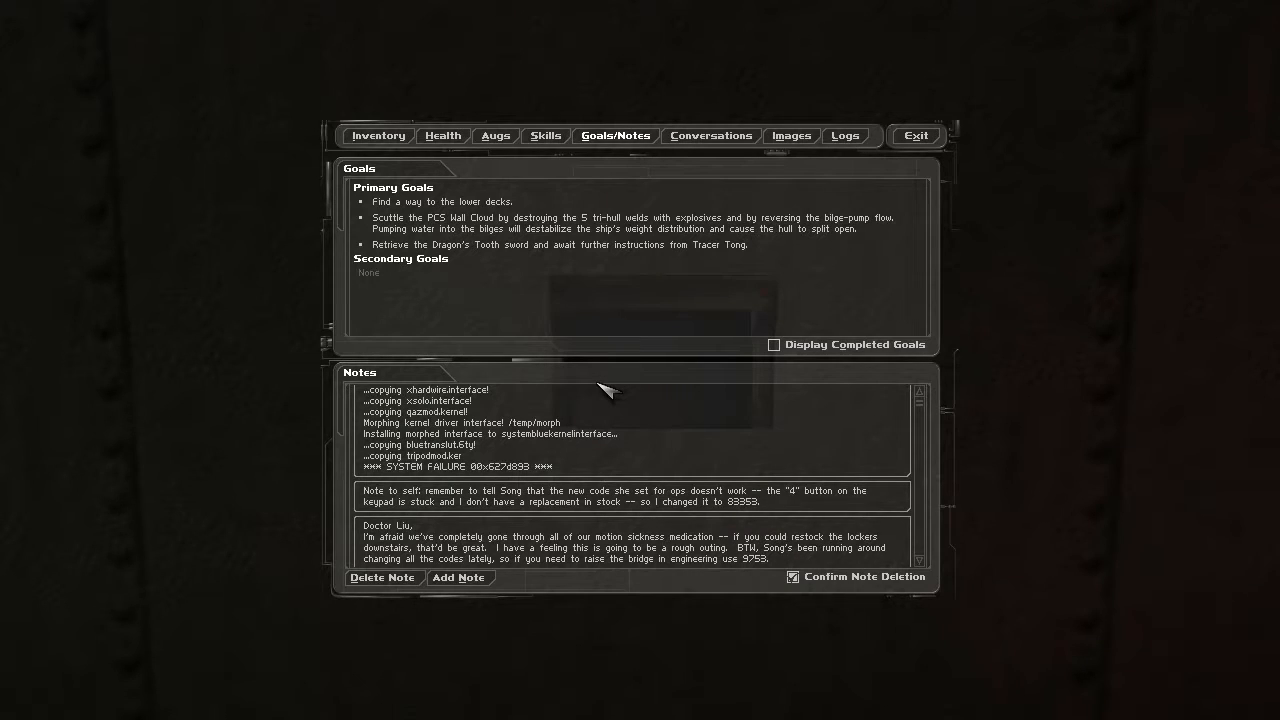
scroll("down", 3)
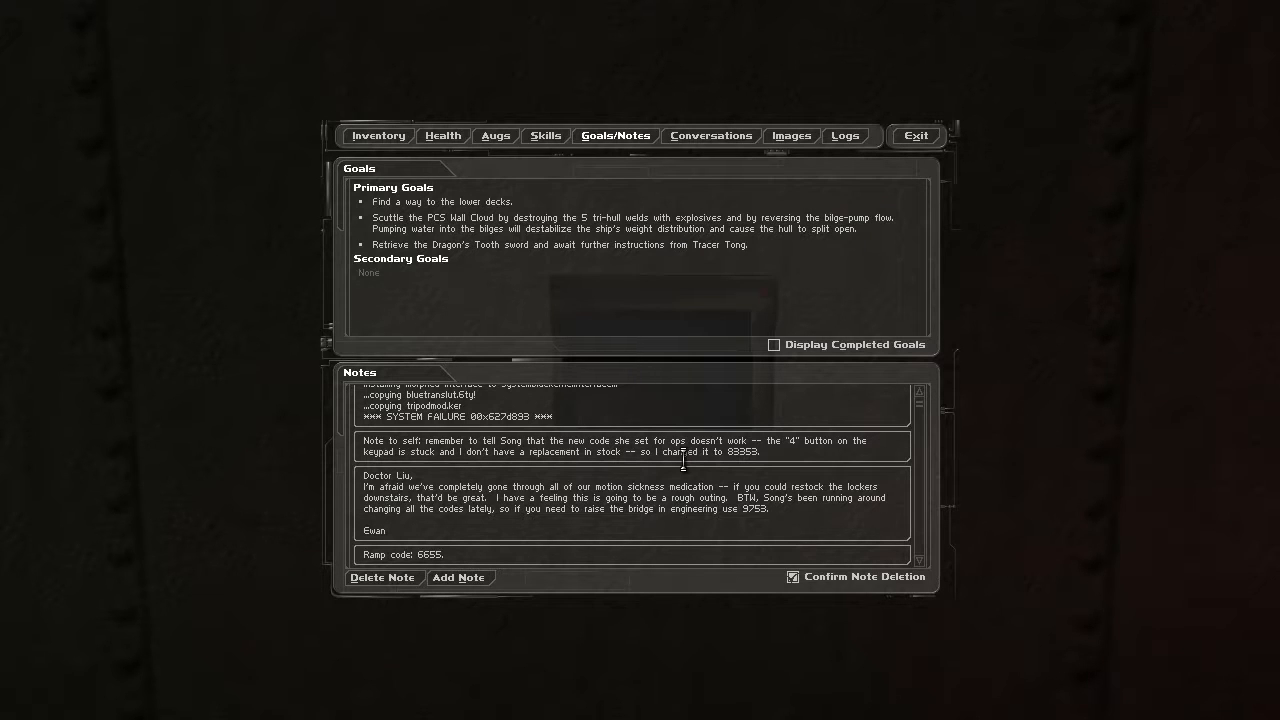
left_click(914, 135)
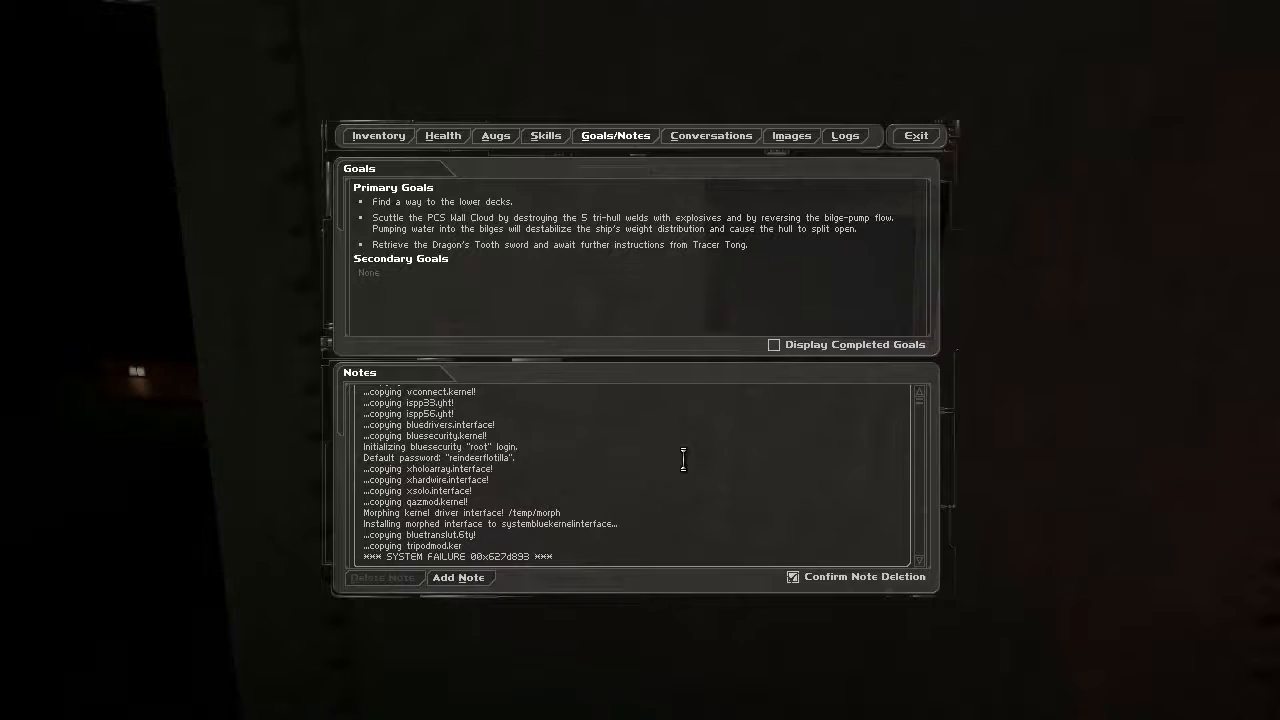
left_click(914, 135)
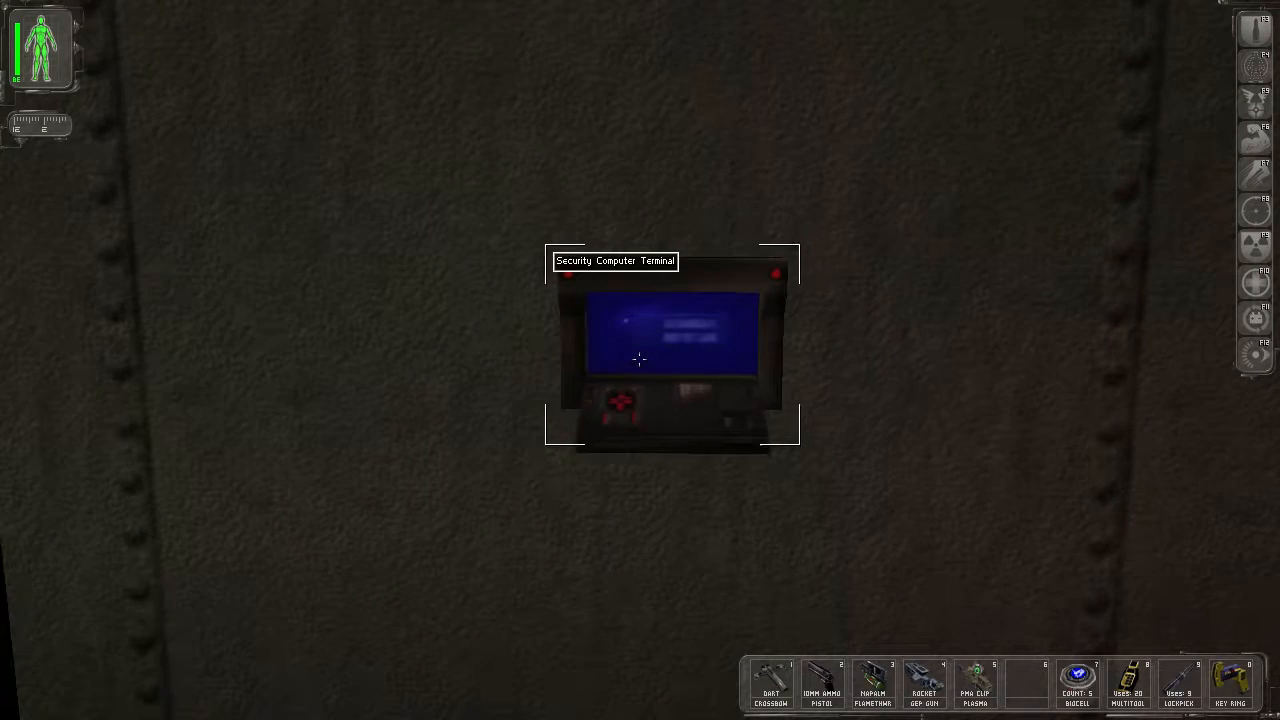
left_click(639, 360)
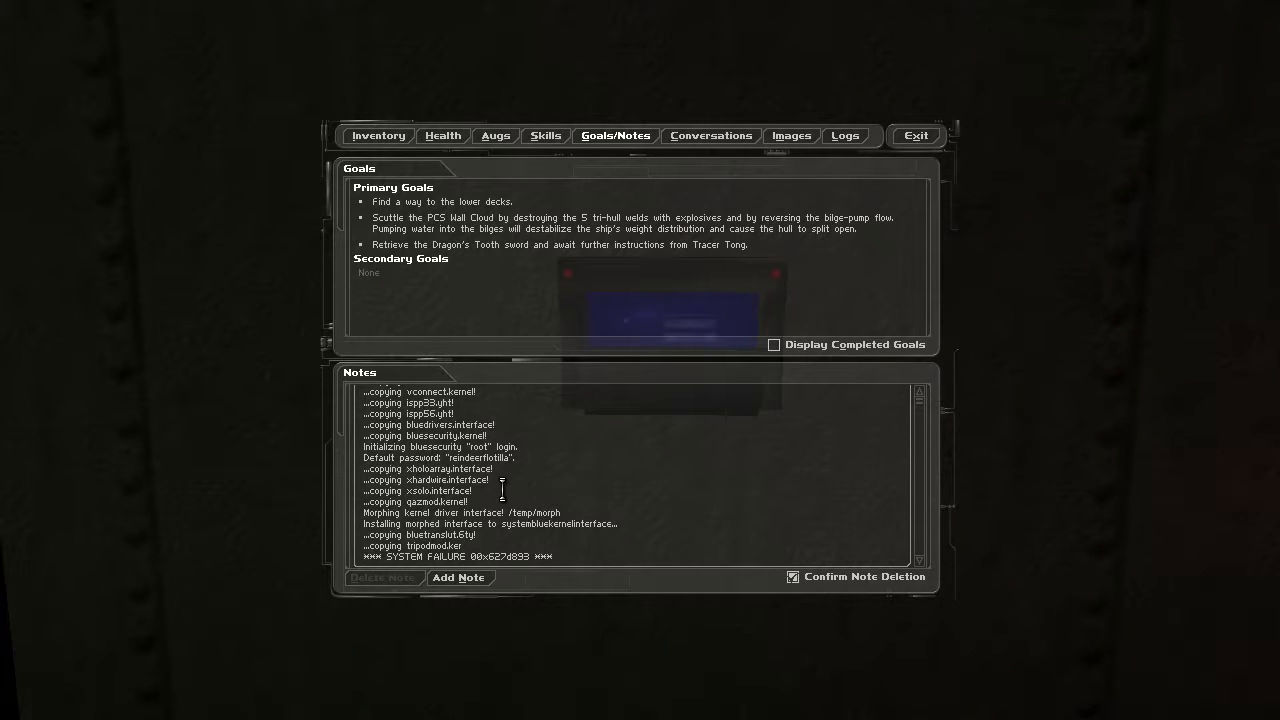
left_click(914, 135)
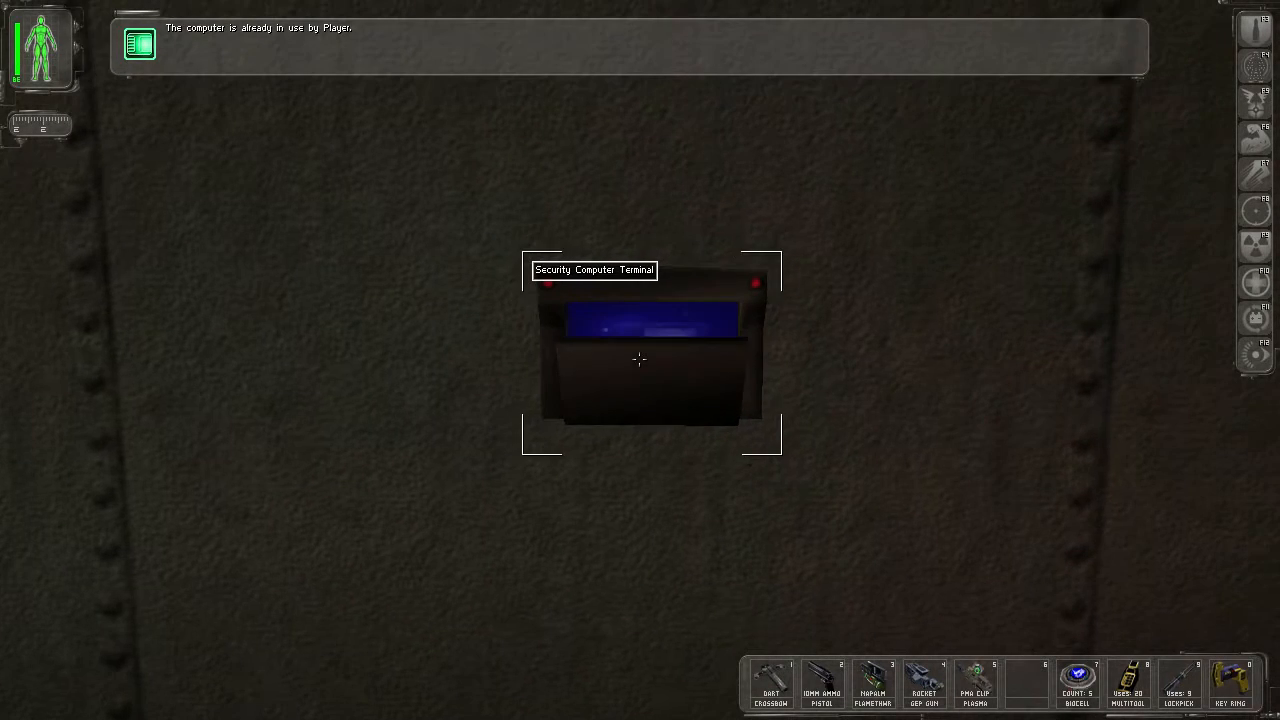
left_click(639, 360)
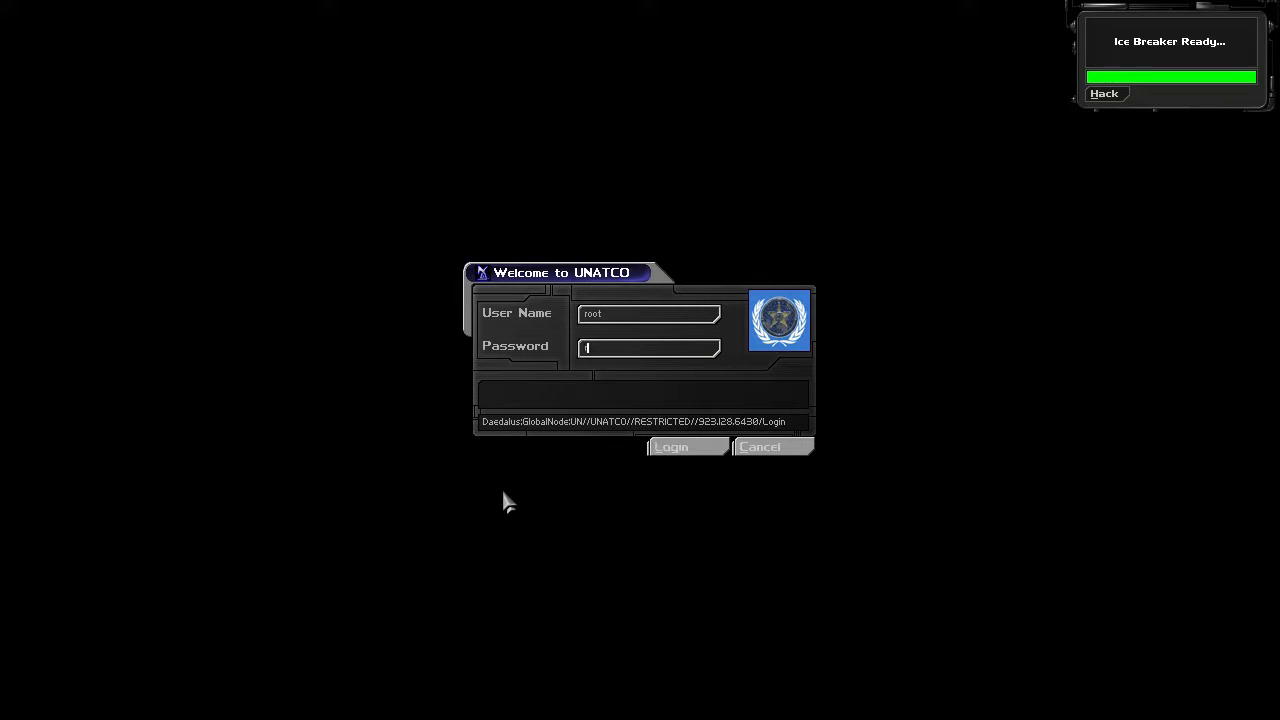
left_click(671, 446)
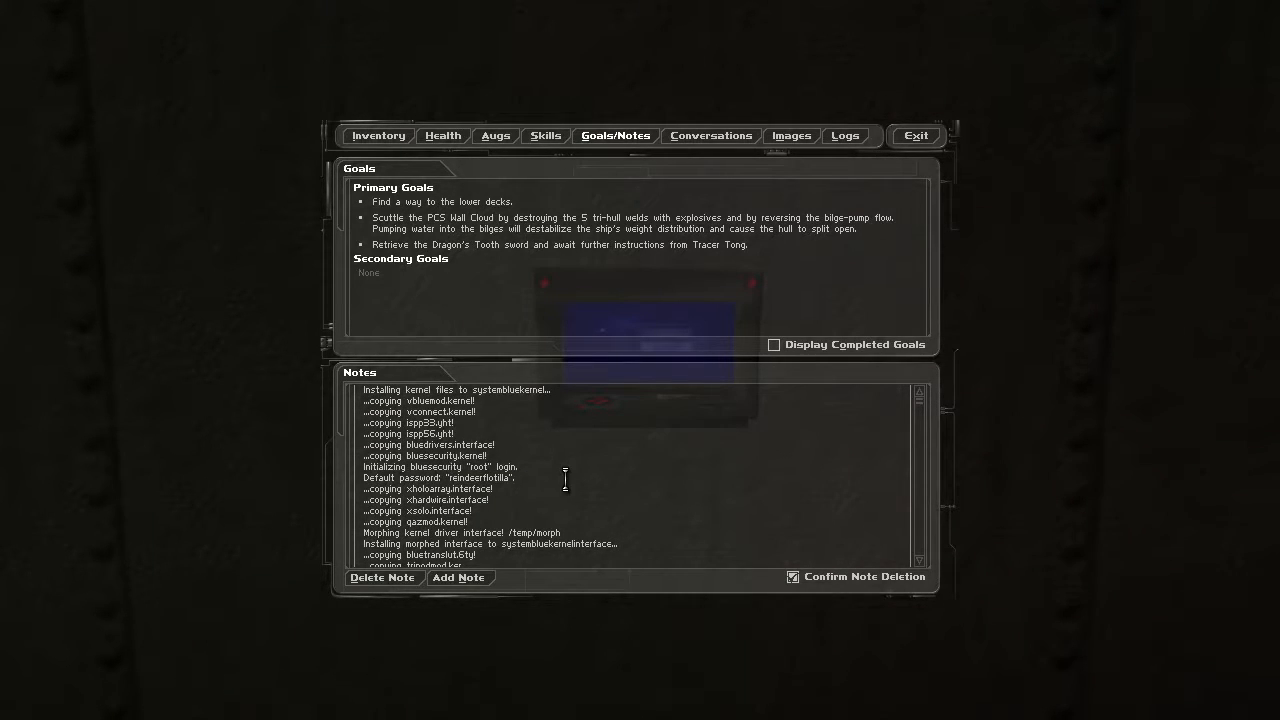
scroll("down", 3)
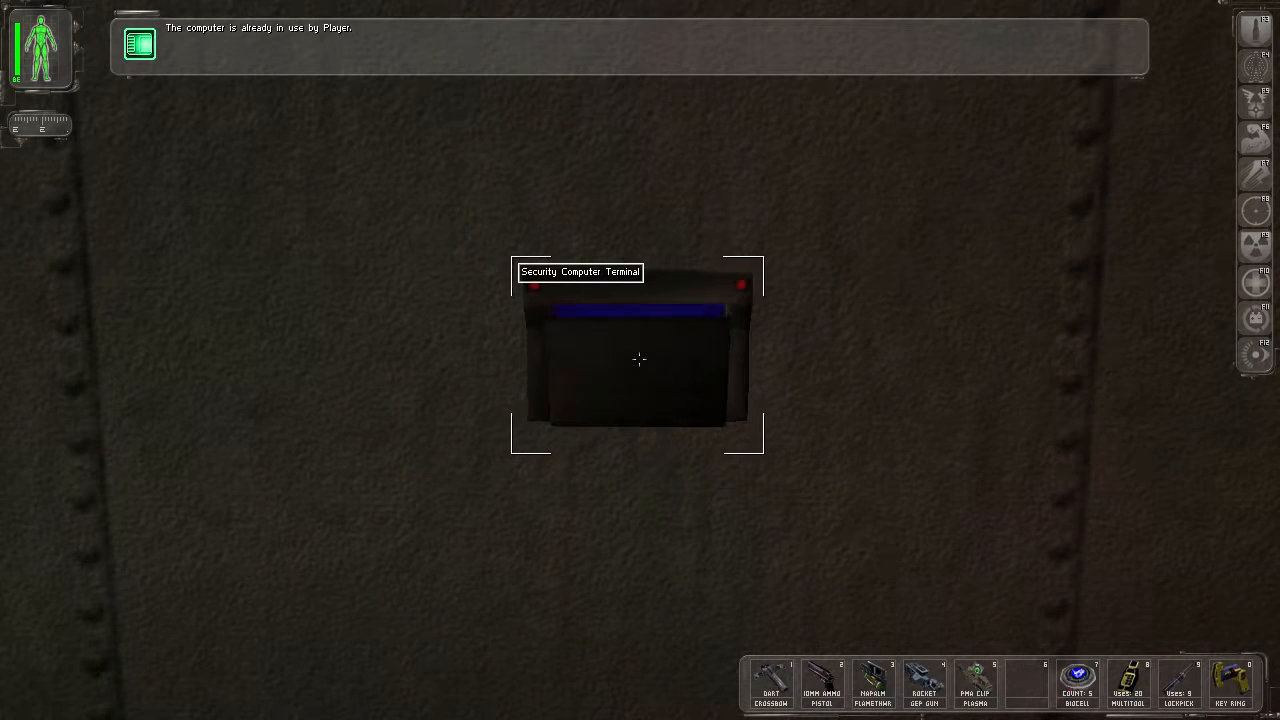
- From the security terminal open the Bridge and Armory doors and view the Watch Room camera
left_click(639, 360)
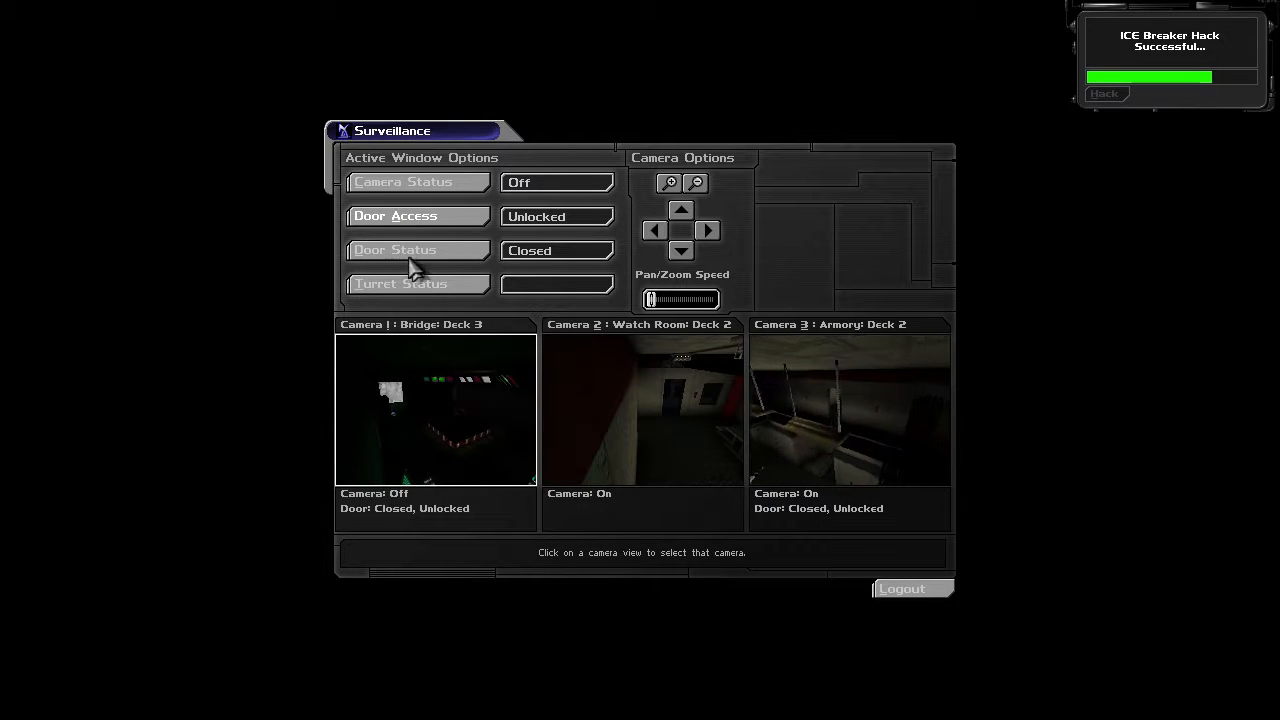
left_click(416, 249)
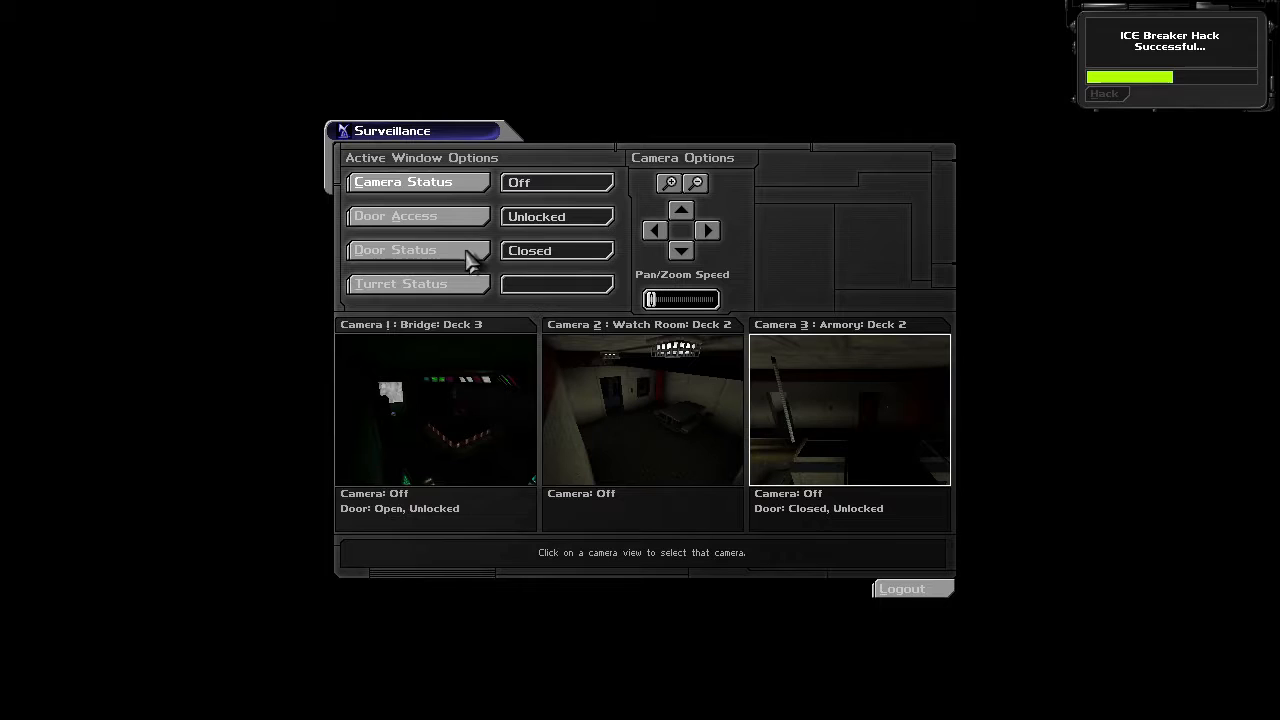
left_click(418, 249)
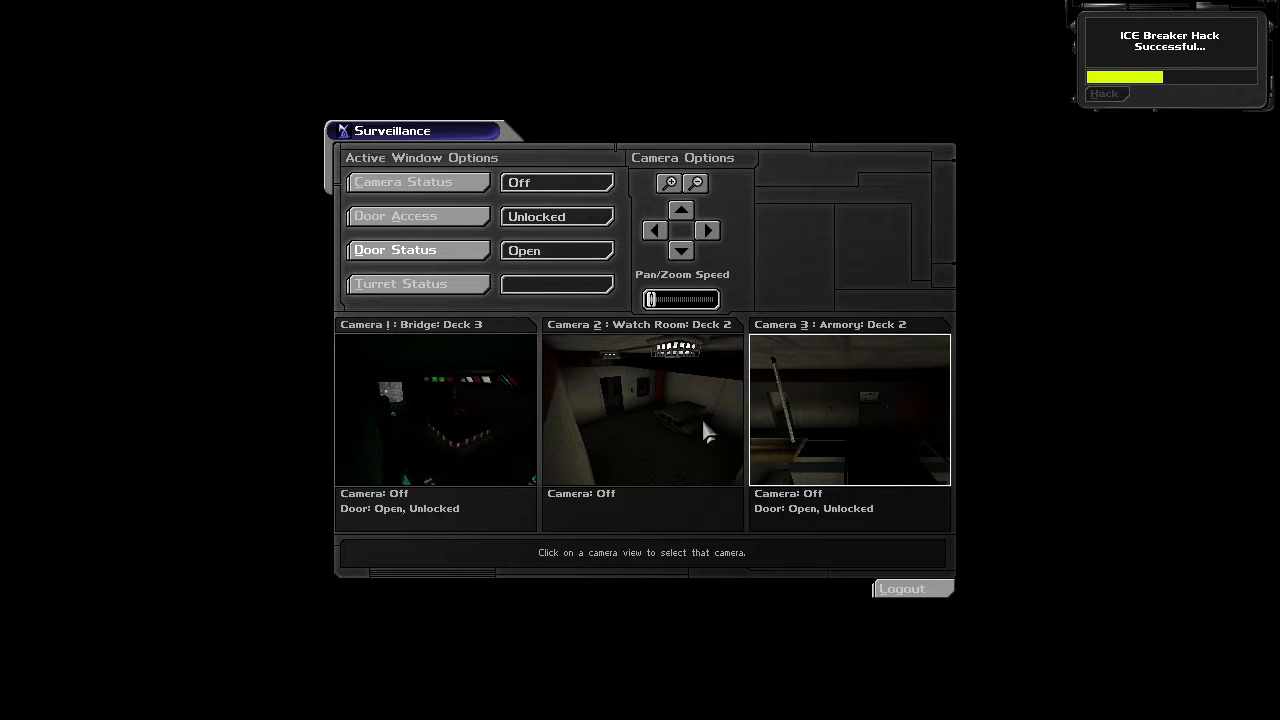
left_click(902, 588)
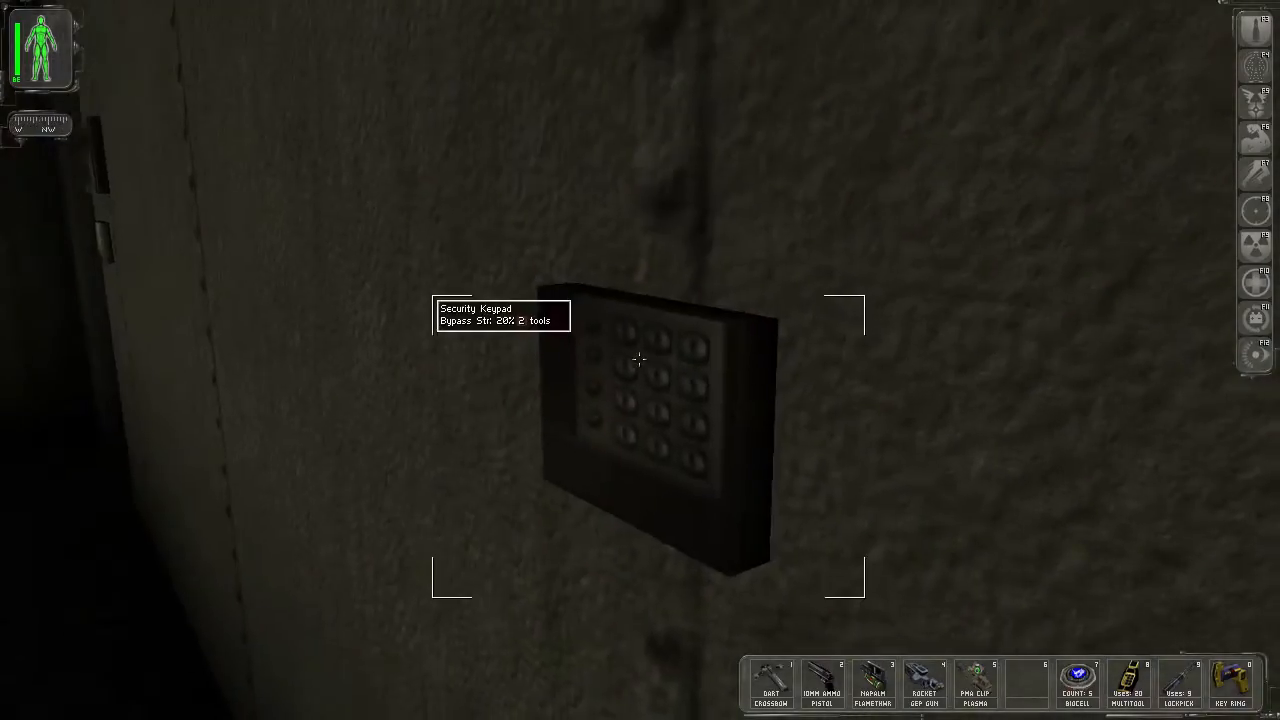
- Use the wall security keypad and move past it toward the Captain's note
left_click(640, 360)
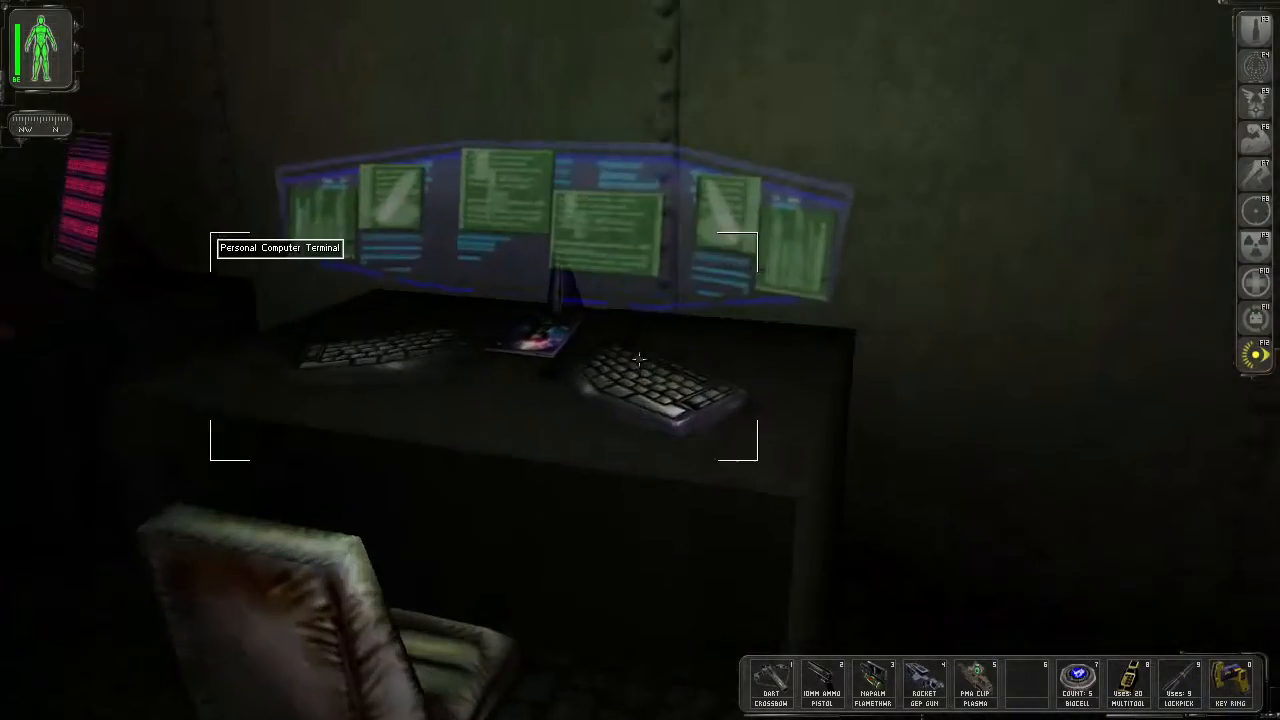
mouse_move(640, 360)
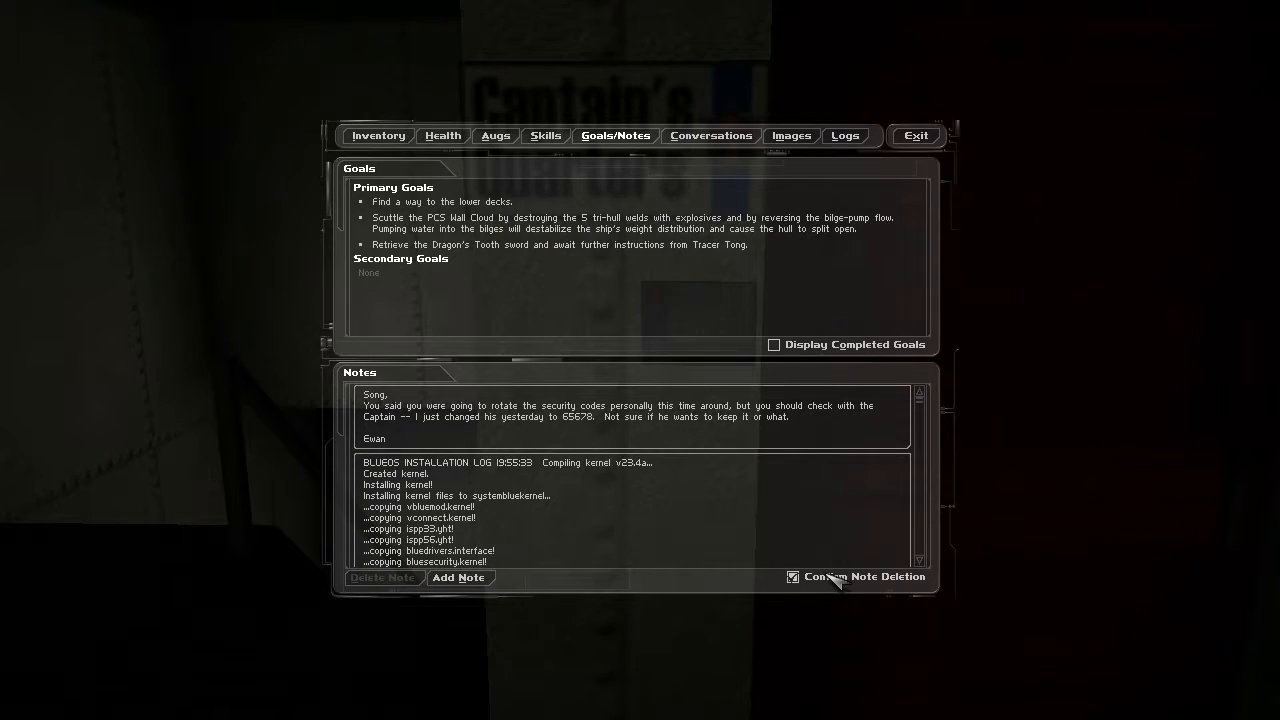
- Close the notes and enter code 65678 on the Captain's Quarters keypad
left_click(914, 135)
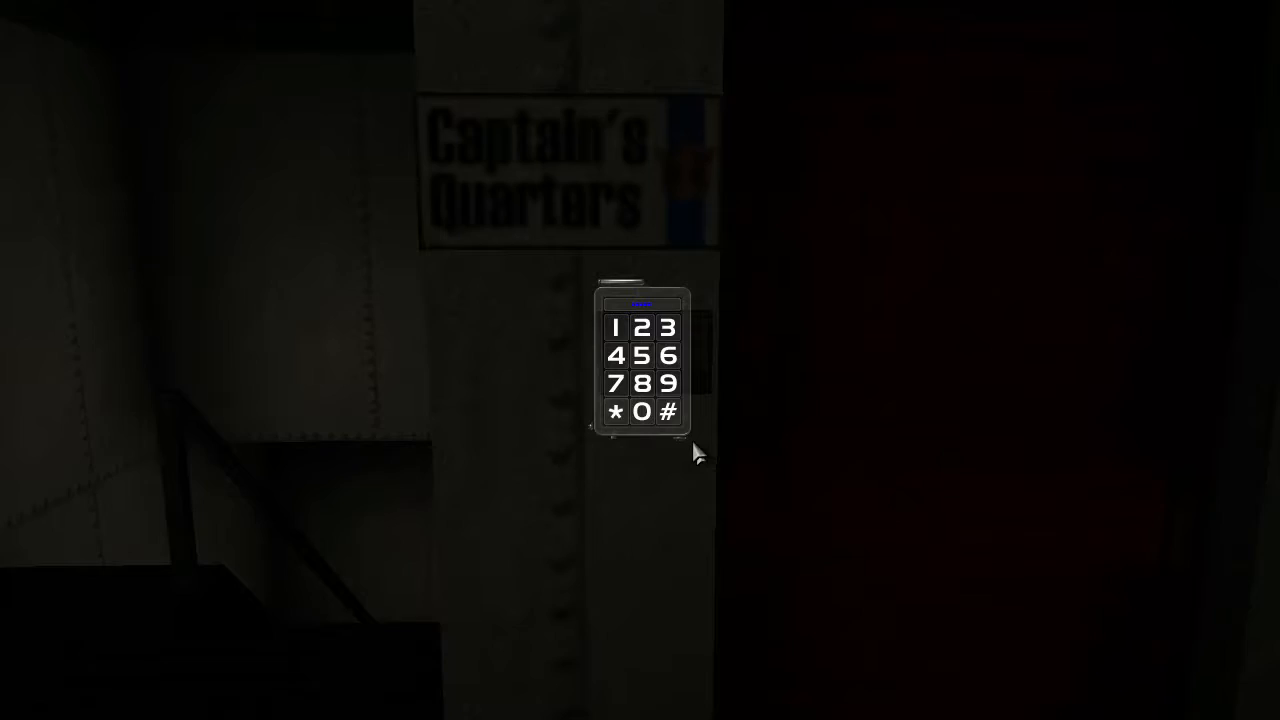
left_click(616, 384)
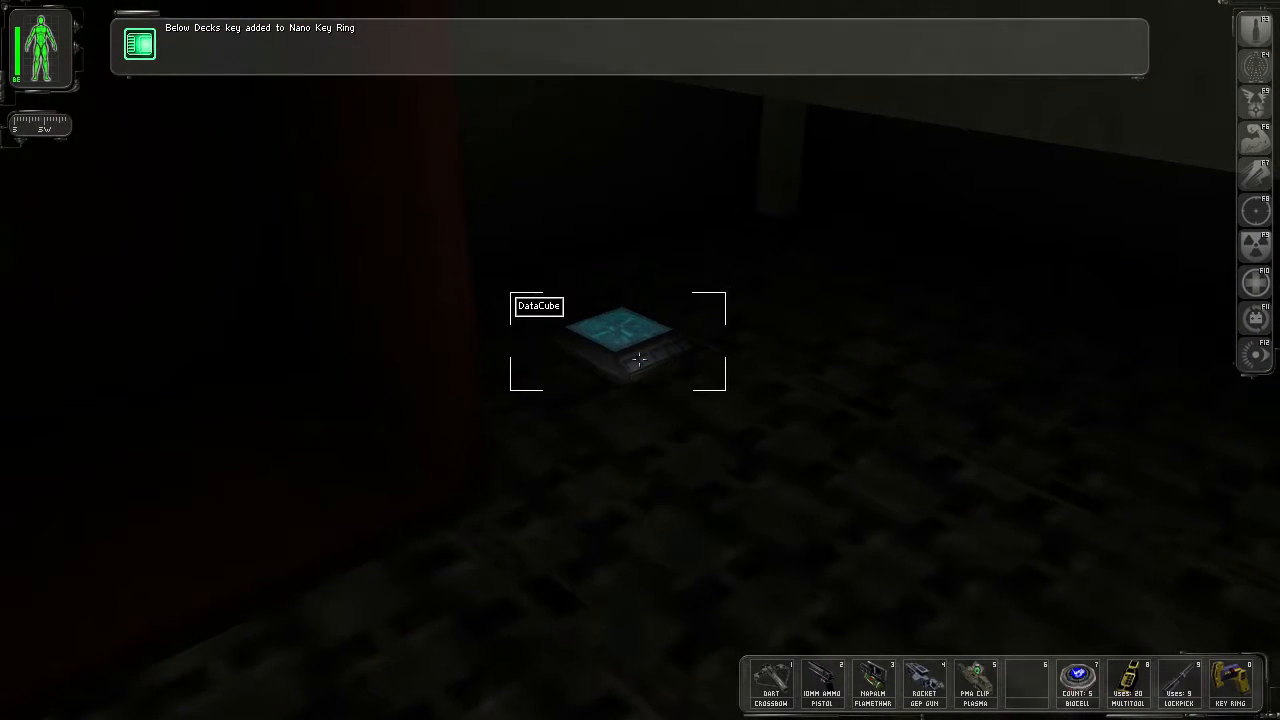
- Read the floor datacube's notes on the armory code 71324, then log into the Captain's terminal
left_click(615, 345)
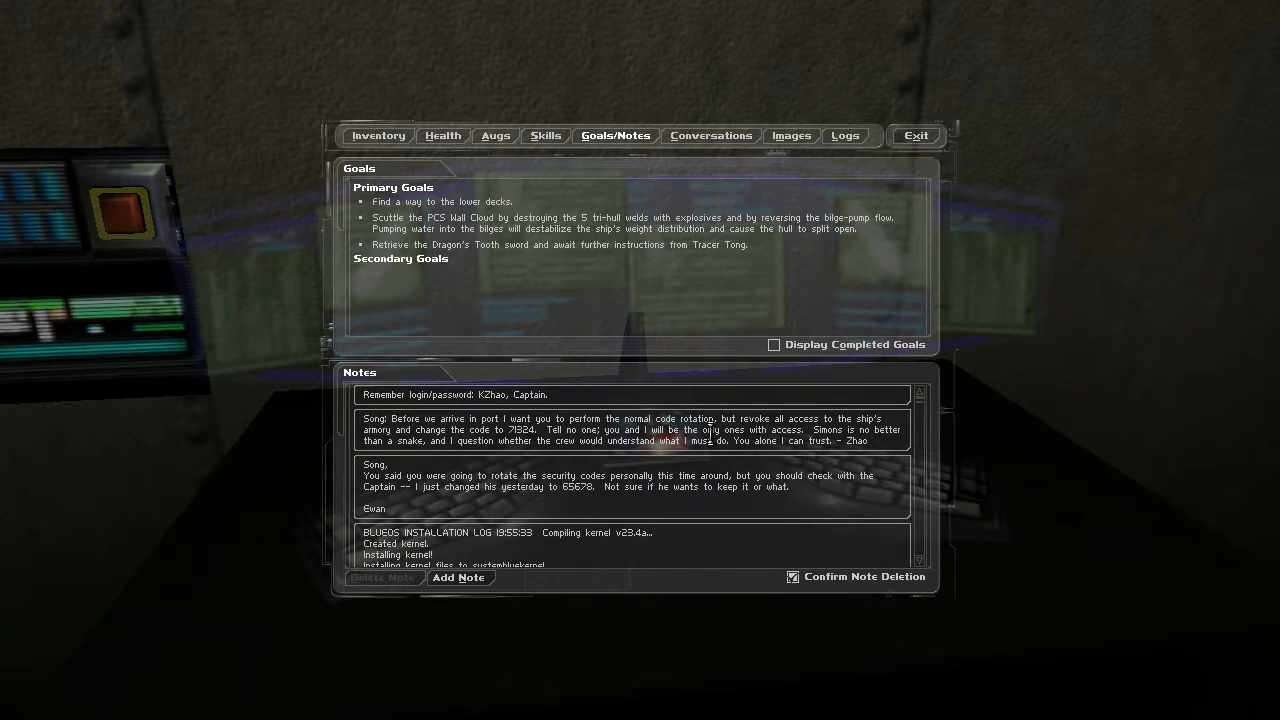
left_click(914, 135)
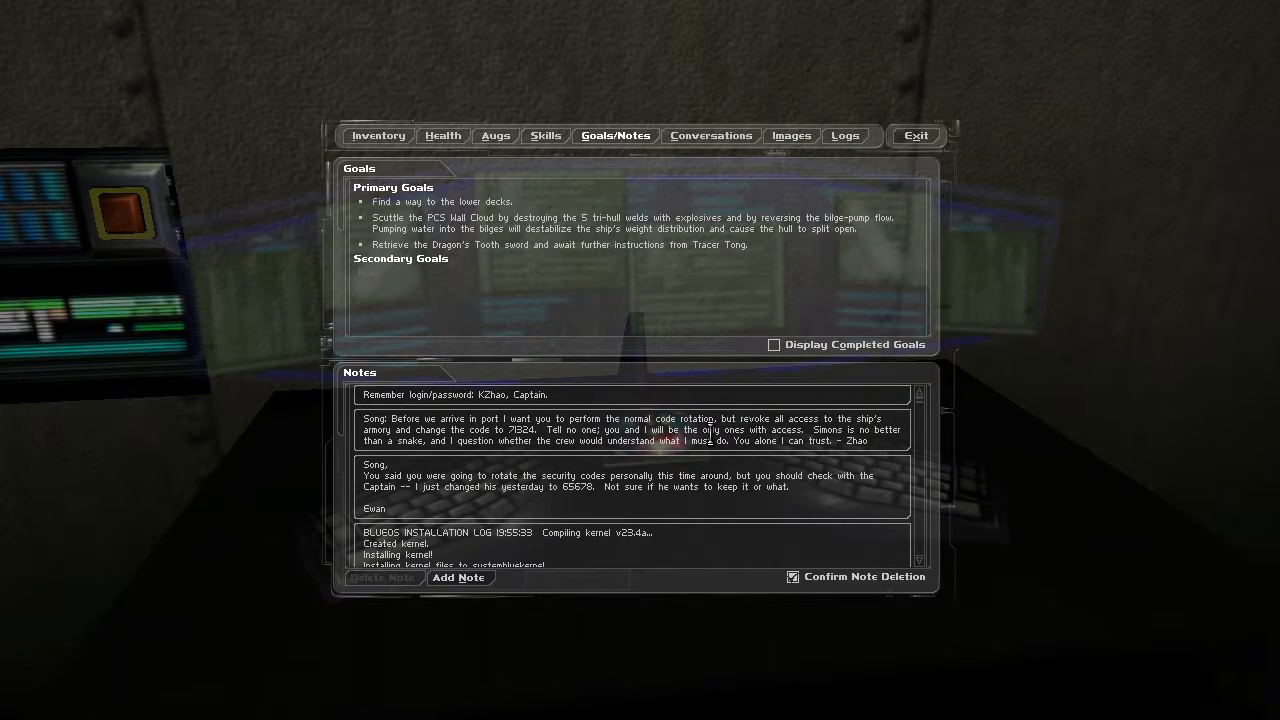
left_click(914, 135)
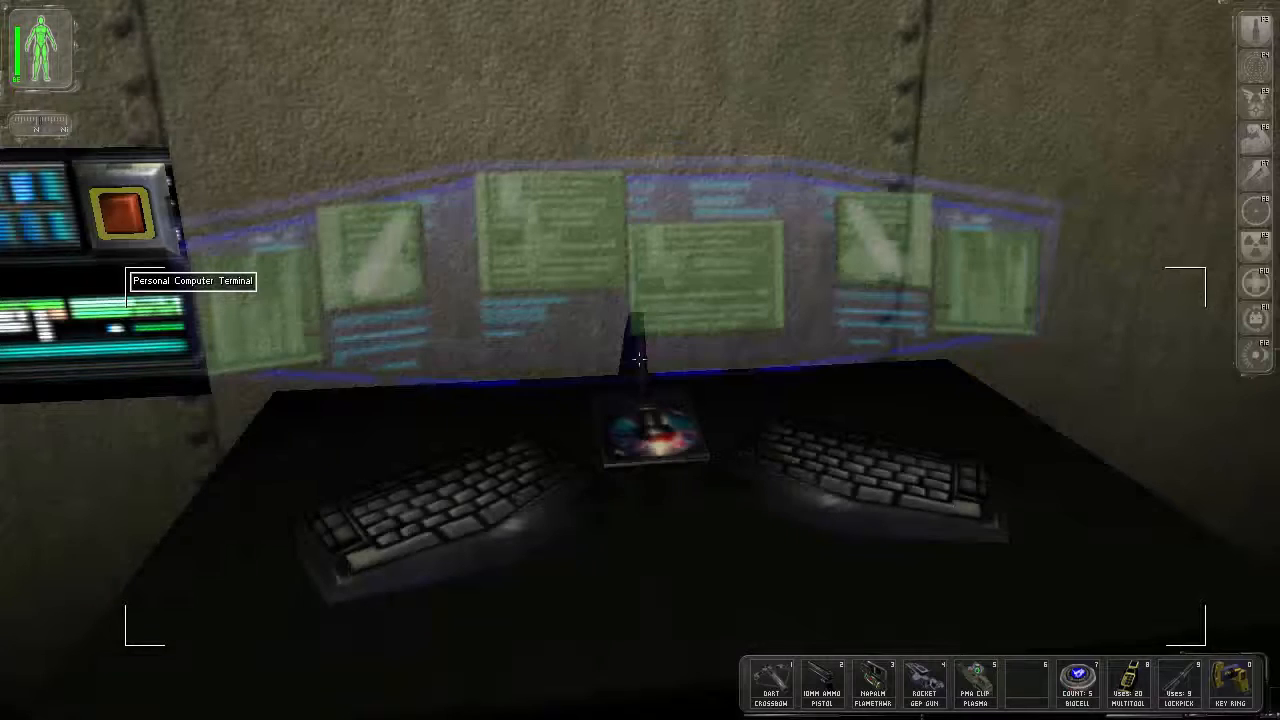
left_click(640, 360)
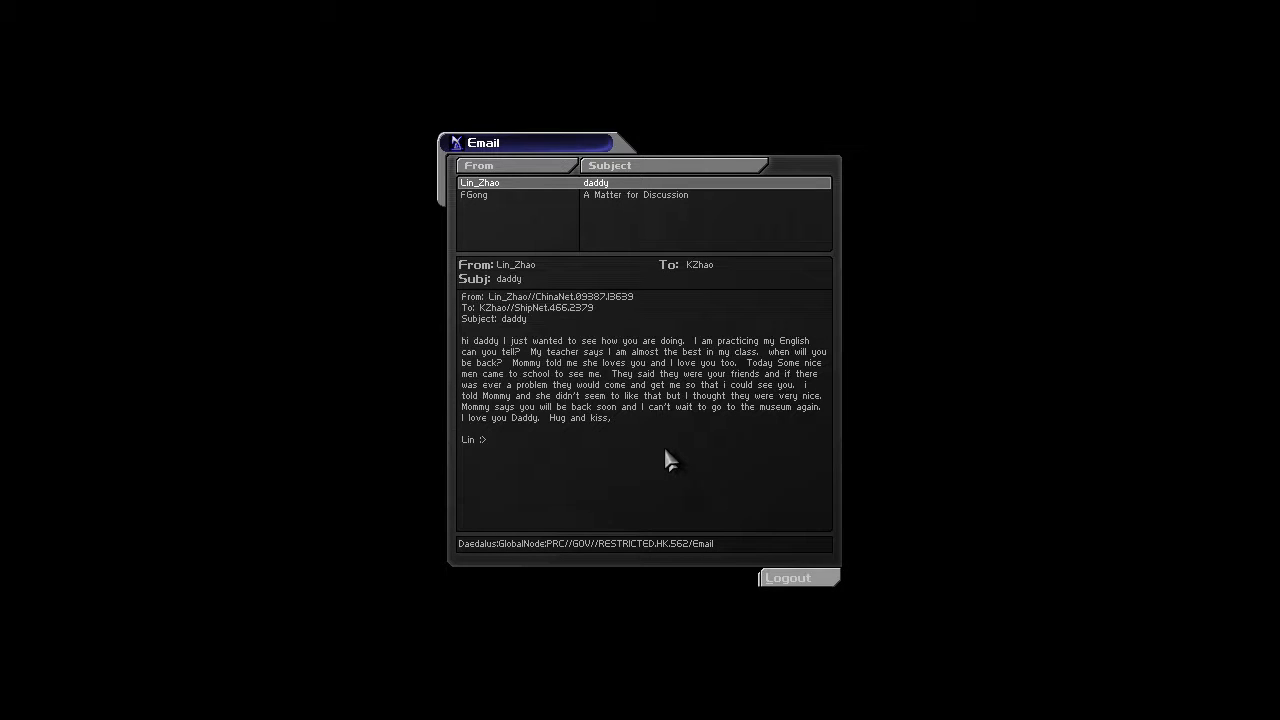
mouse_move(672, 470)
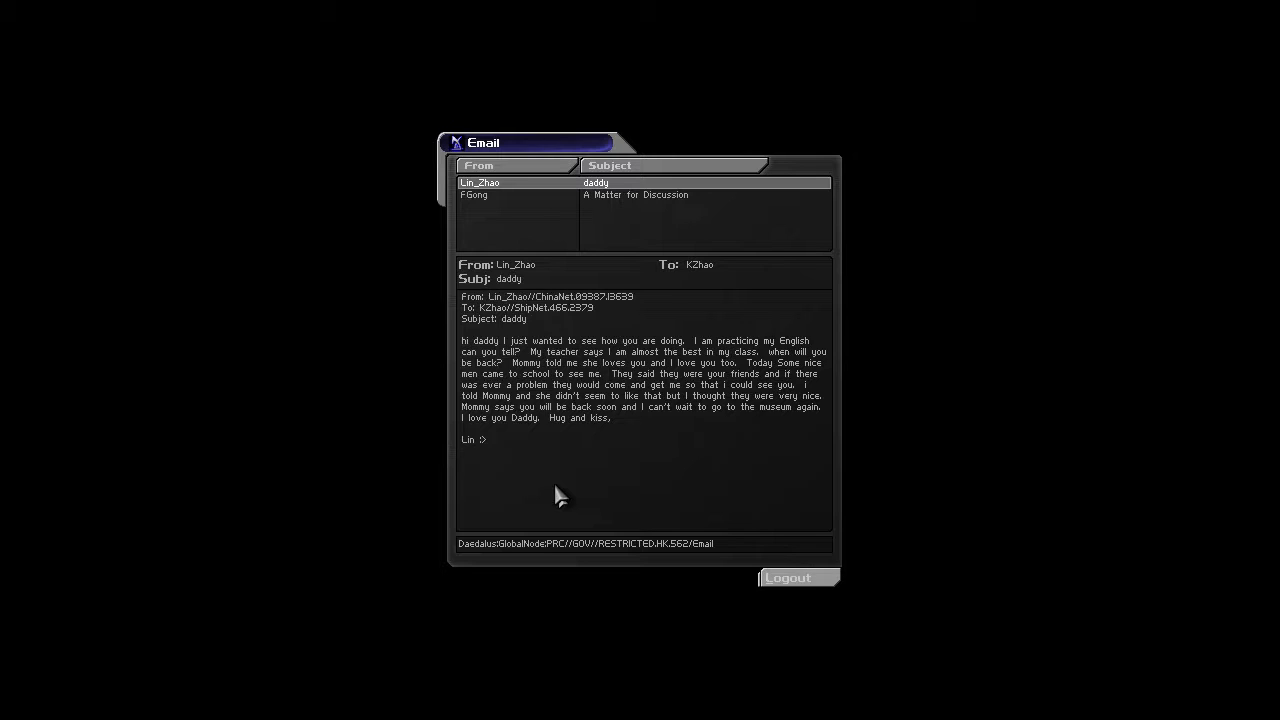
mouse_move(487, 457)
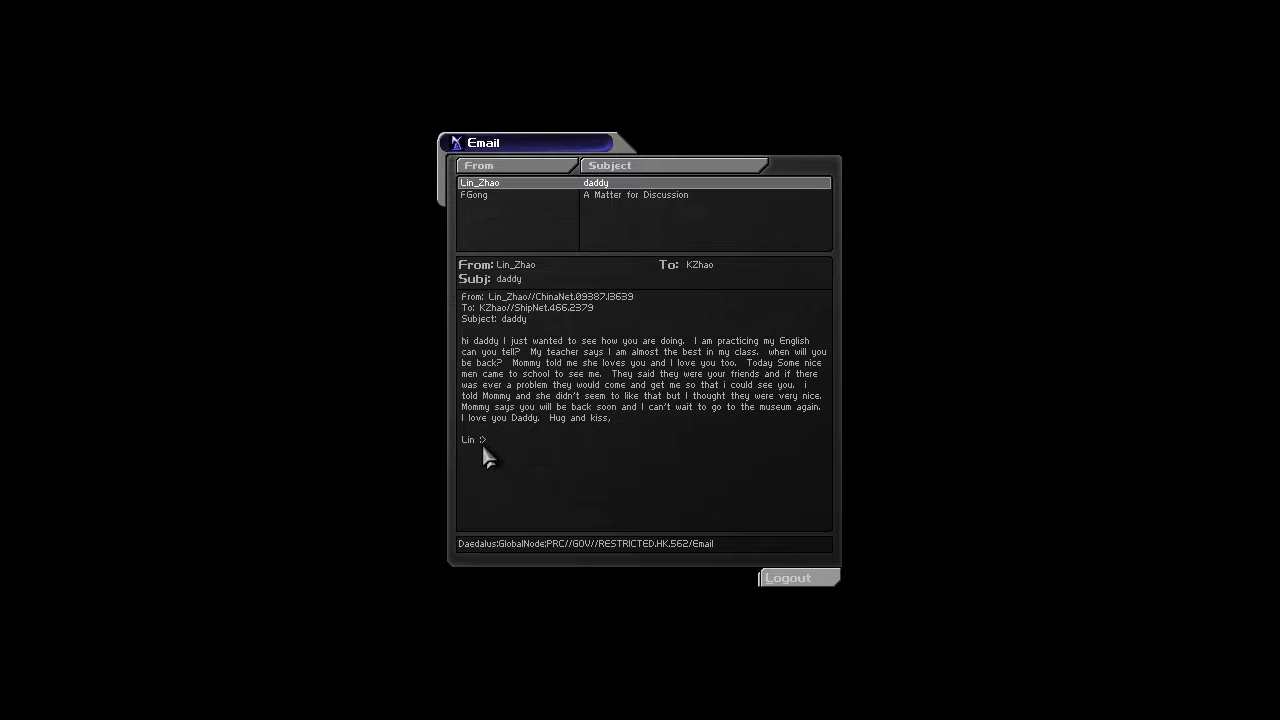
mouse_move(490, 455)
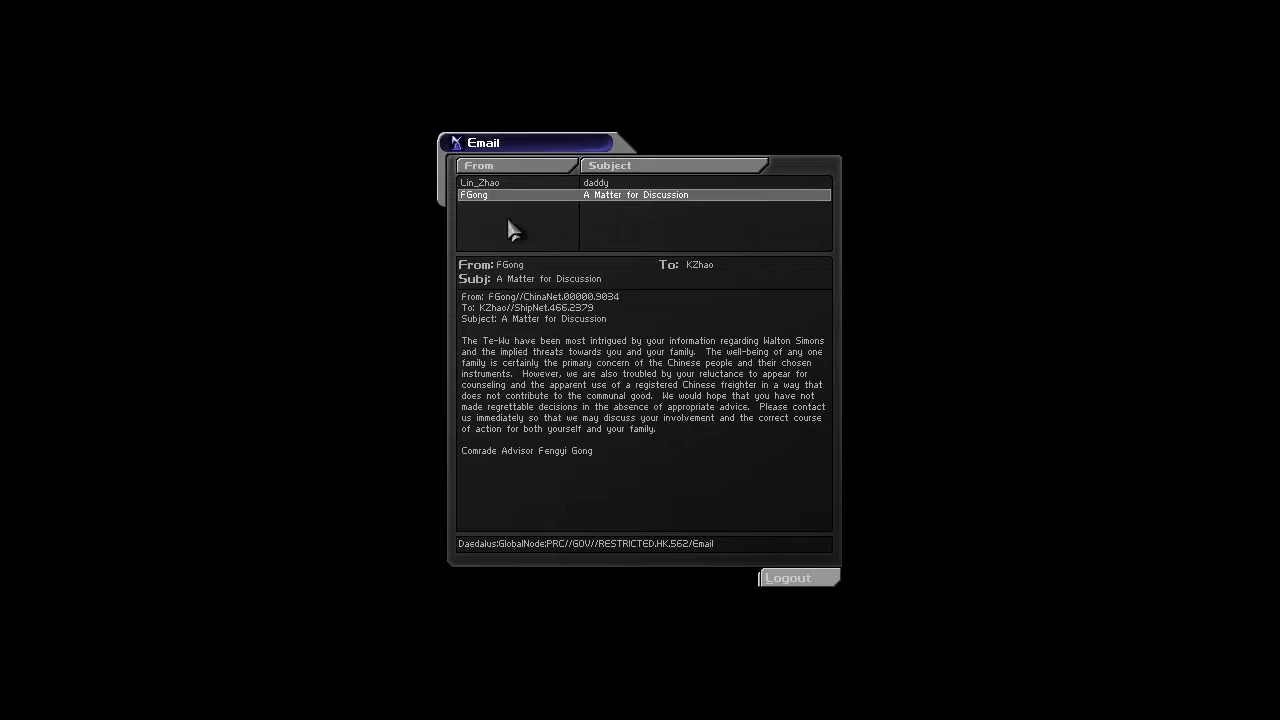
mouse_move(611, 513)
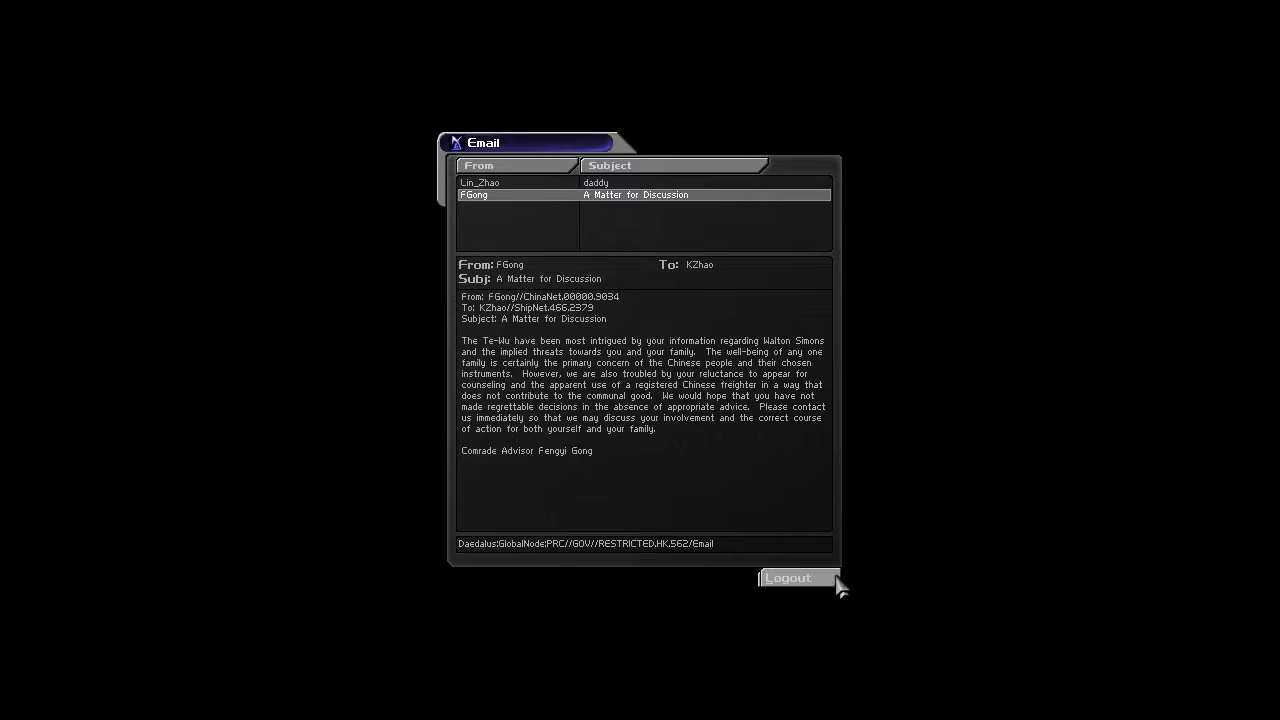
left_click(788, 578)
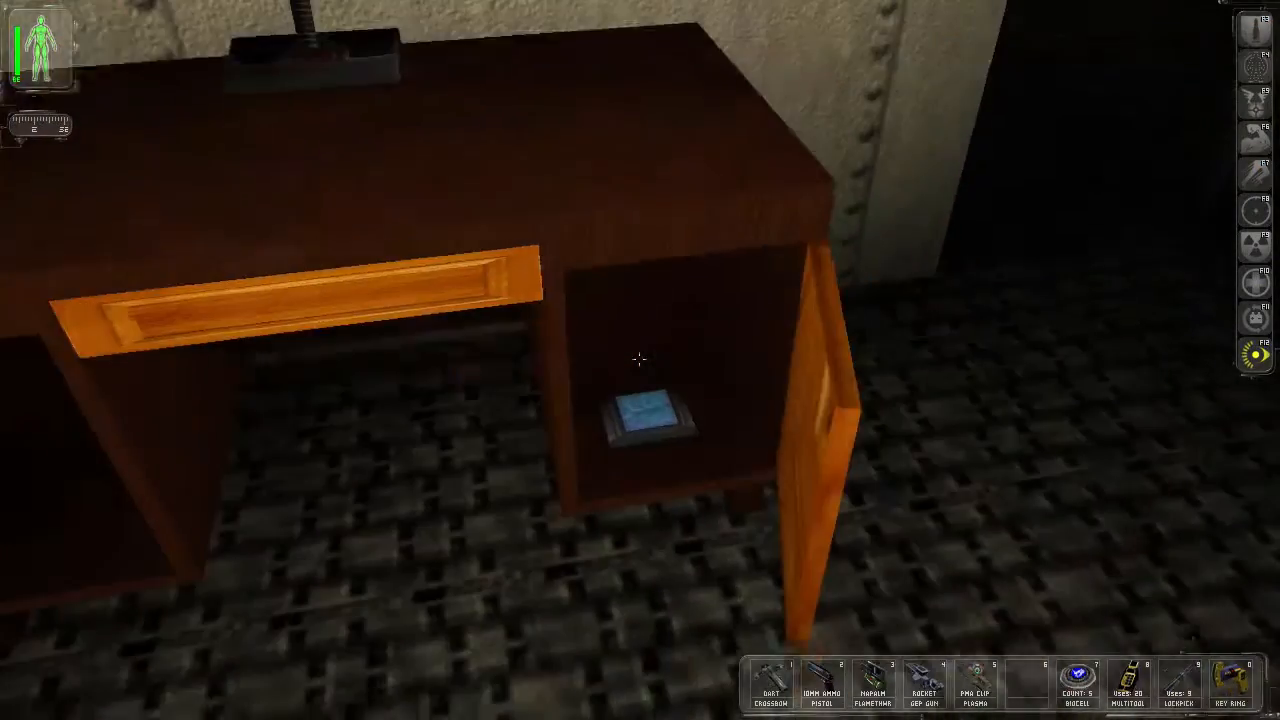
- Glance at the inventory screen and exit back to gameplay
left_click(640, 410)
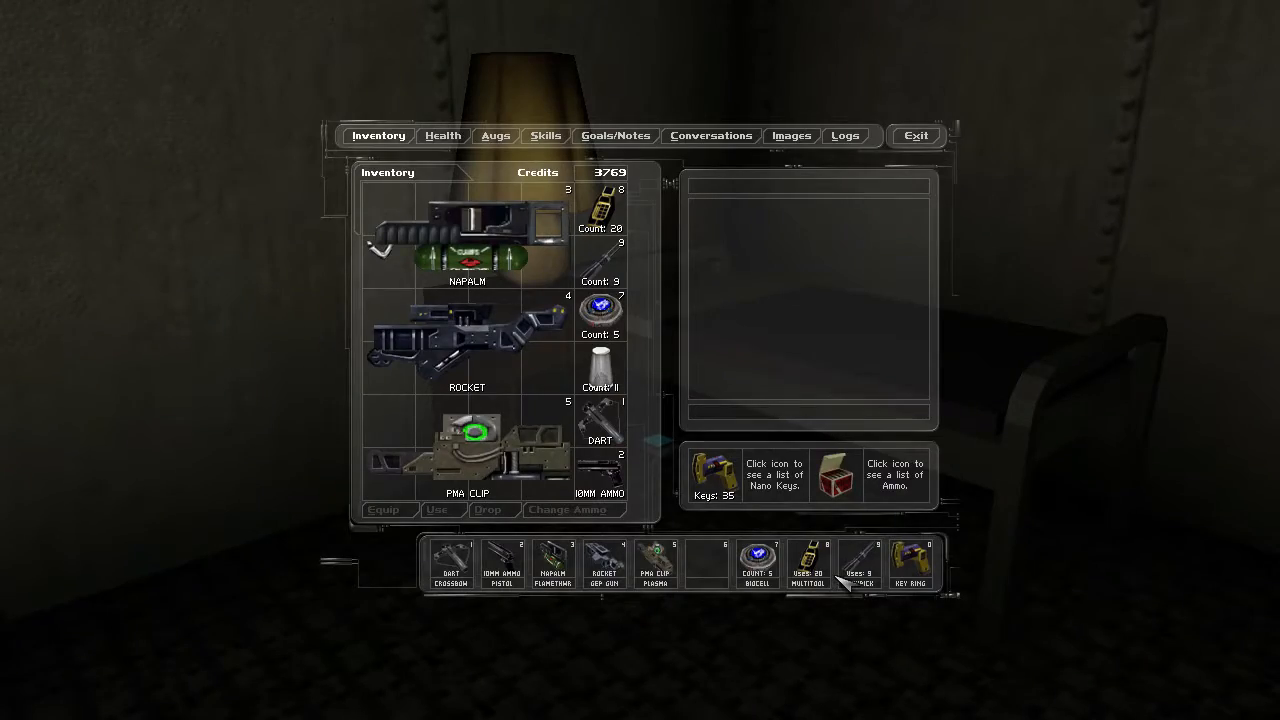
left_click(914, 135)
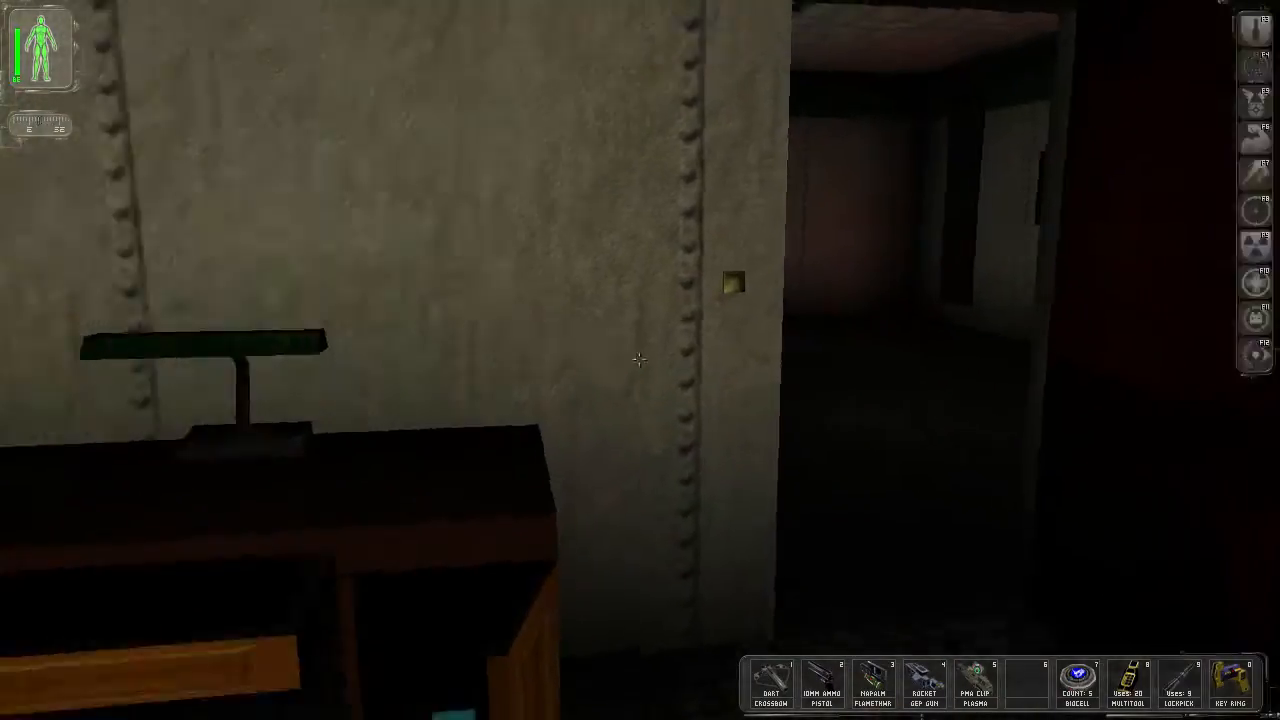
mouse_move(640, 360)
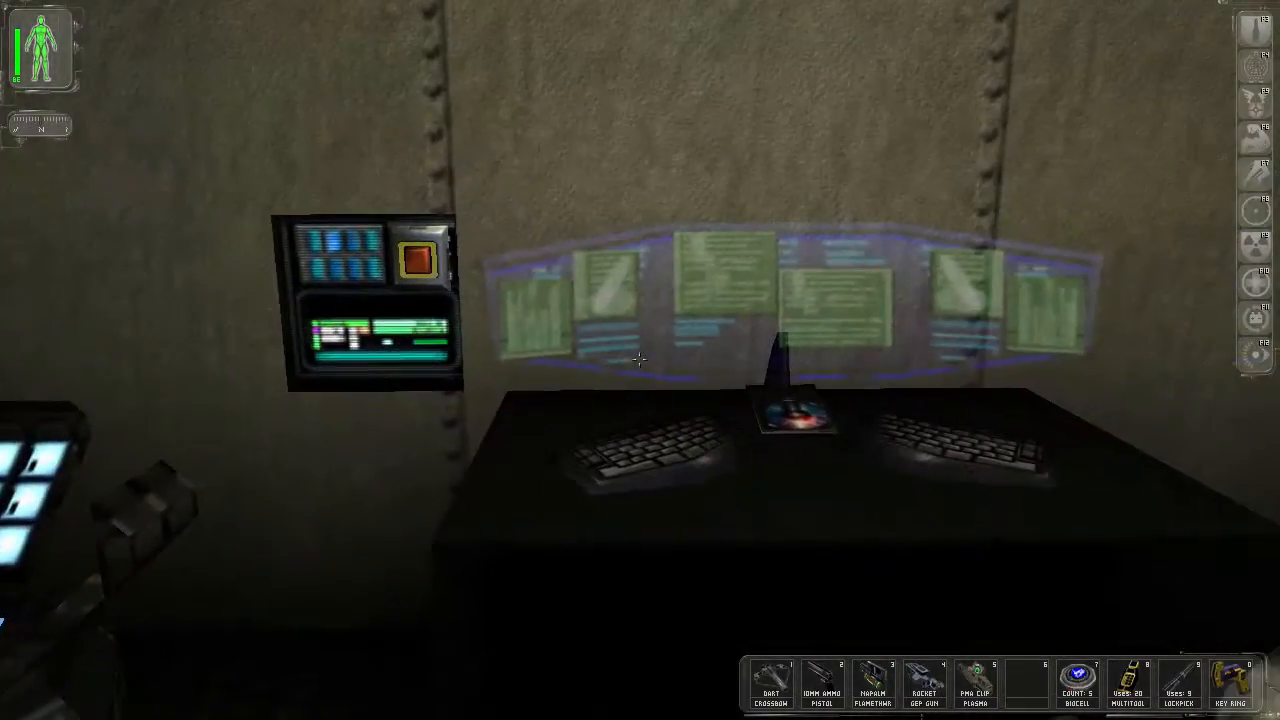
mouse_move(640, 360)
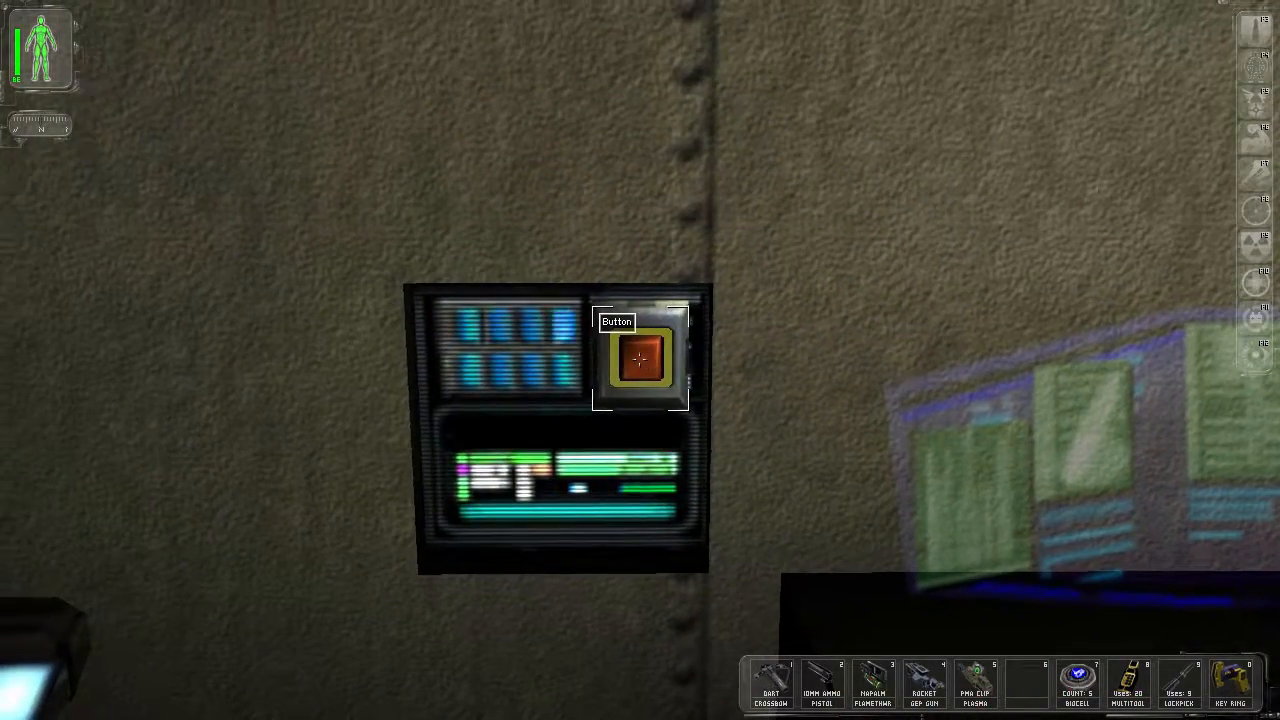
left_click(640, 360)
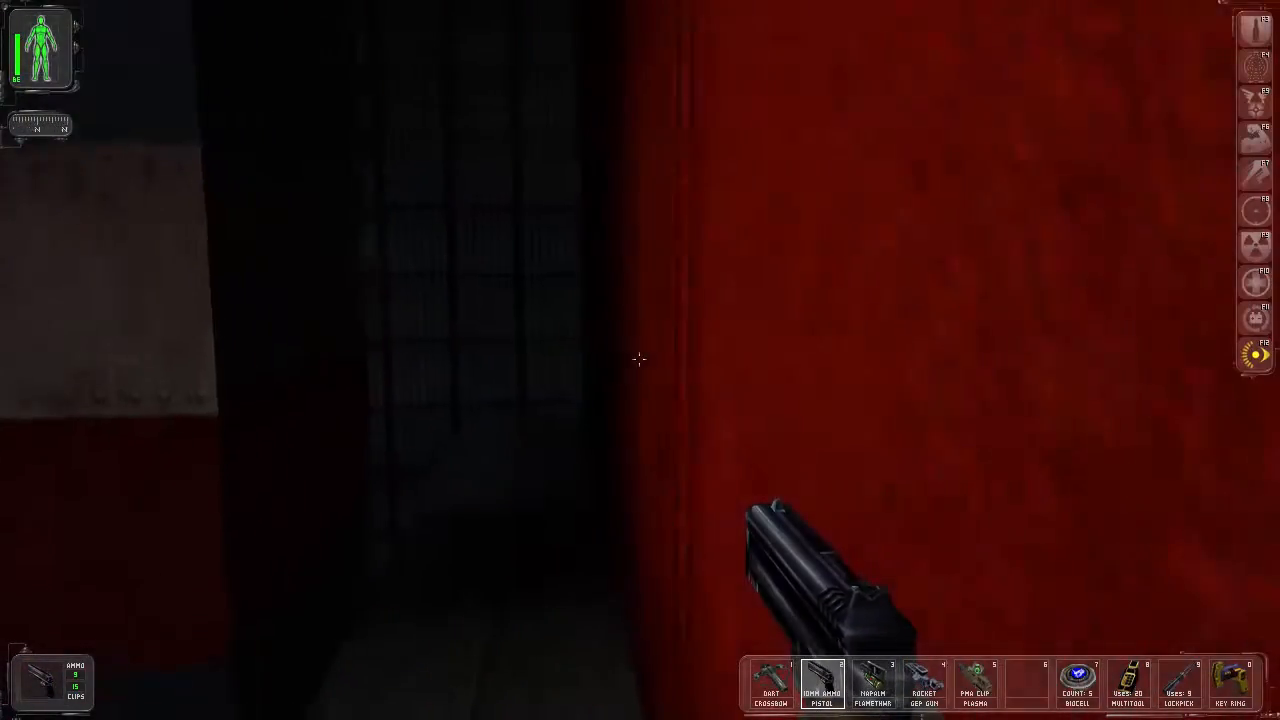
mouse_move(640, 360)
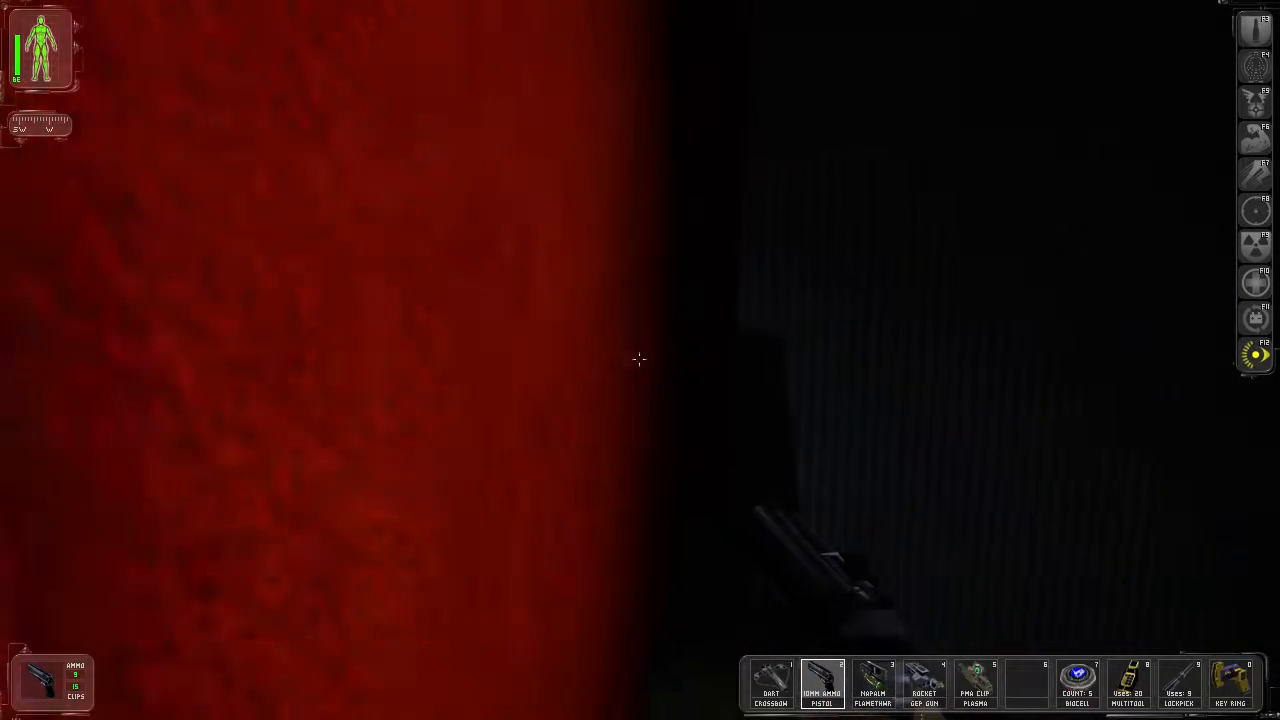
mouse_move(640, 360)
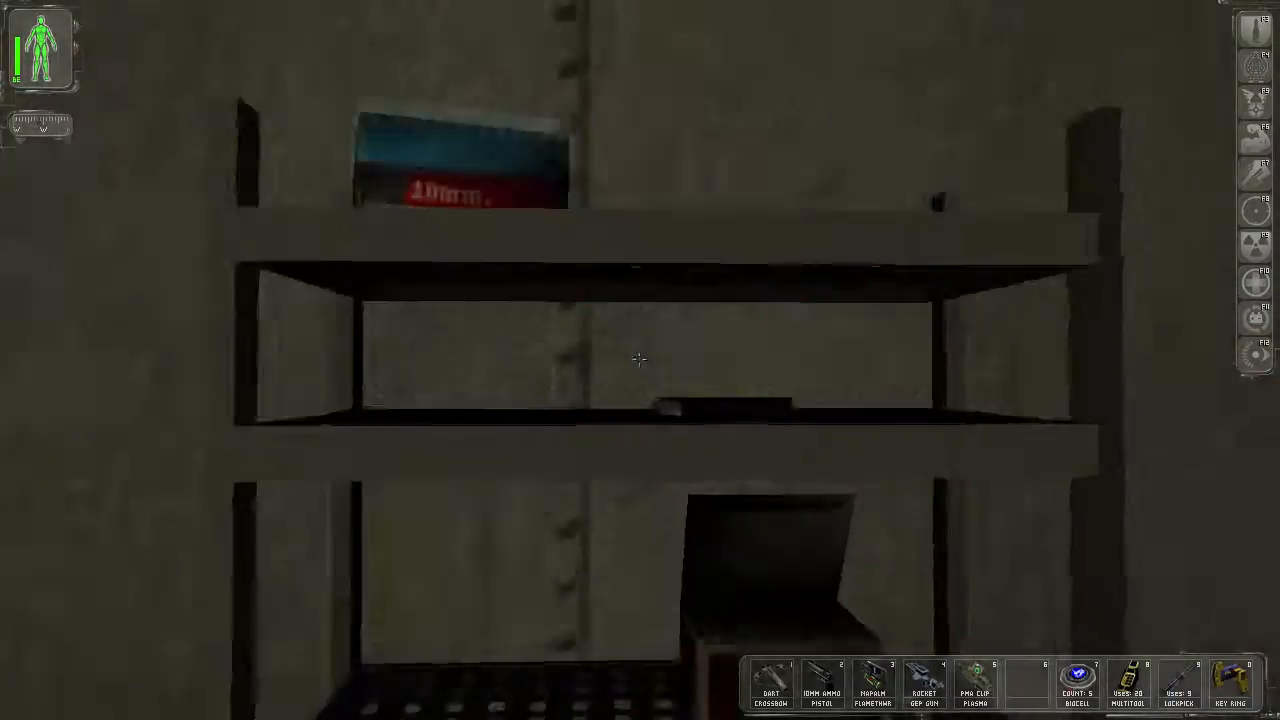
- Pick up the lockpick from the shelf, bringing the total to 10
left_click(638, 360)
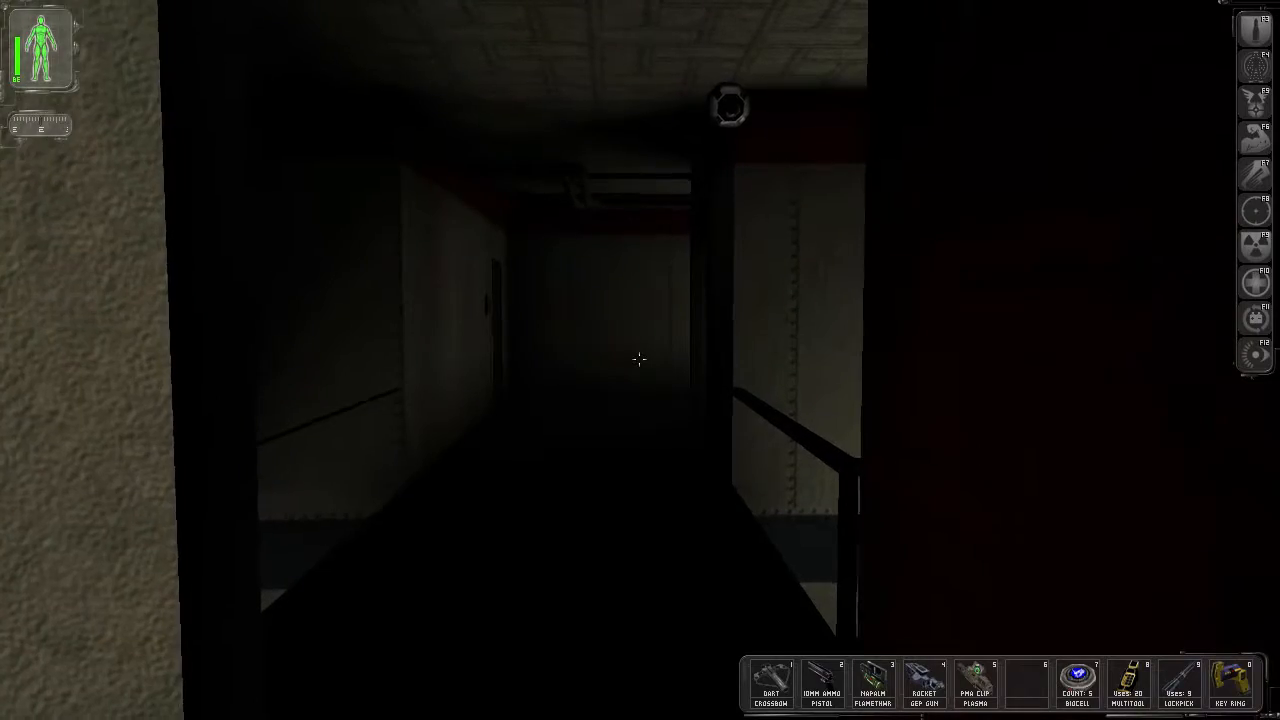
mouse_move(640, 360)
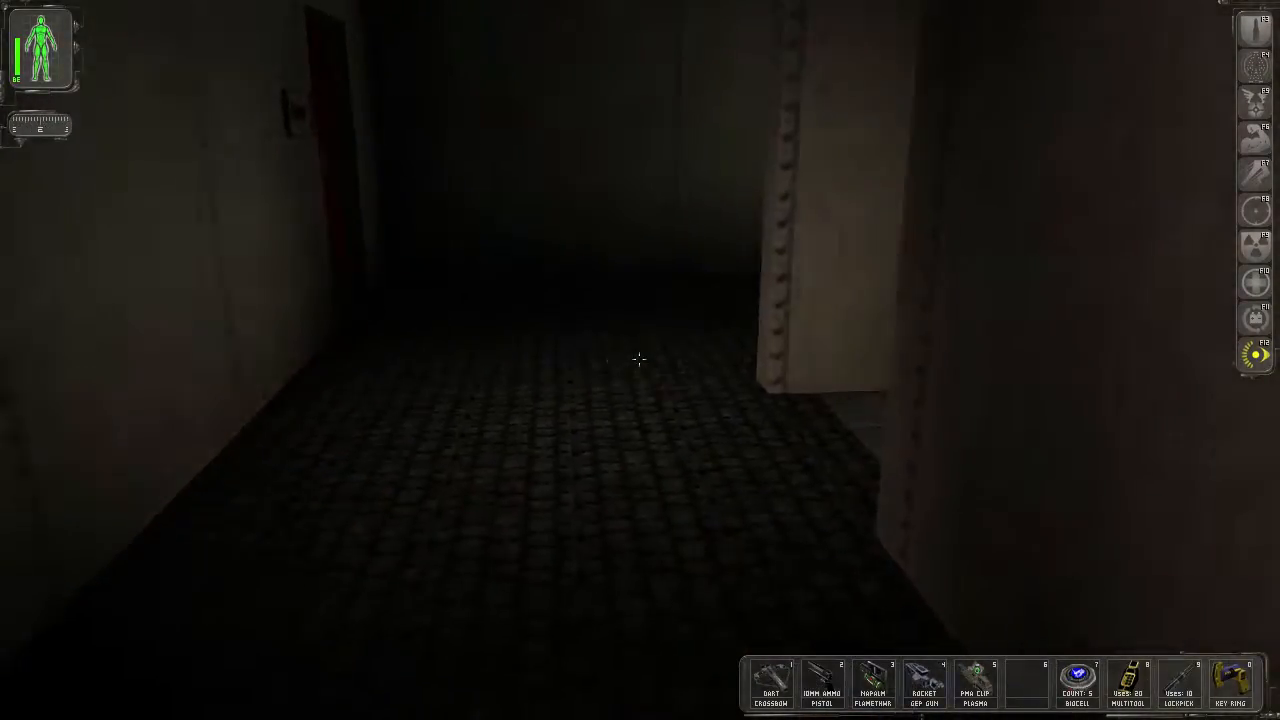
- Add a new blank note on the Goals/Notes screen
left_click(640, 360)
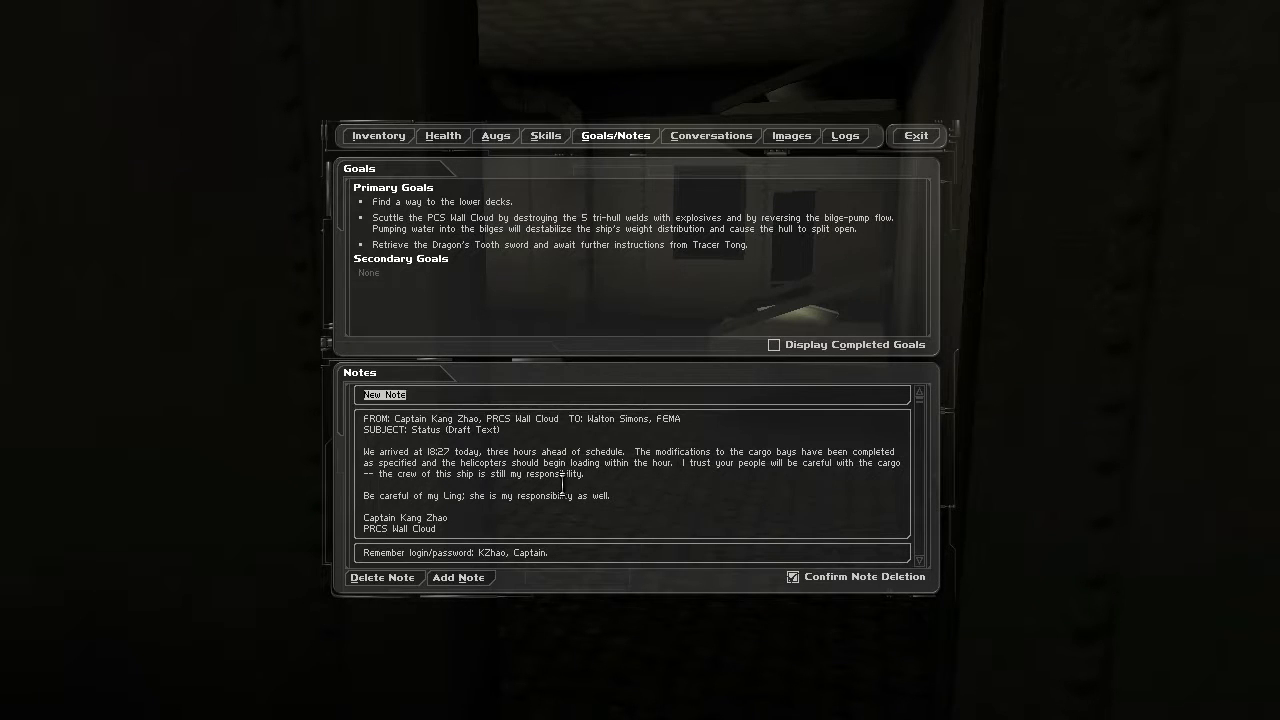
- Write the note 'Don't forget the ambrosia, dummy.' and exit the Goals/Notes screen
type("Don't forget the ambrosia, du")
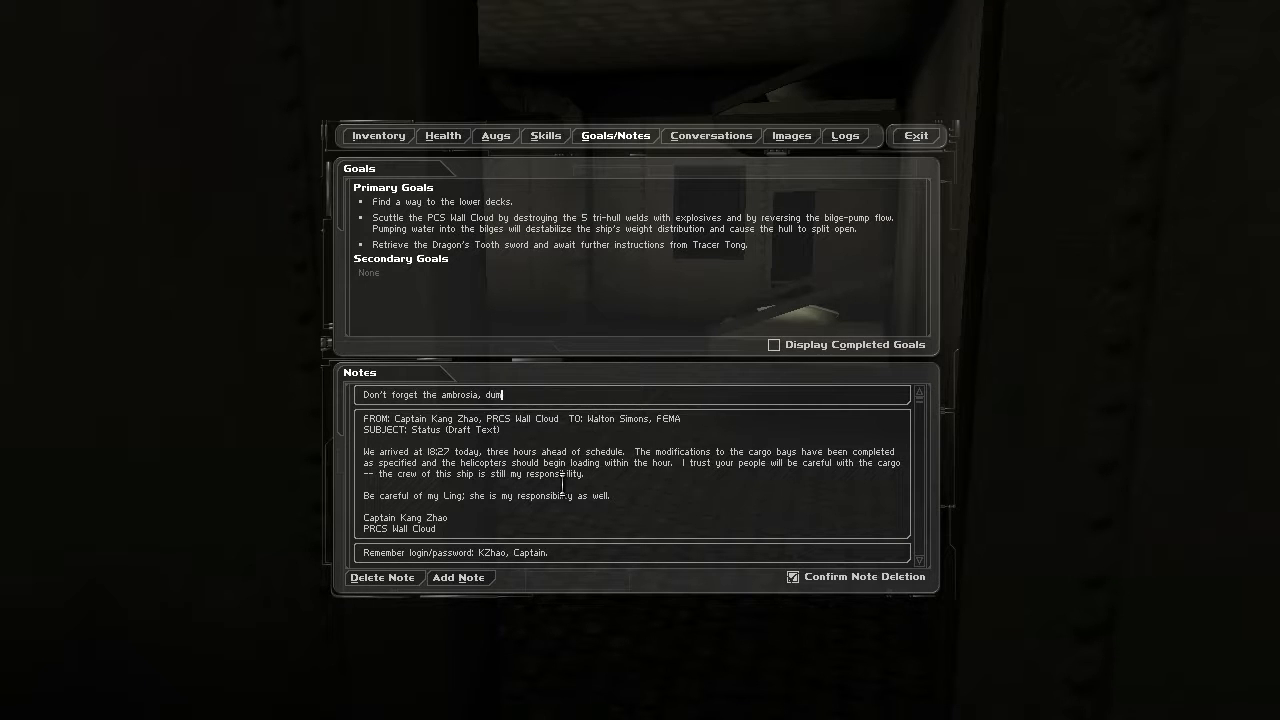
type("my.")
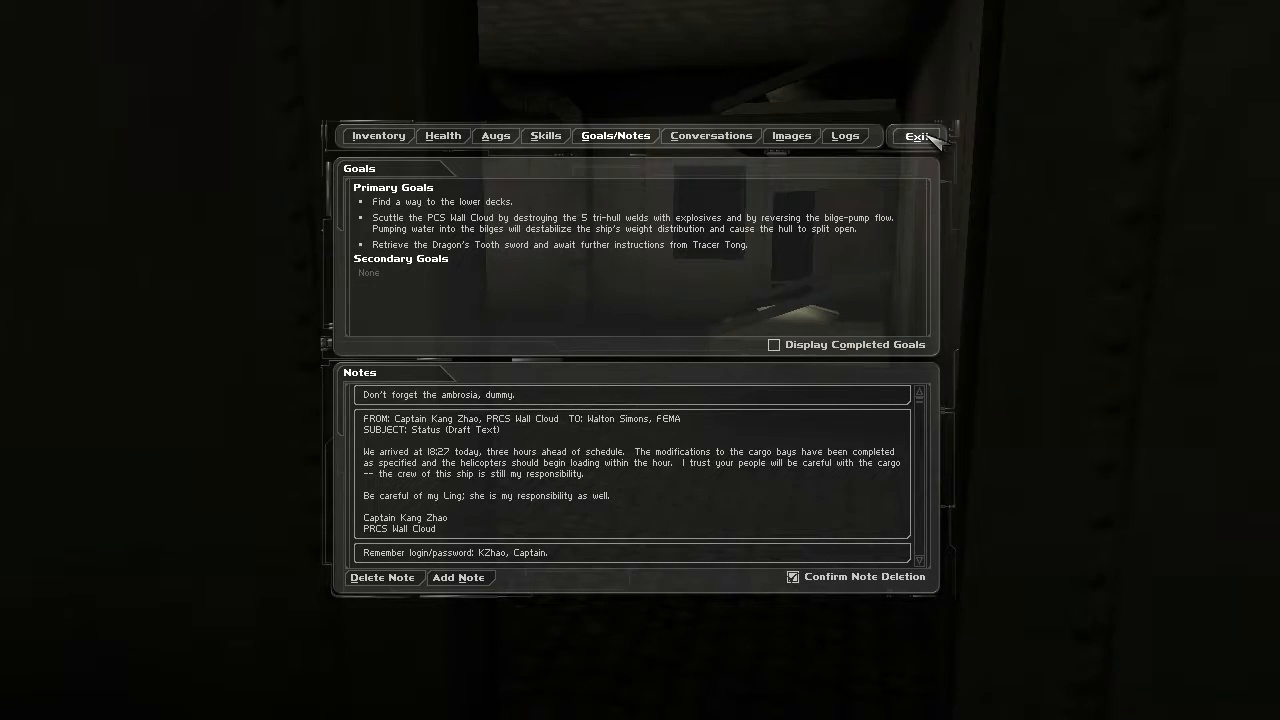
left_click(916, 135)
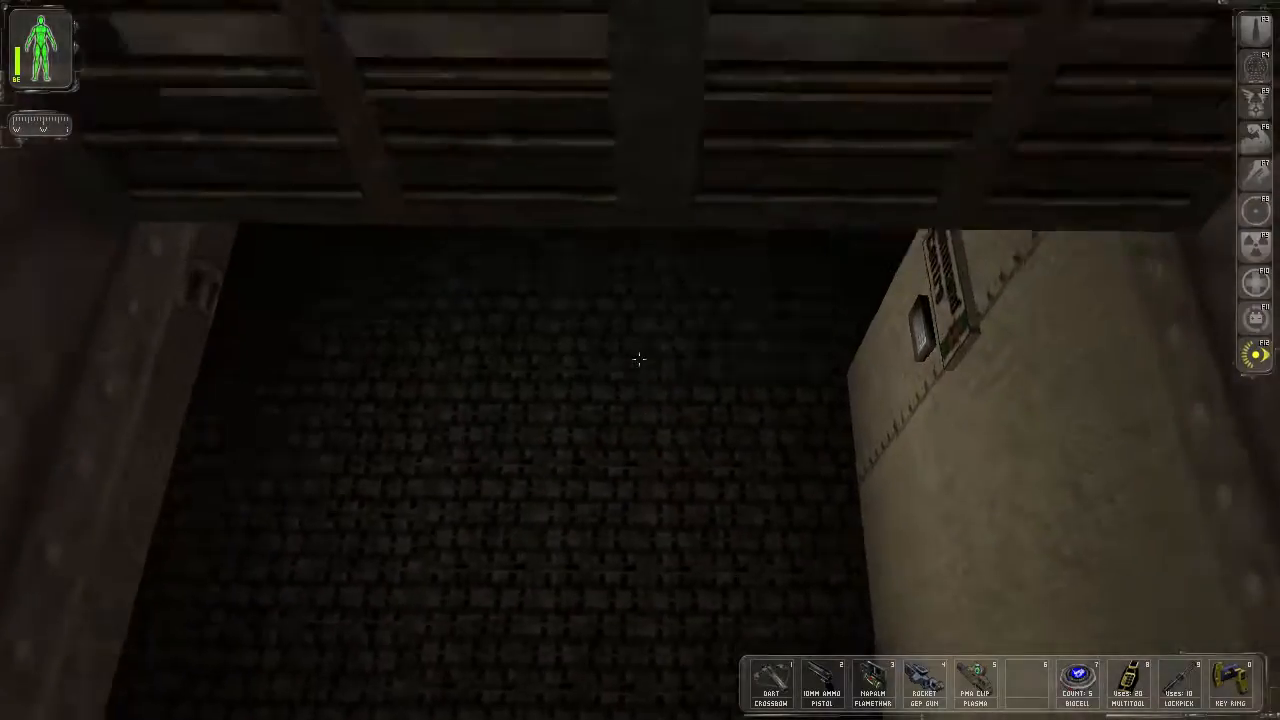
mouse_move(640, 360)
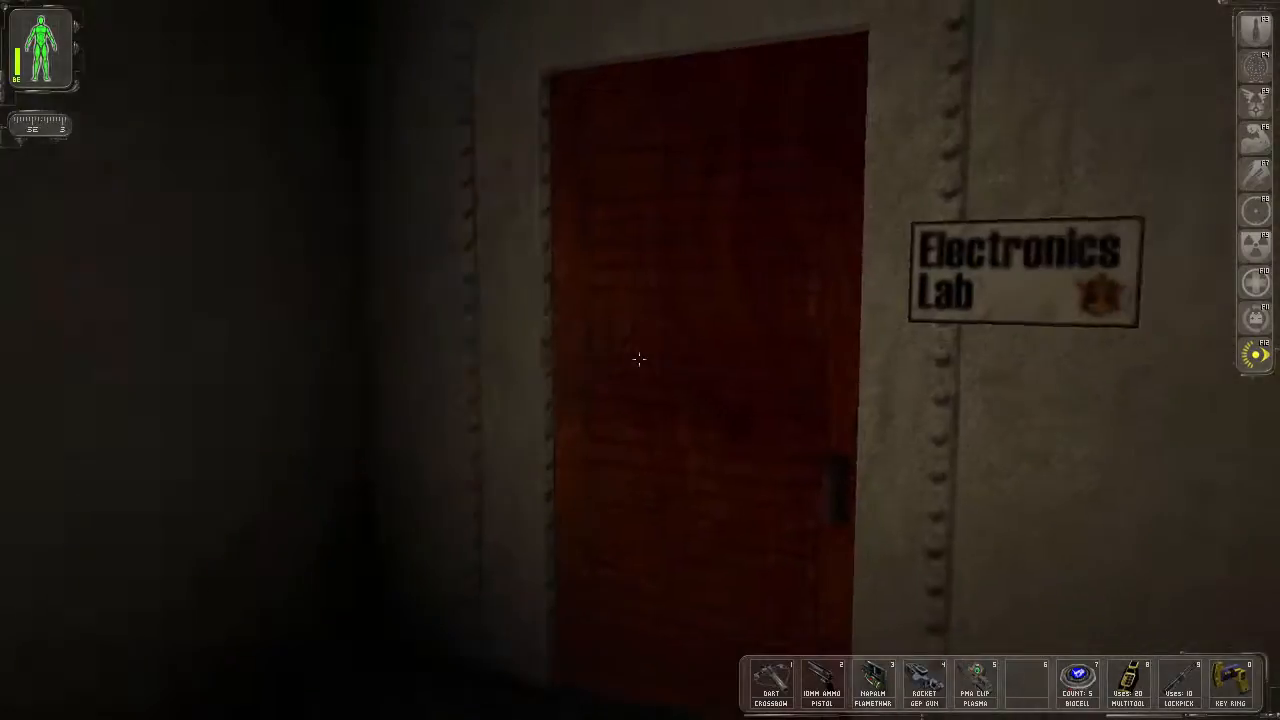
- Open the Electronics Lab door and approach the orange repair bot
left_click(640, 360)
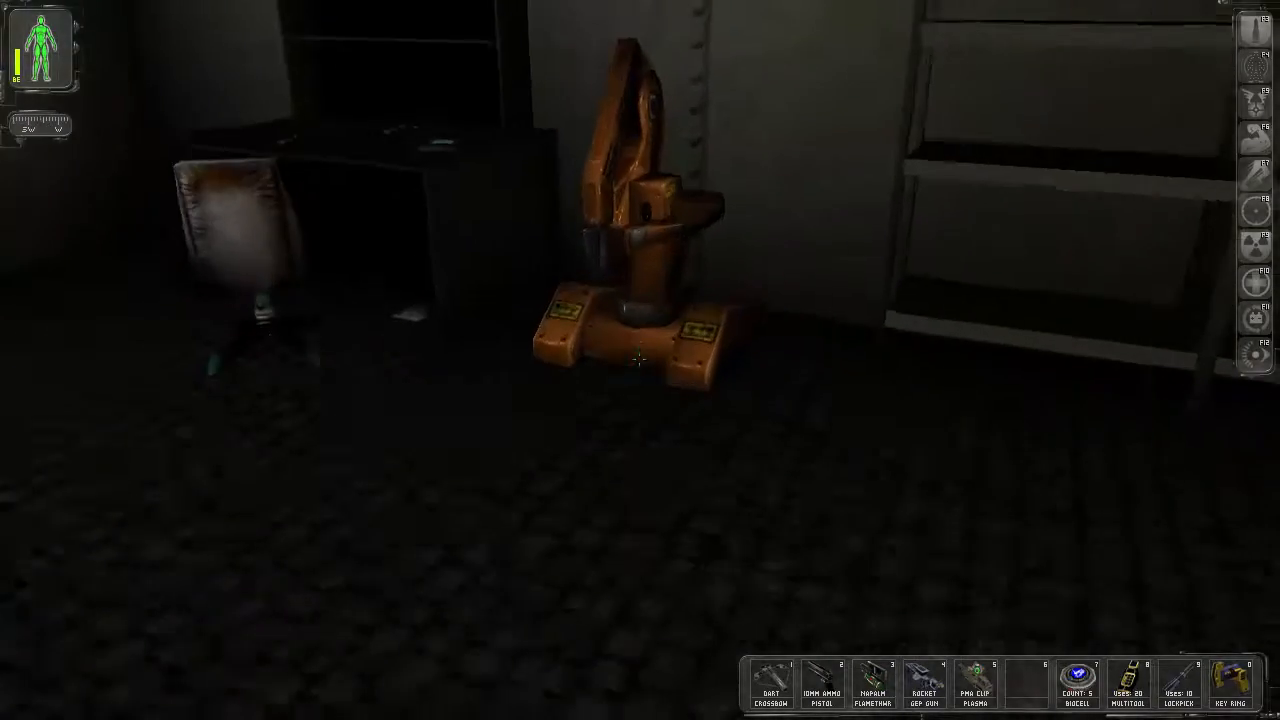
- Use the repair bot and try Recharge, which shows bio energy already at 100%
left_click(636, 360)
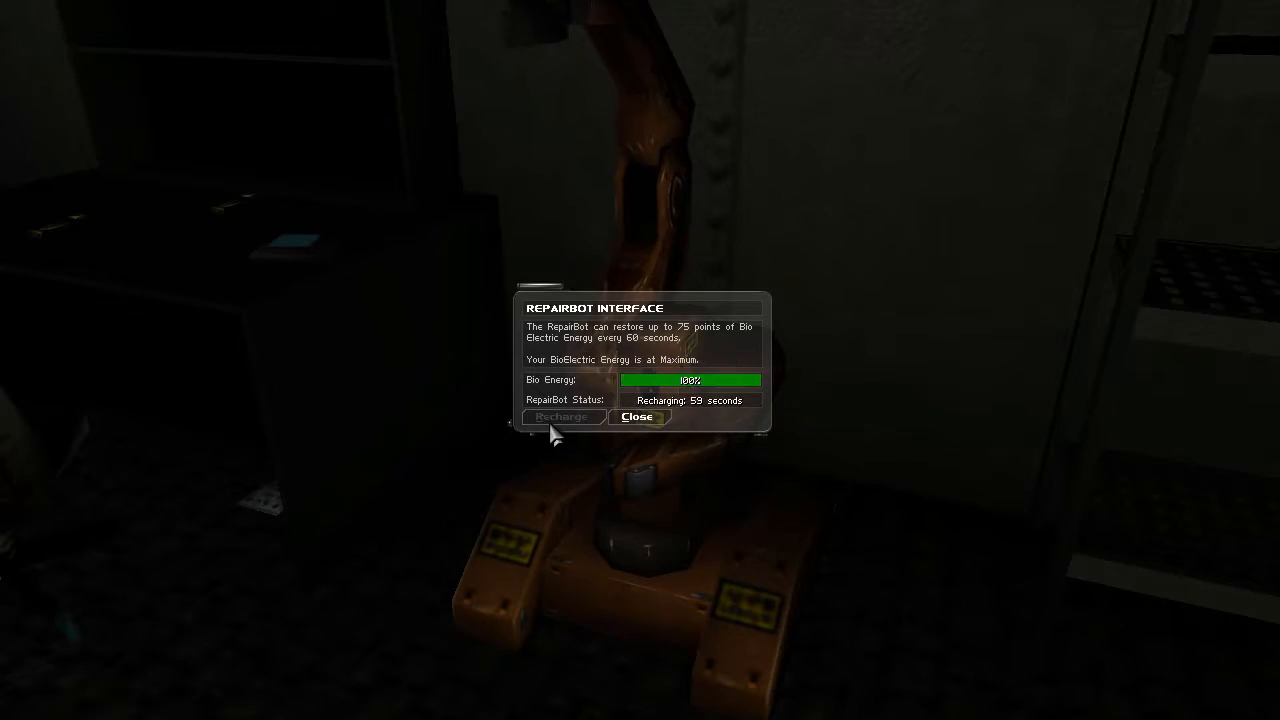
left_click(637, 417)
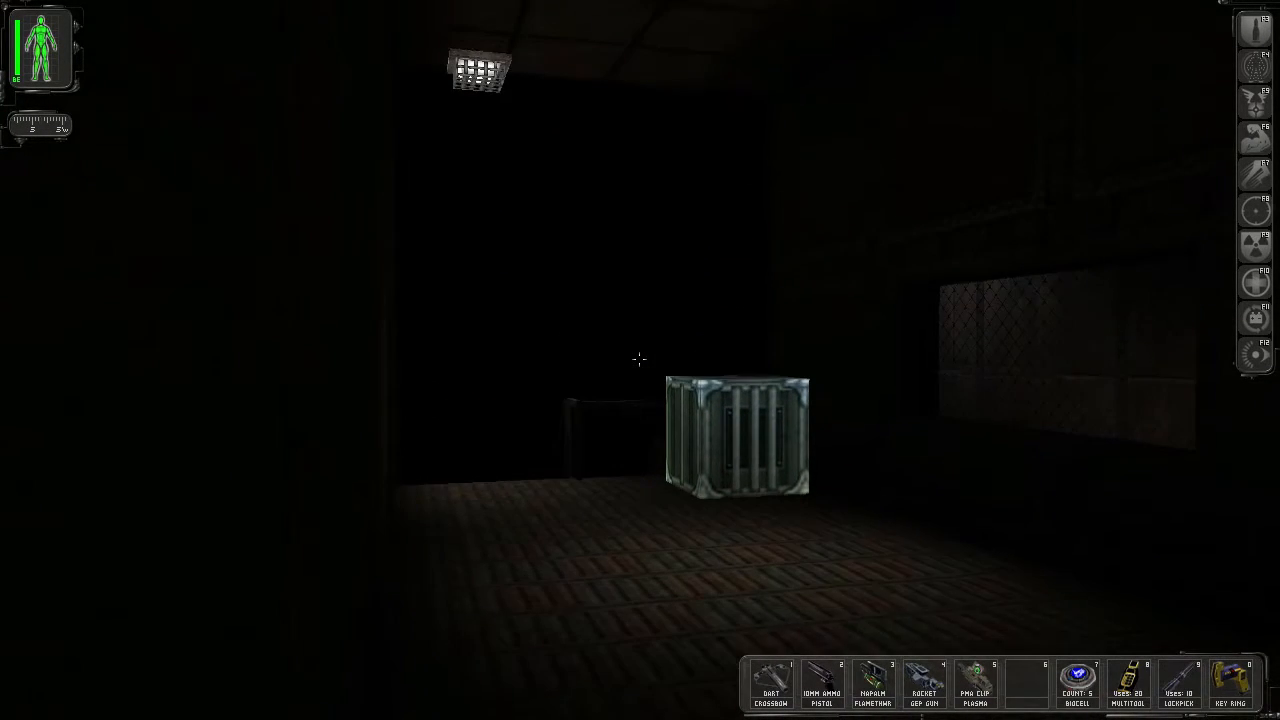
mouse_move(640, 360)
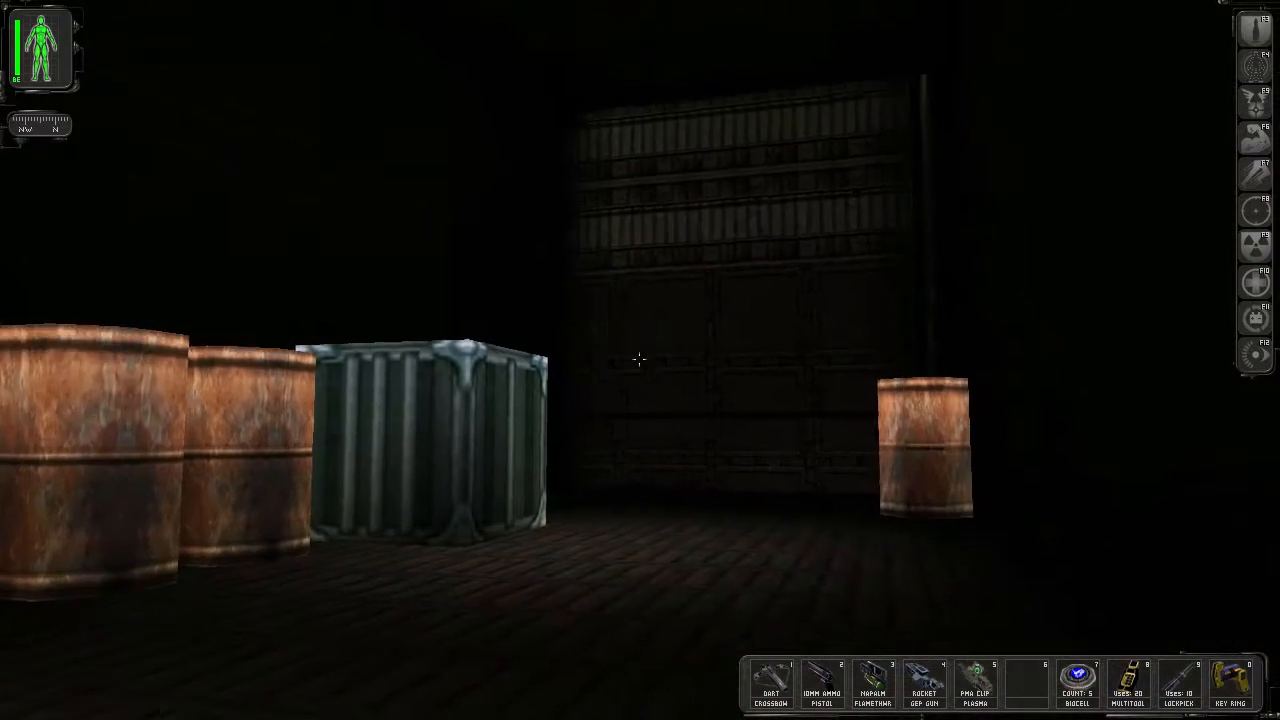